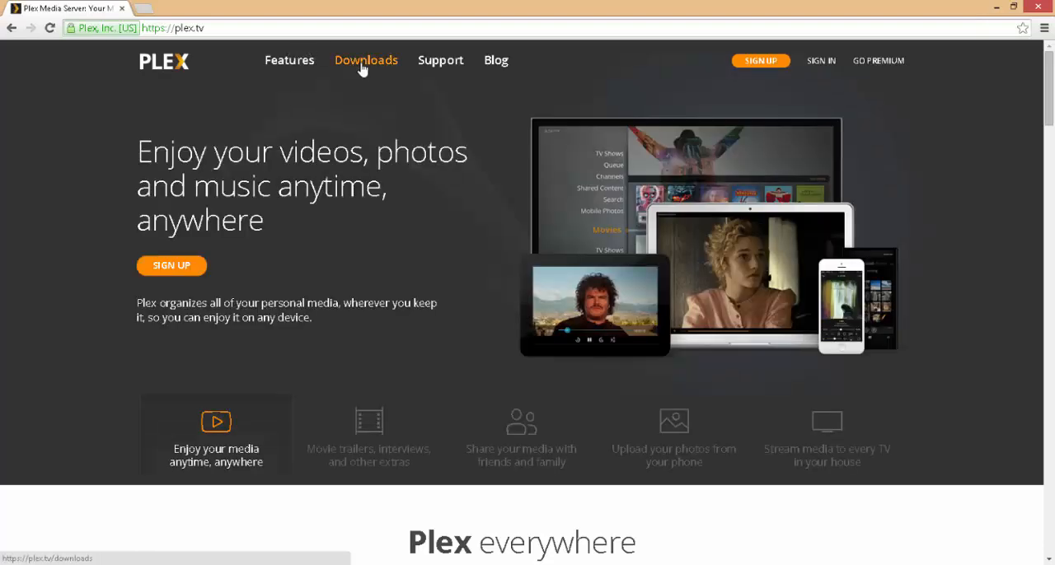
Step: Download the Windows Plex Media Server installer from the plex.tv Downloads page under Computer
left_click(366, 60)
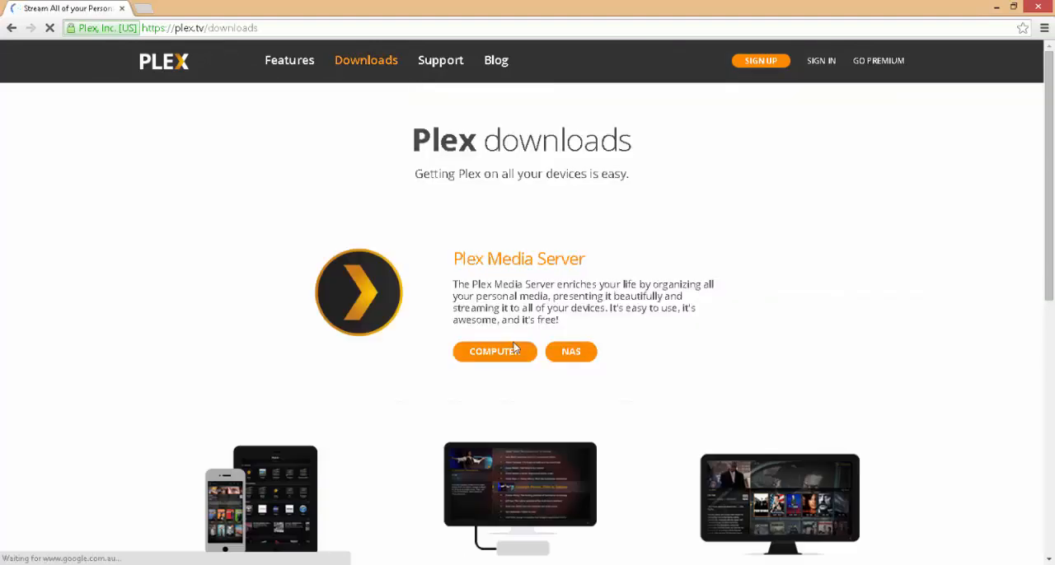
mouse_move(494, 353)
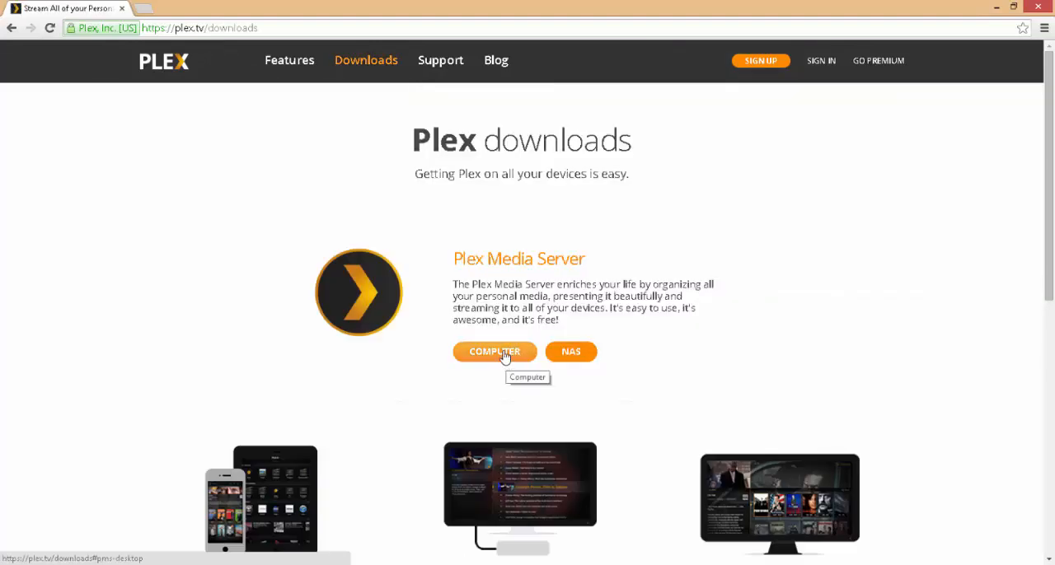
left_click(495, 353)
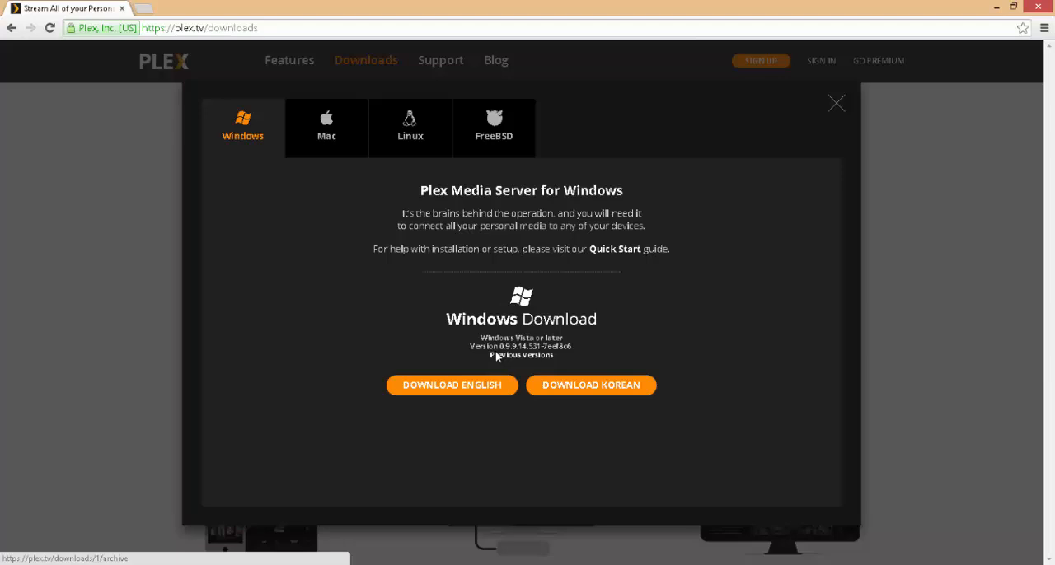
mouse_move(590, 386)
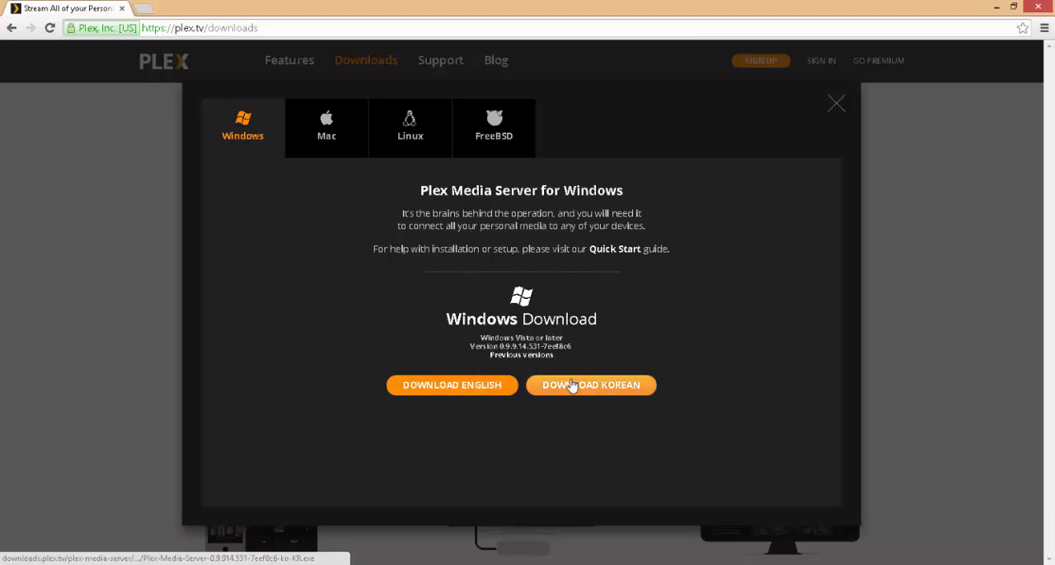
left_click(590, 386)
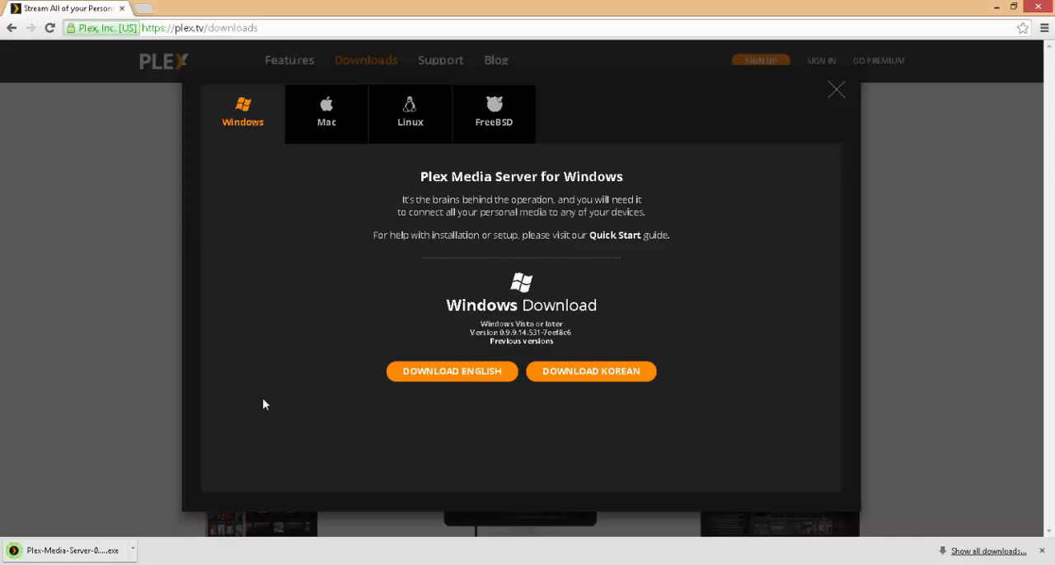
mouse_move(168, 498)
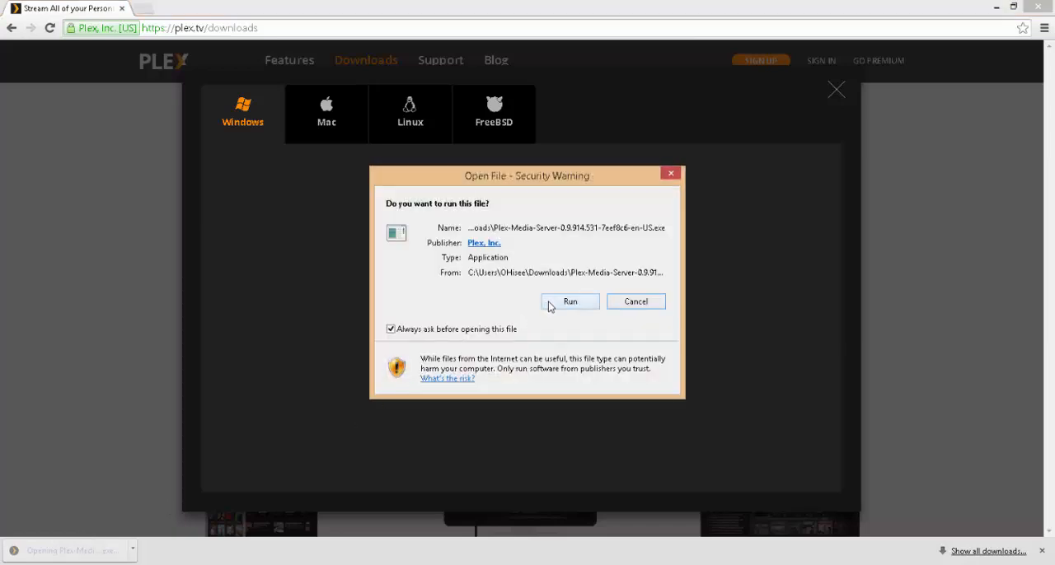
Step: Run the downloaded installer past the security warning and start installing Plex Media Server
left_click(571, 301)
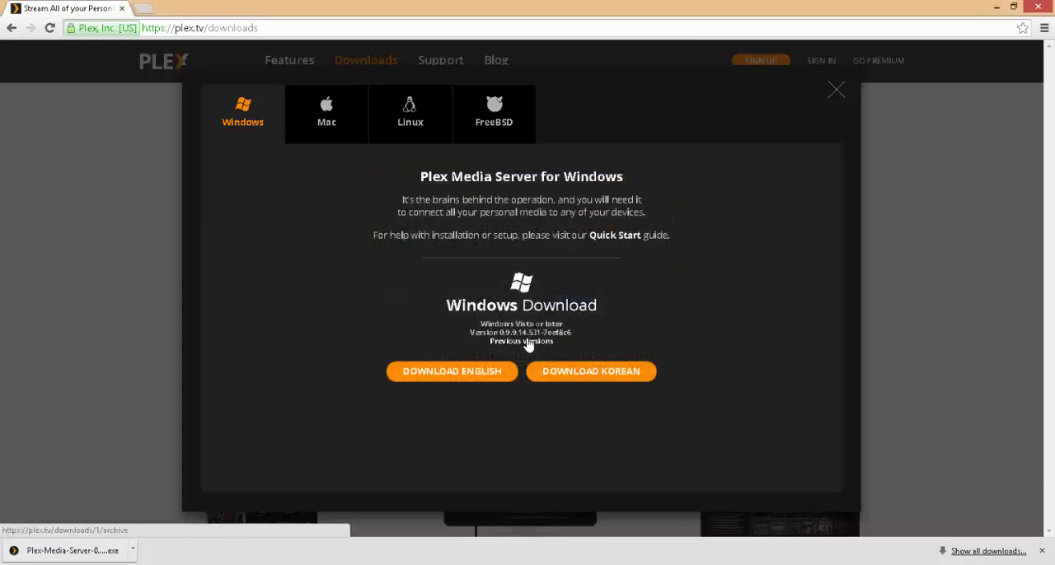
mouse_move(412, 321)
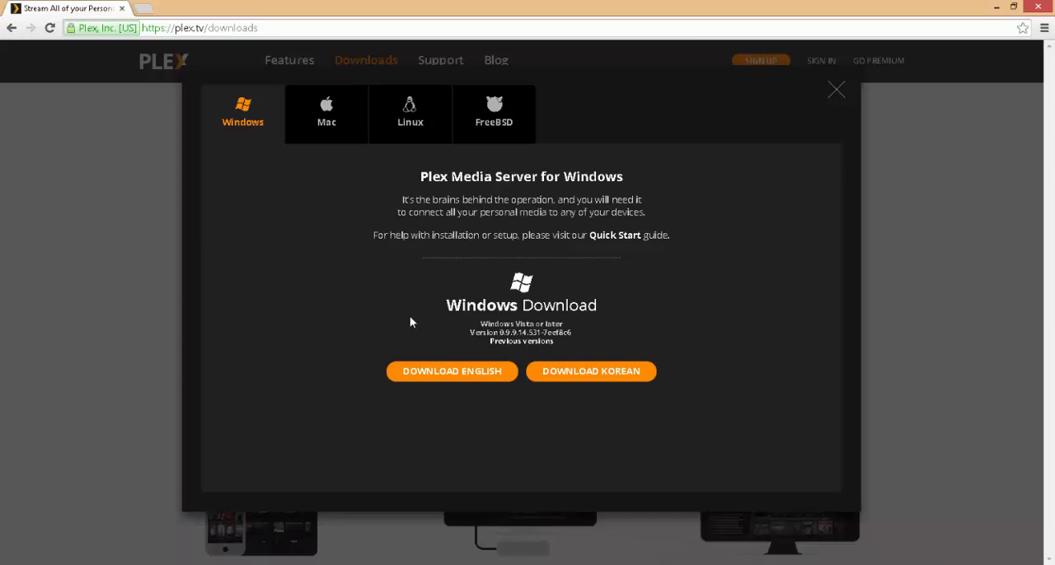
left_click(451, 371)
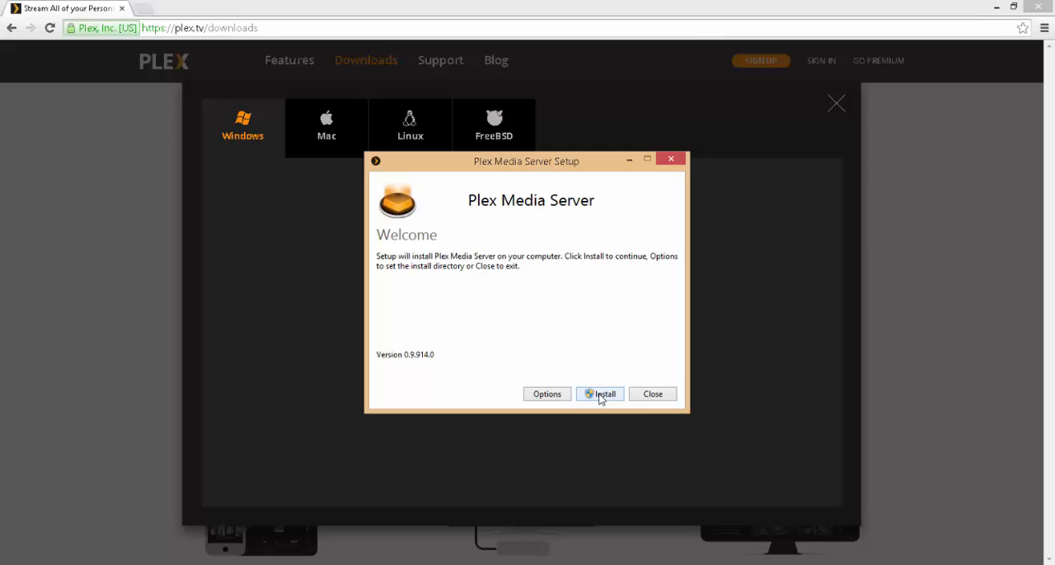
left_click(603, 394)
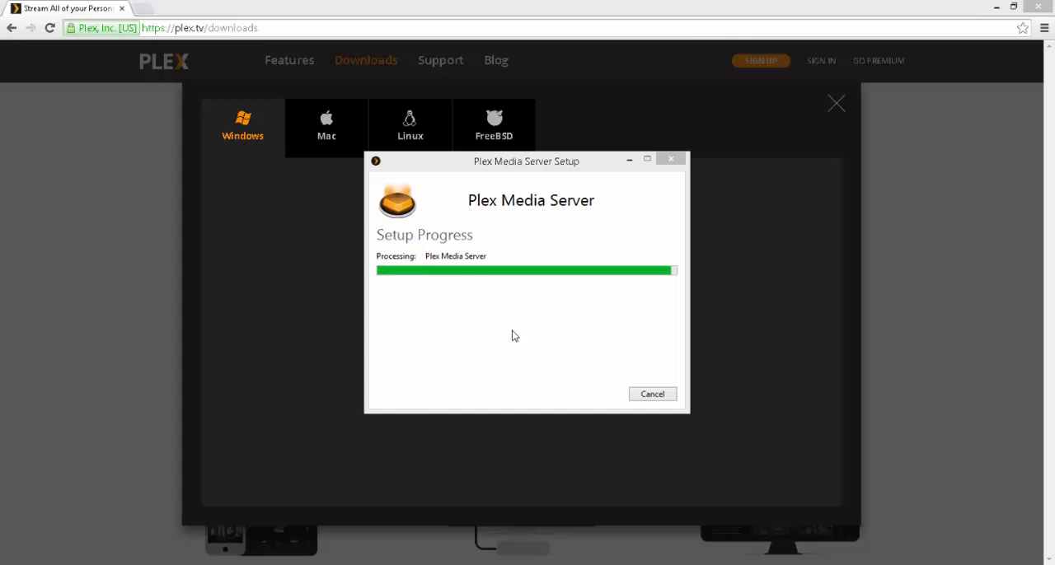
mouse_move(547, 343)
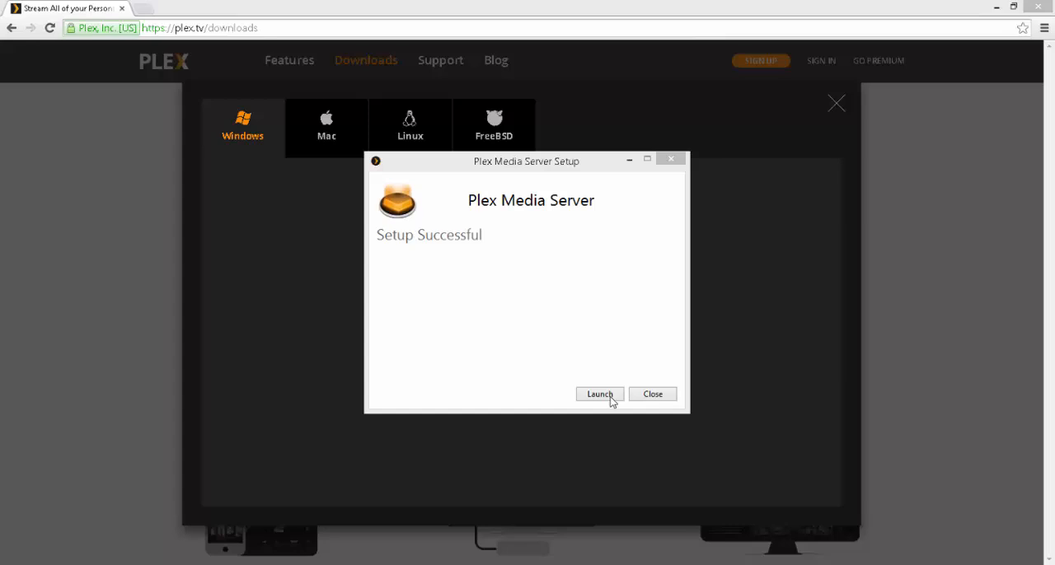
Step: Launch the new server and enter 'OhSee Server' as its friendly name in Get Started
left_click(652, 394)
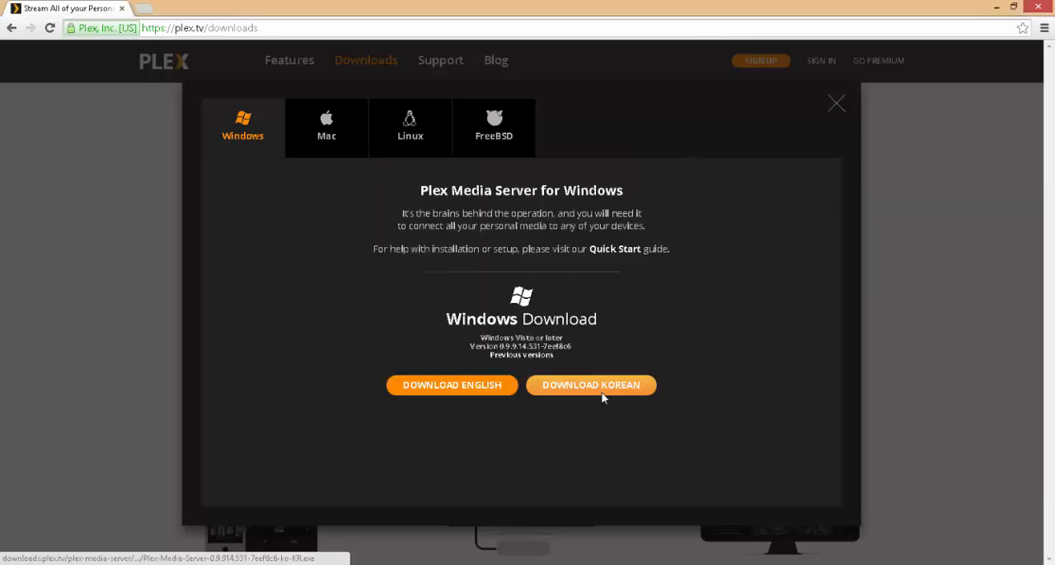
mouse_move(531, 432)
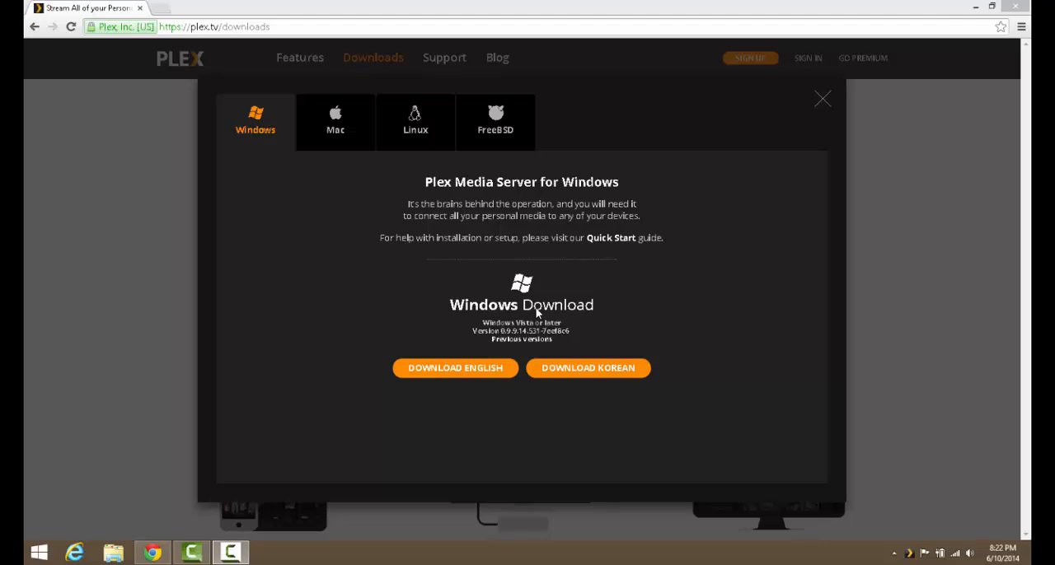
mouse_move(910, 558)
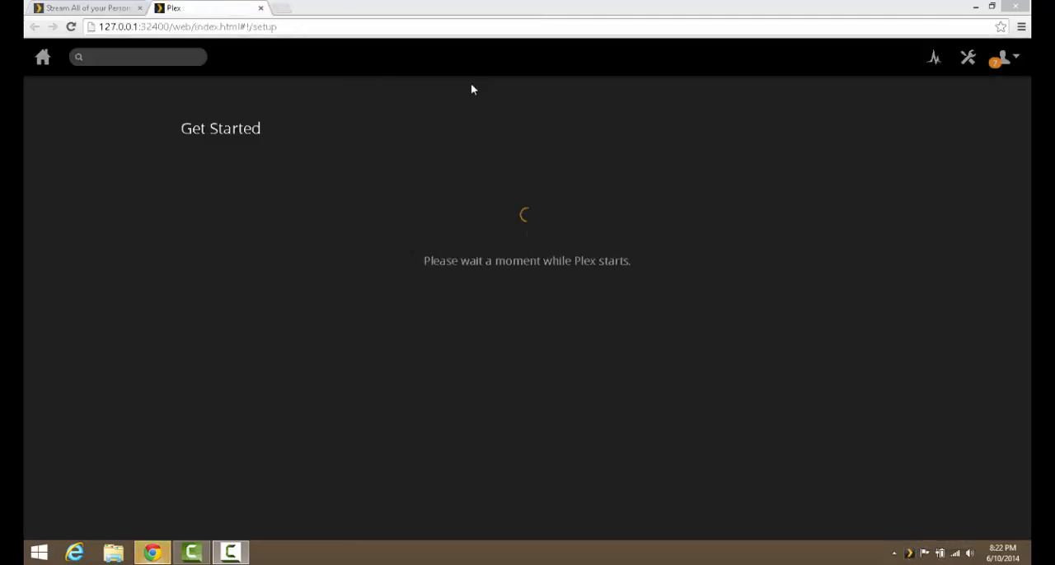
mouse_move(606, 351)
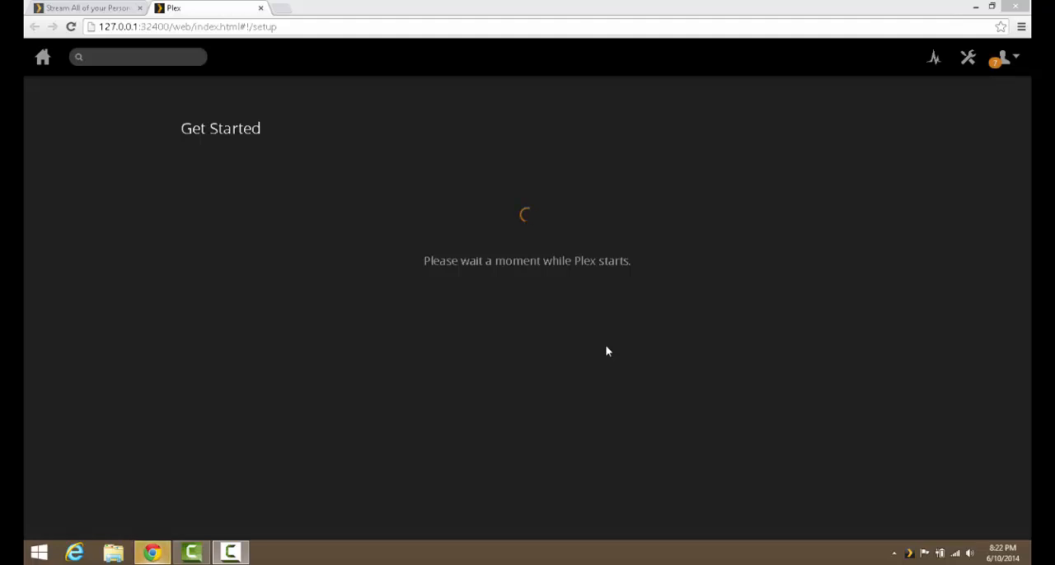
mouse_move(399, 265)
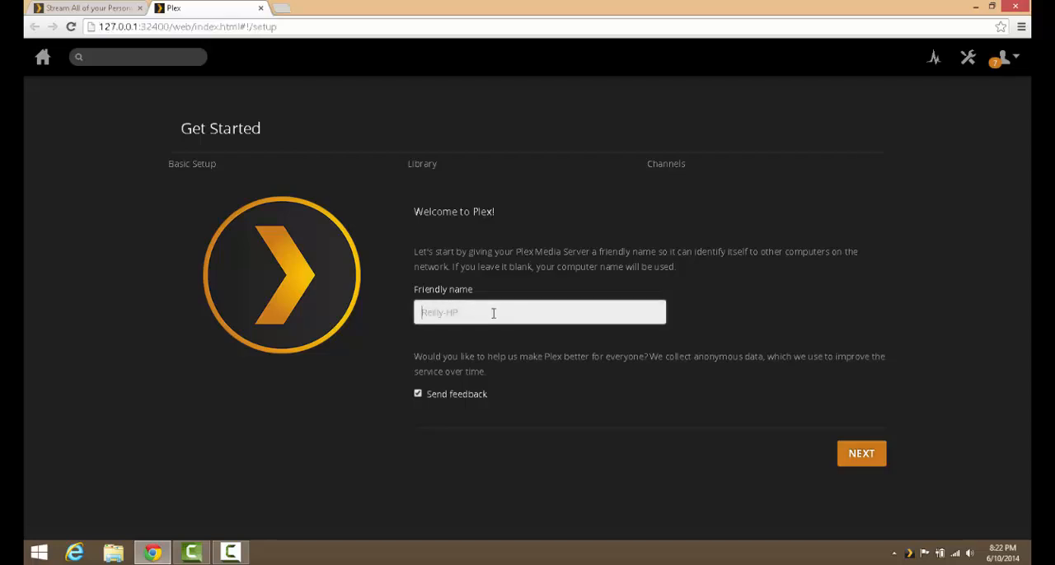
mouse_move(338, 175)
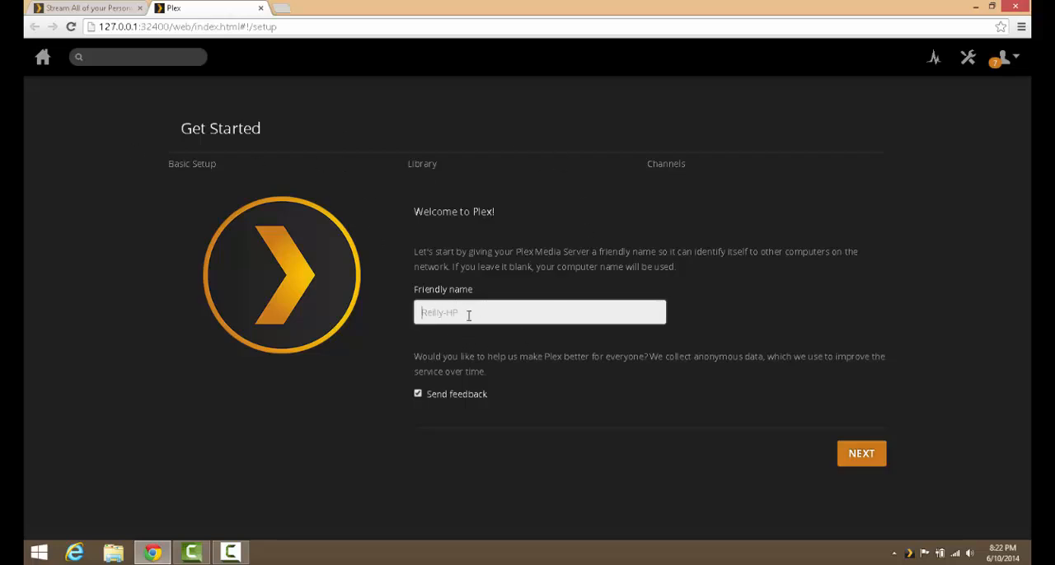
type("Ohi")
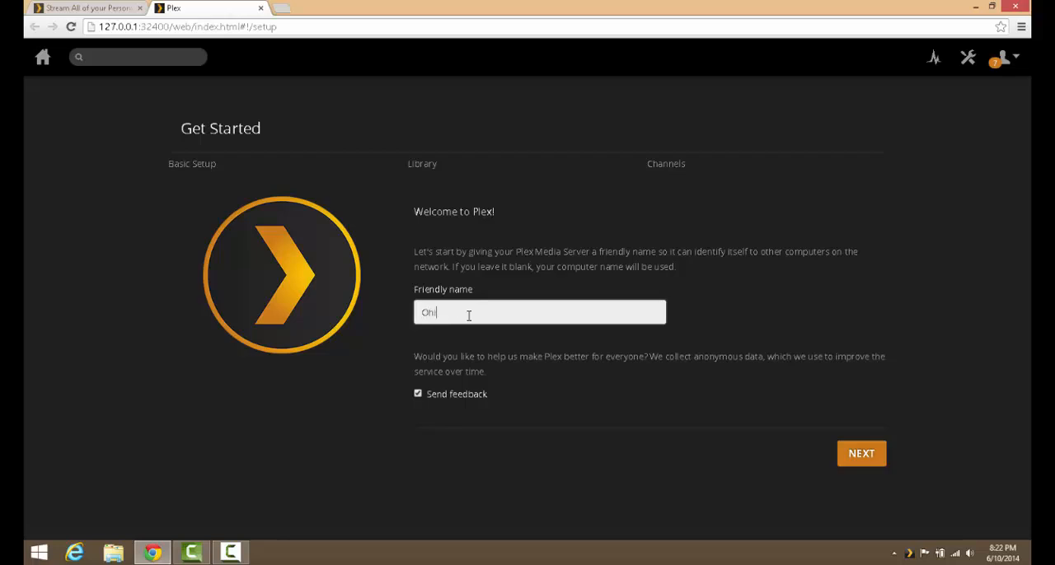
type("See")
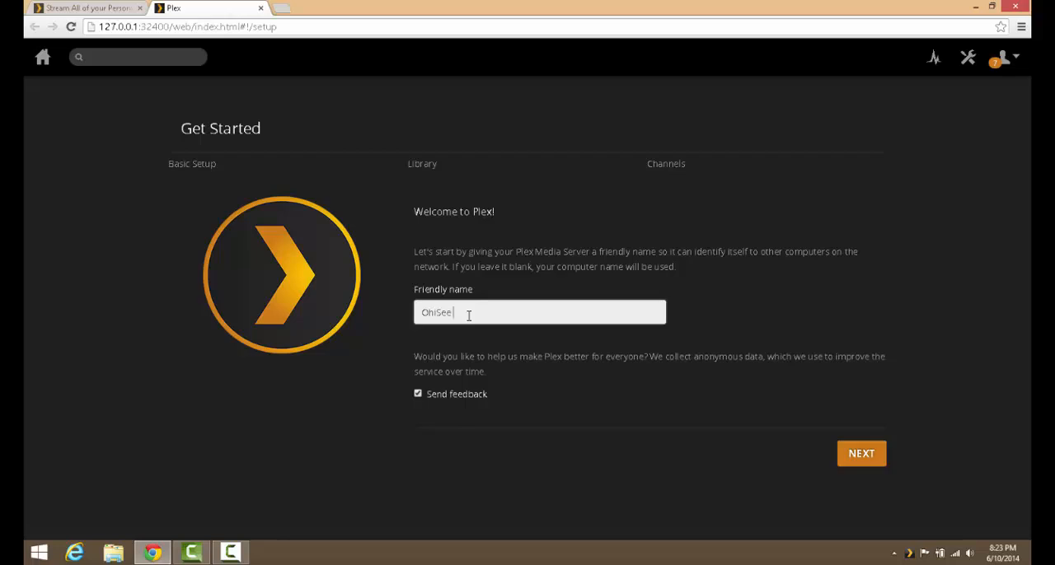
type("Server")
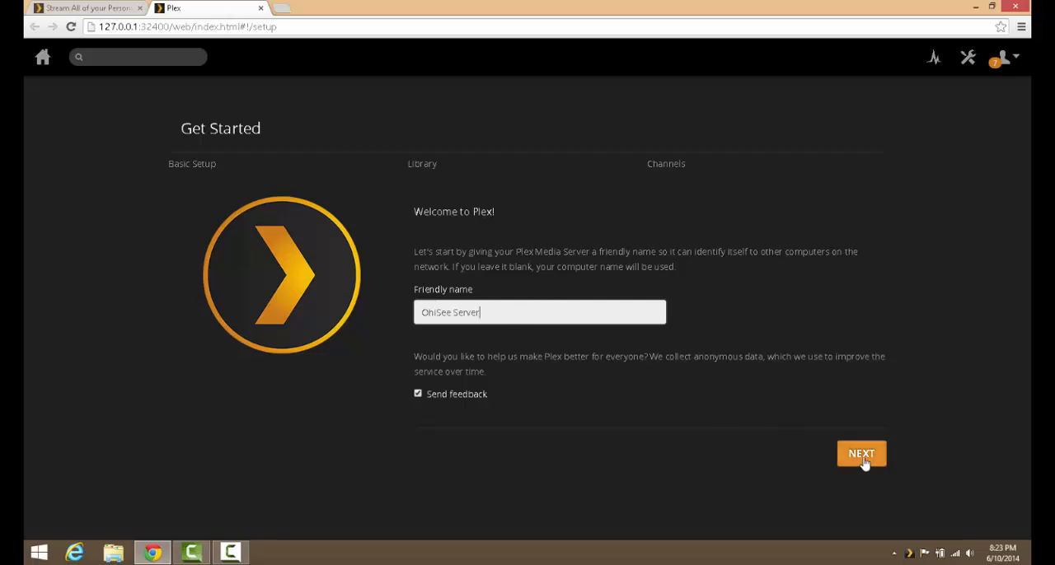
Step: Continue through the library and channels setup steps to the Congratulations page
left_click(861, 455)
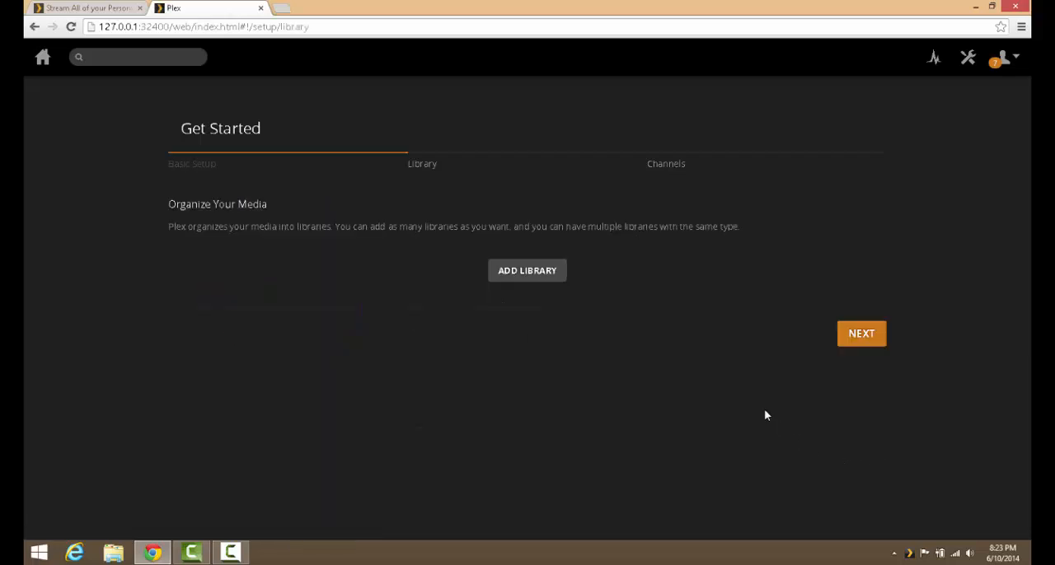
mouse_move(610, 175)
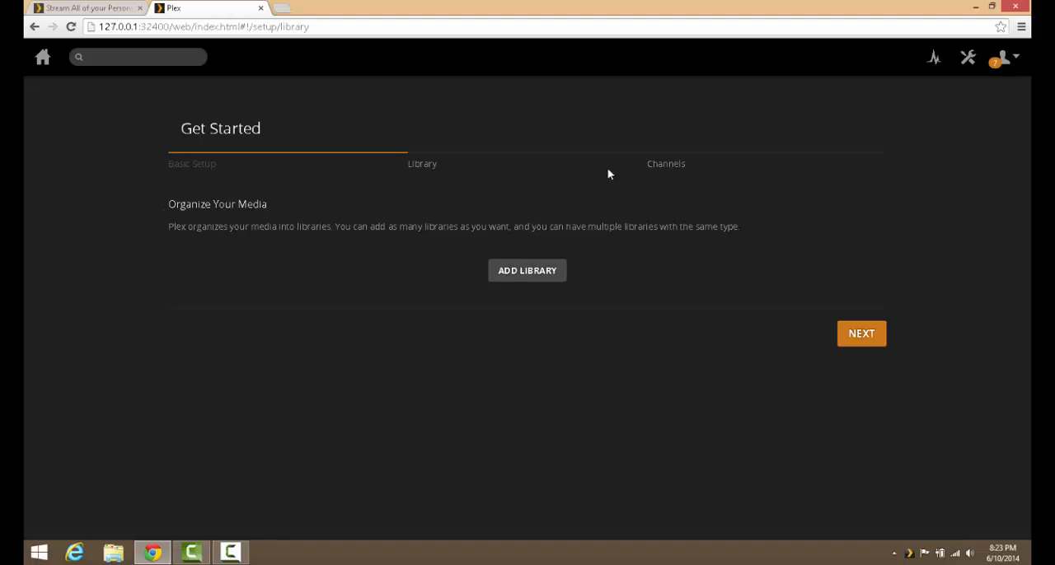
mouse_move(541, 264)
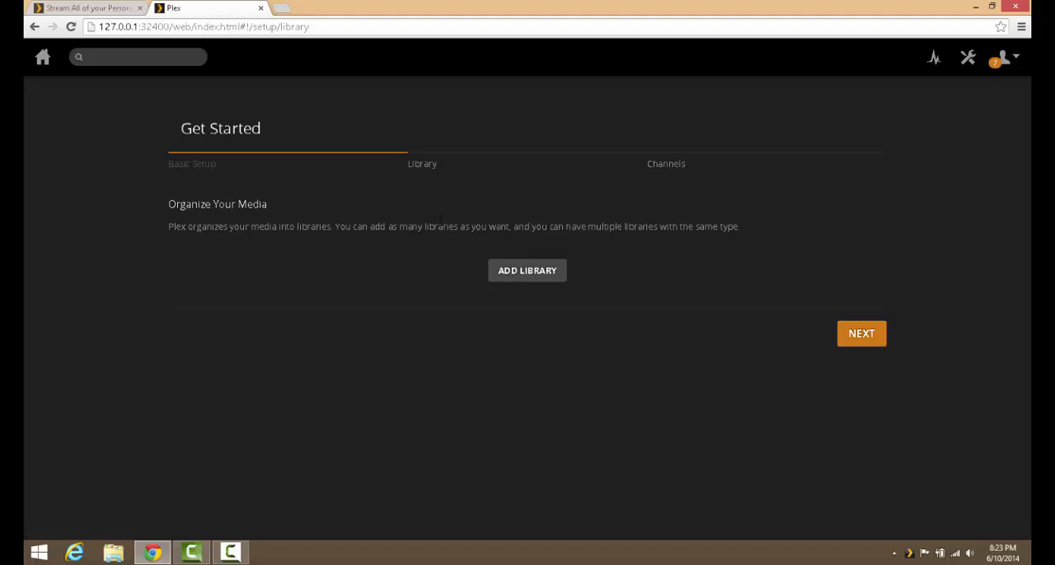
left_click(861, 333)
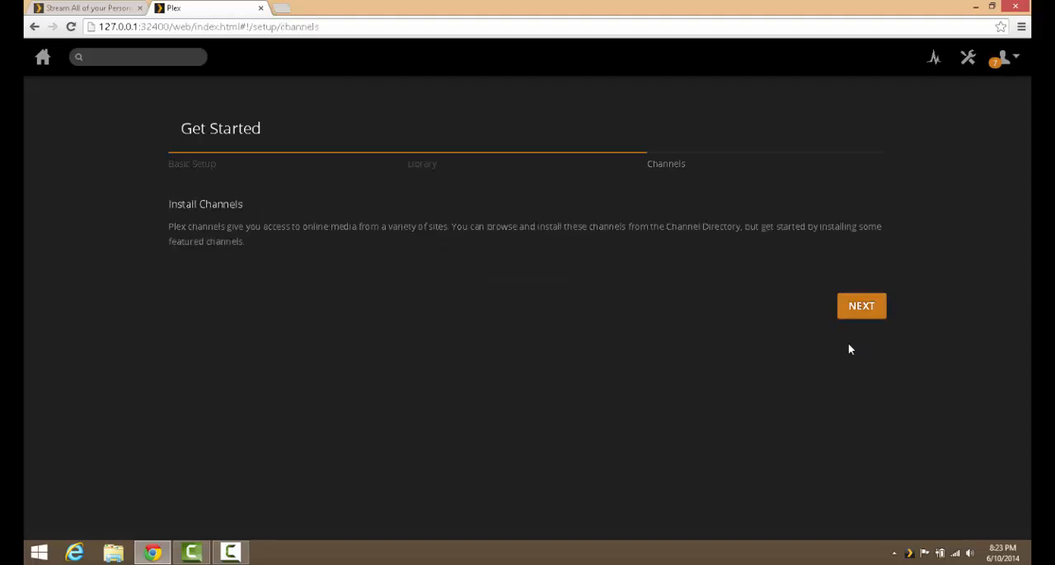
left_click(860, 307)
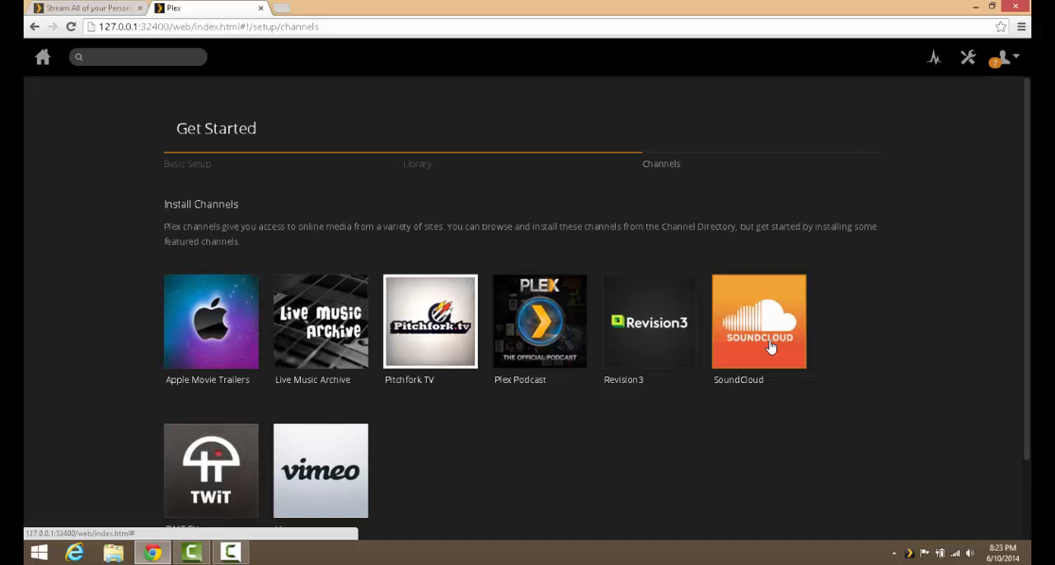
mouse_move(540, 322)
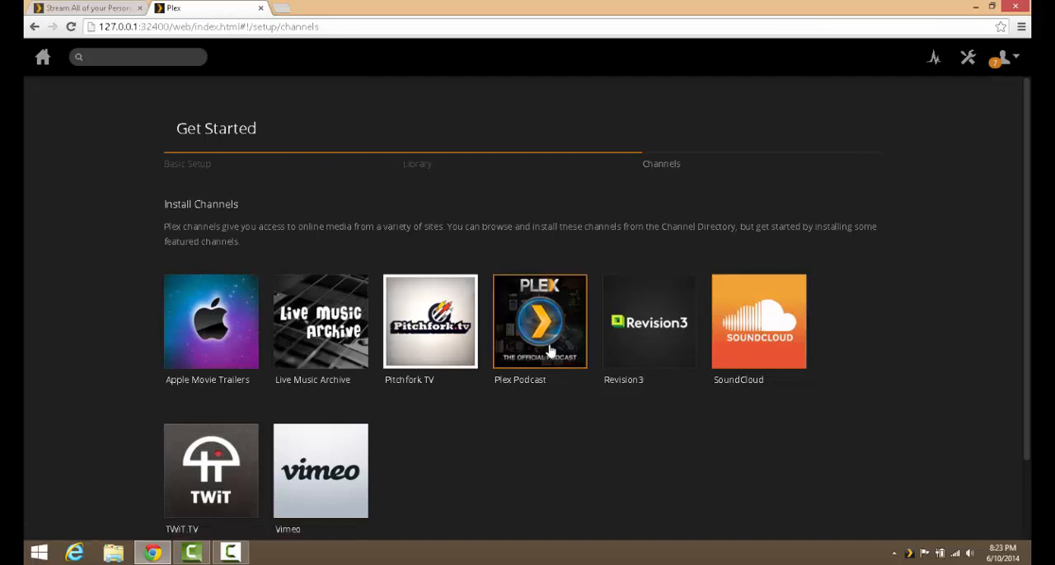
scroll("down", 3)
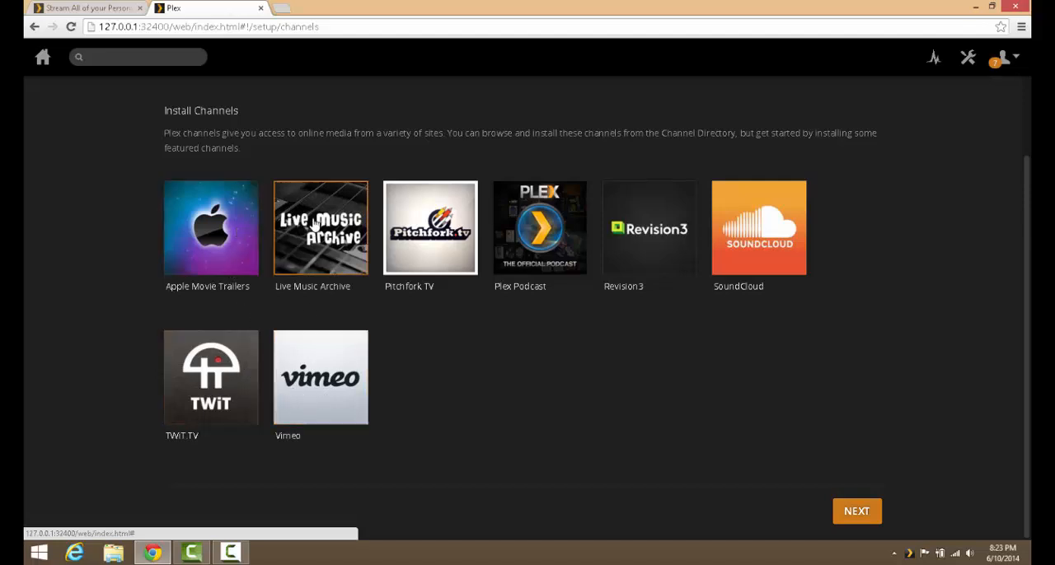
scroll("up", 3)
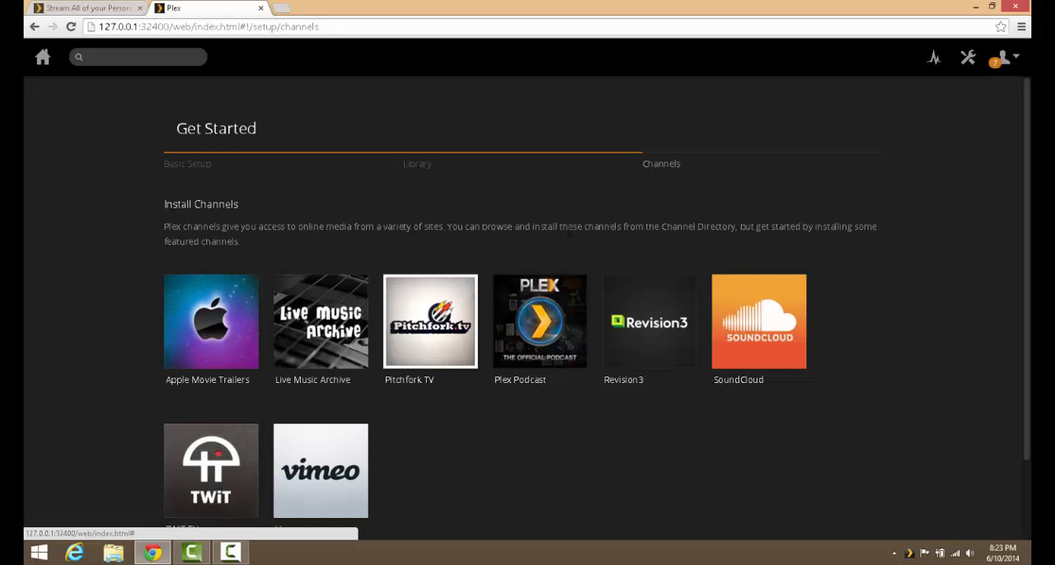
scroll("down", 3)
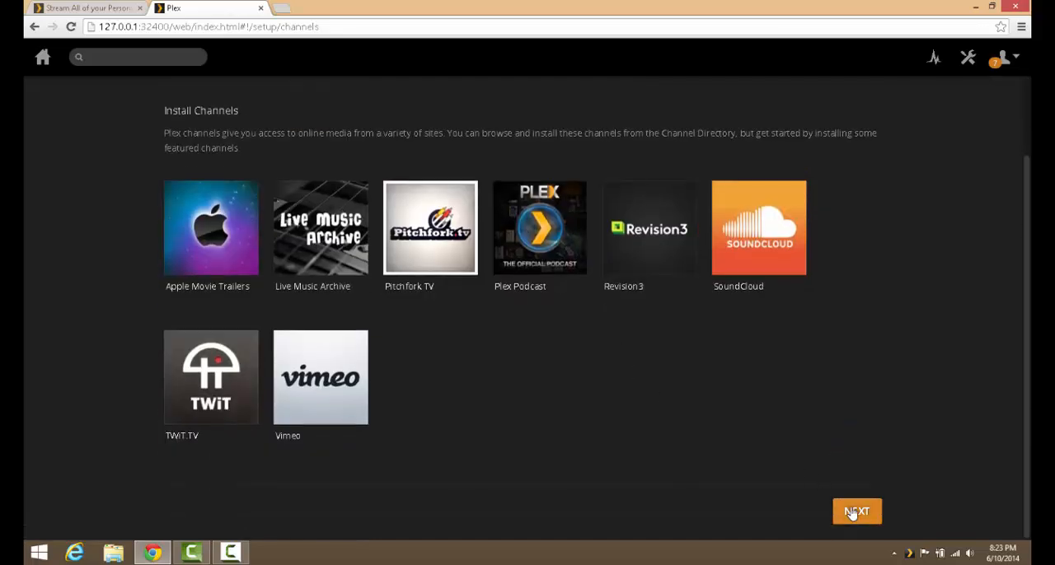
left_click(857, 511)
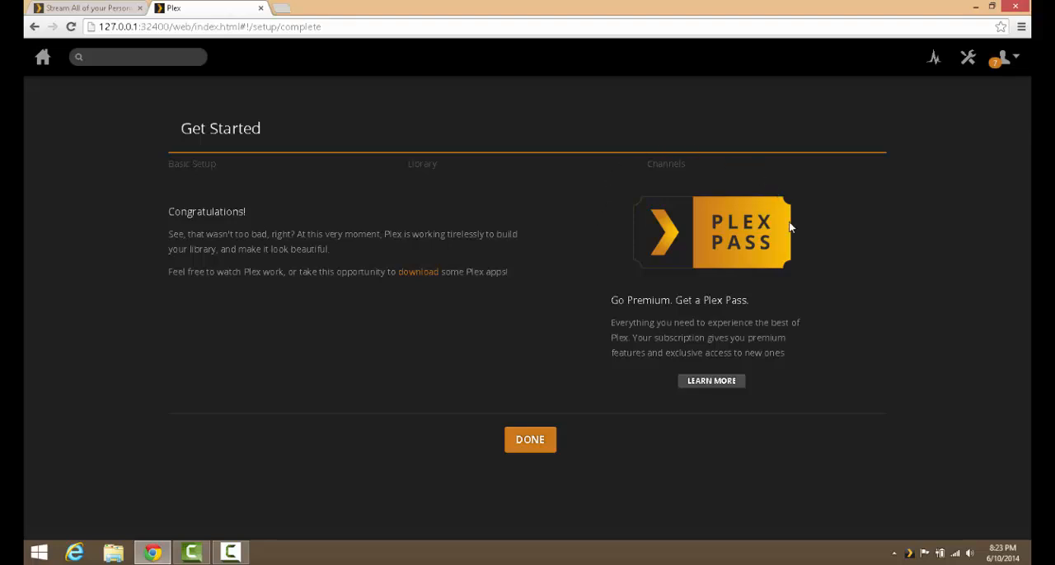
mouse_move(718, 208)
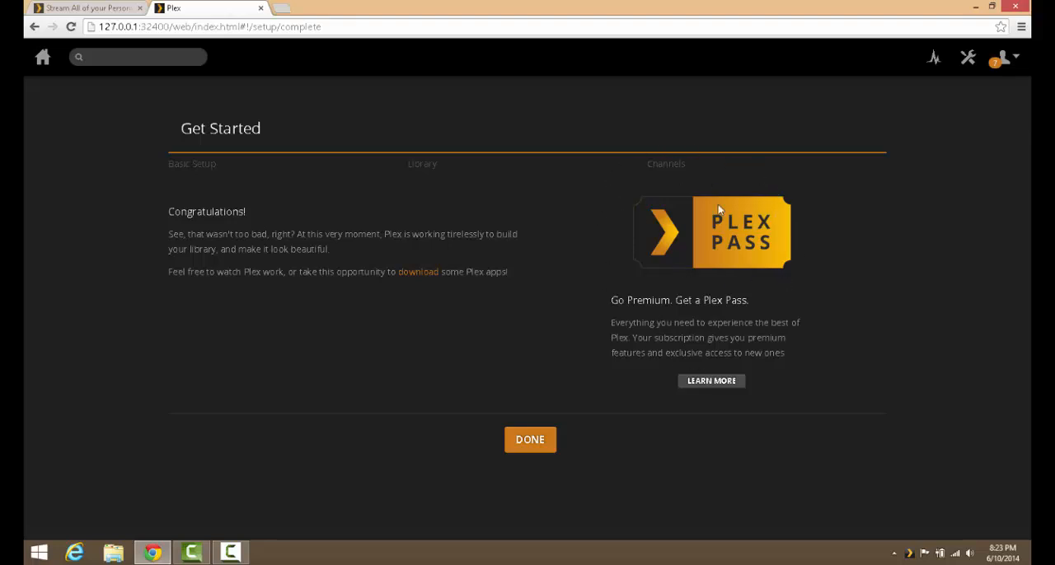
mouse_move(707, 338)
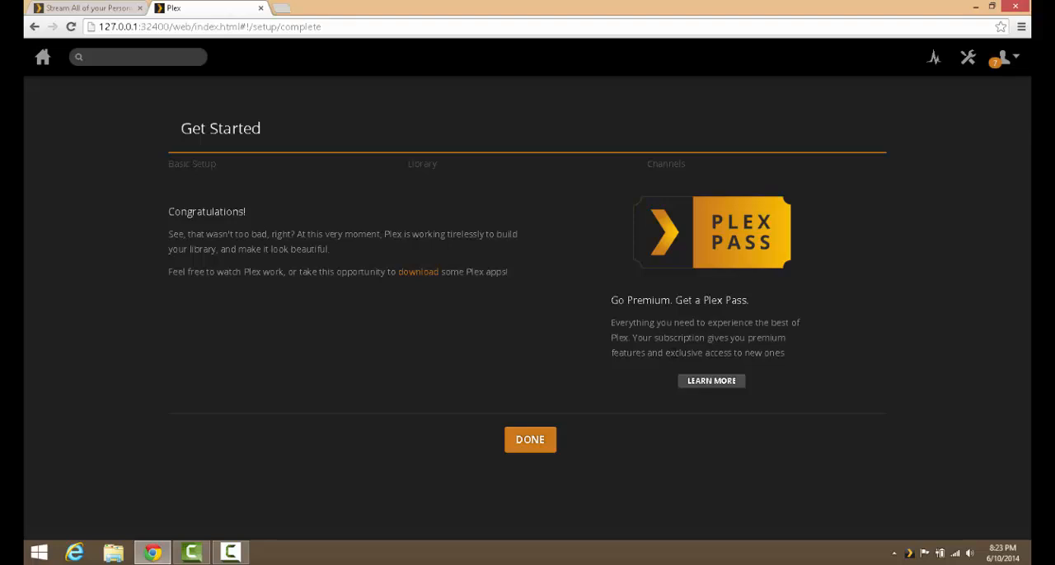
mouse_move(735, 325)
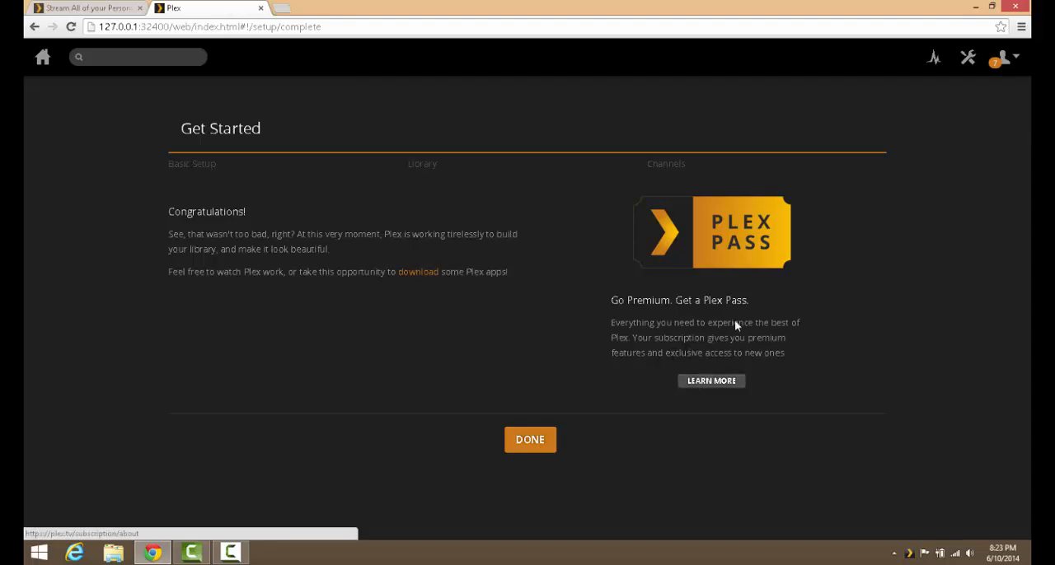
Step: Open the Plex Pass information in a new browser tab
left_click(711, 379)
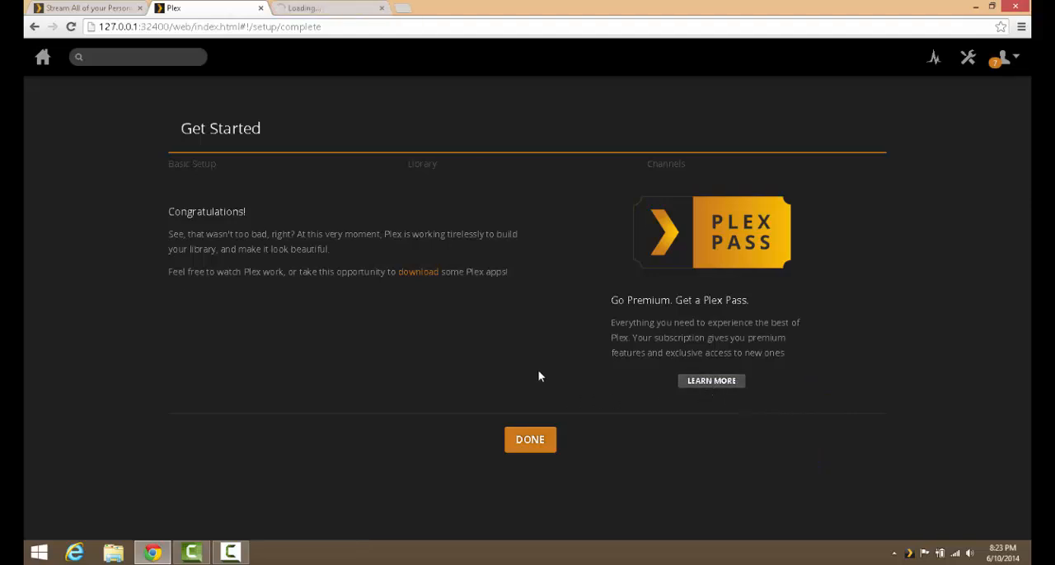
Step: Exit the Get Started wizard with DONE to reach the server home dashboard
left_click(529, 439)
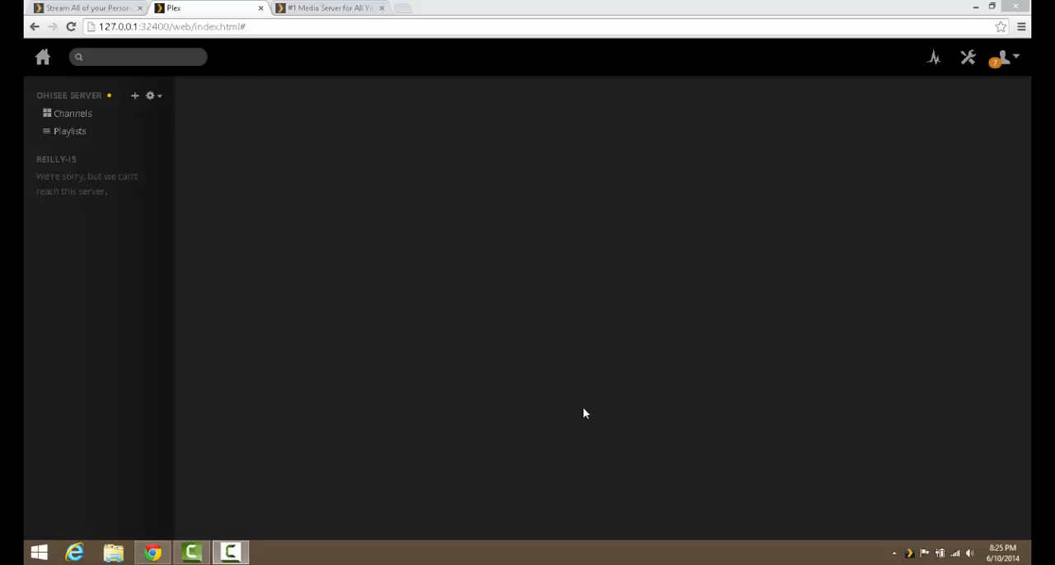
mouse_move(56, 158)
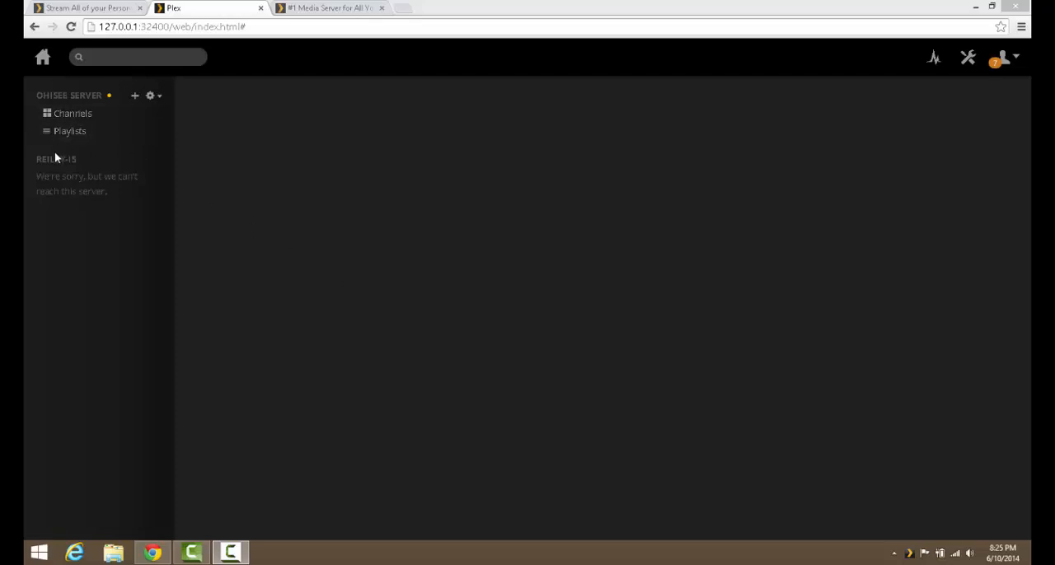
mouse_move(89, 207)
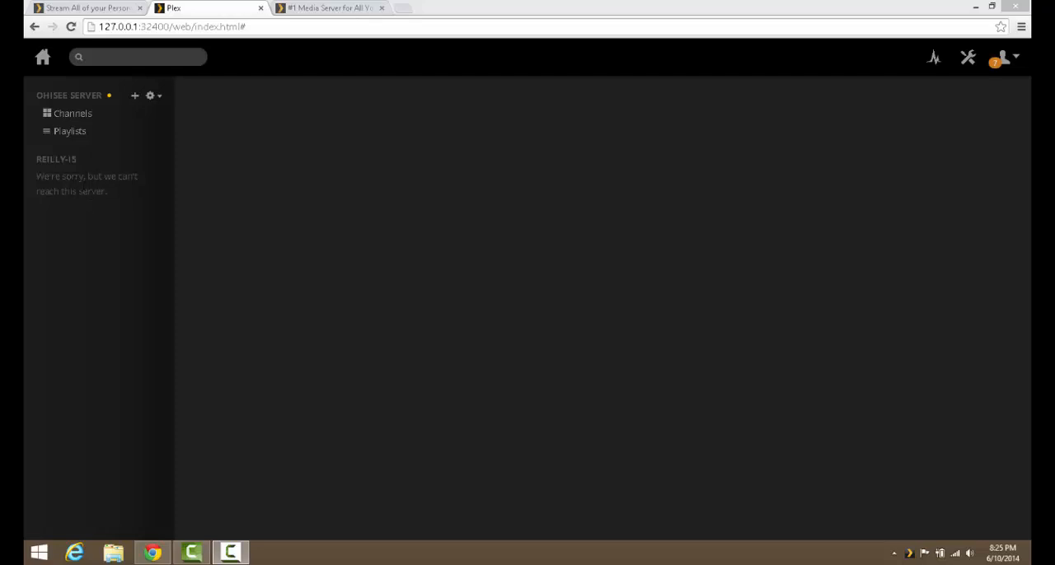
mouse_move(84, 175)
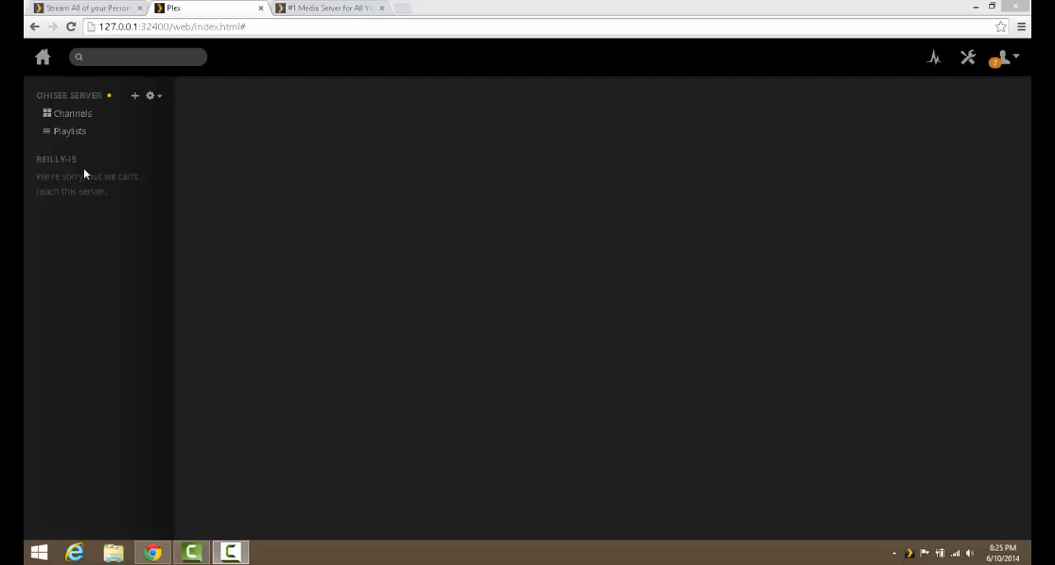
mouse_move(797, 488)
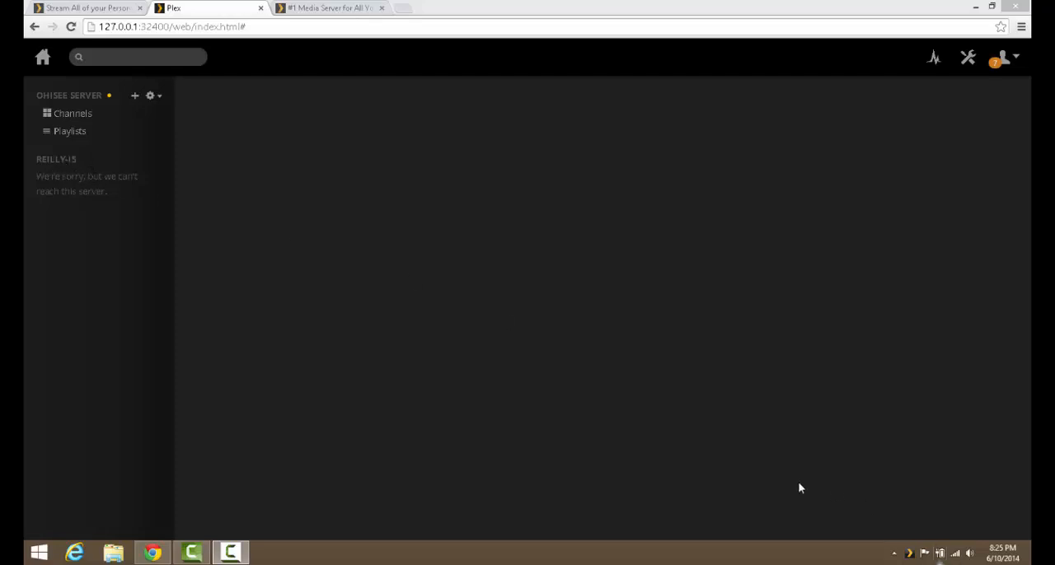
mouse_move(56, 91)
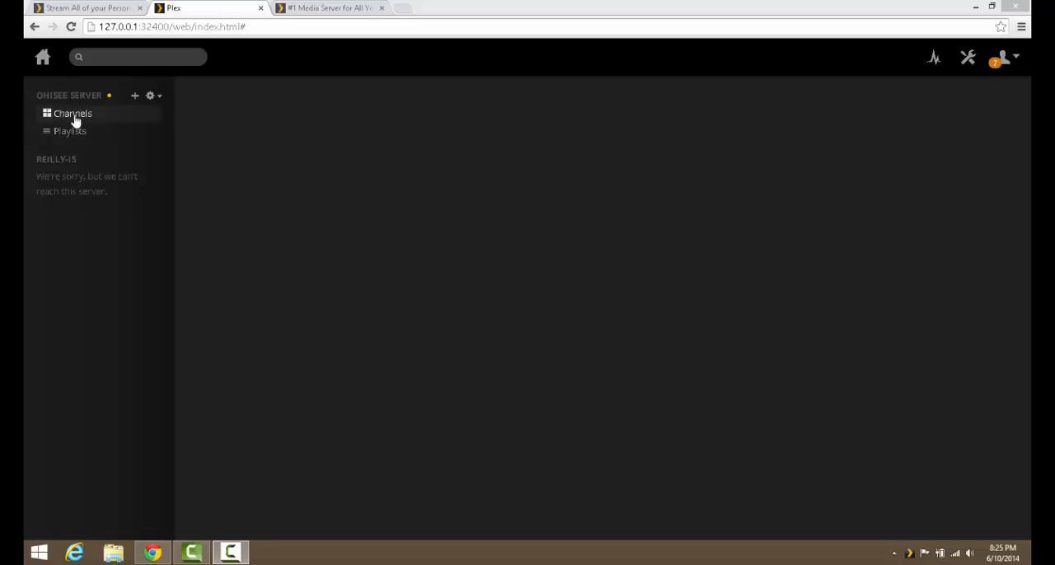
mouse_move(69, 132)
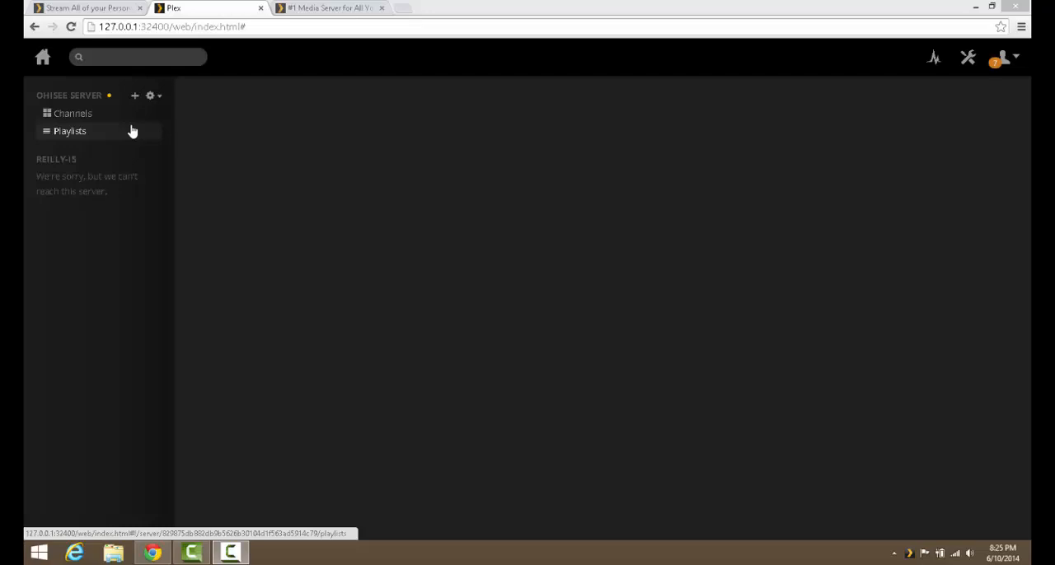
left_click(112, 554)
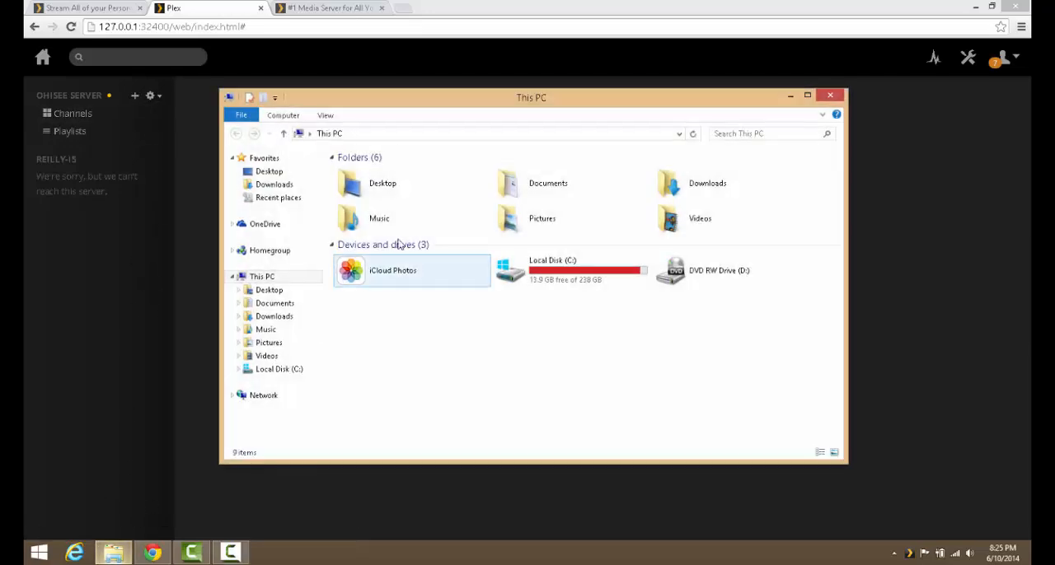
left_click(267, 356)
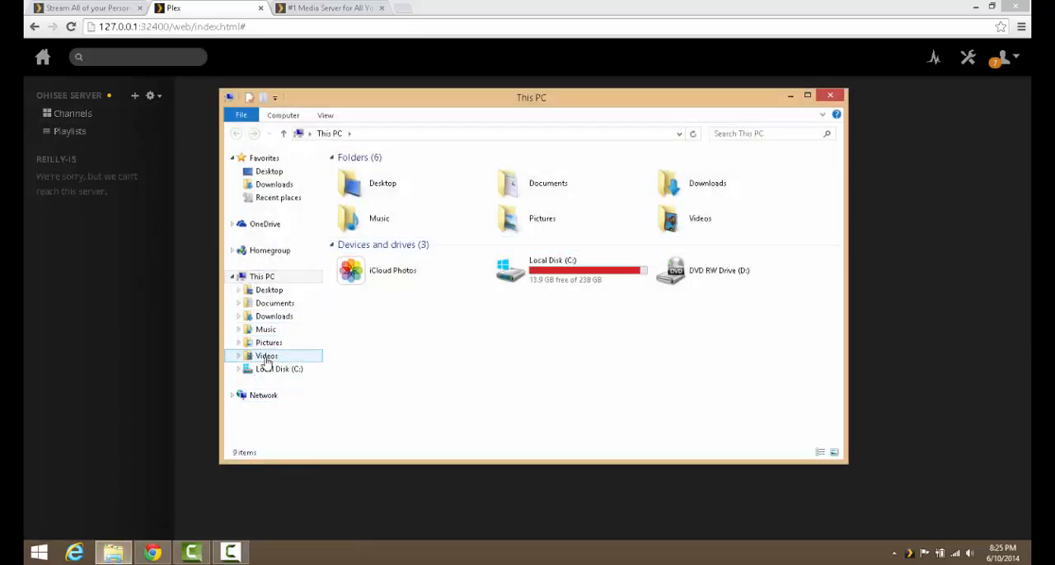
double_click(267, 356)
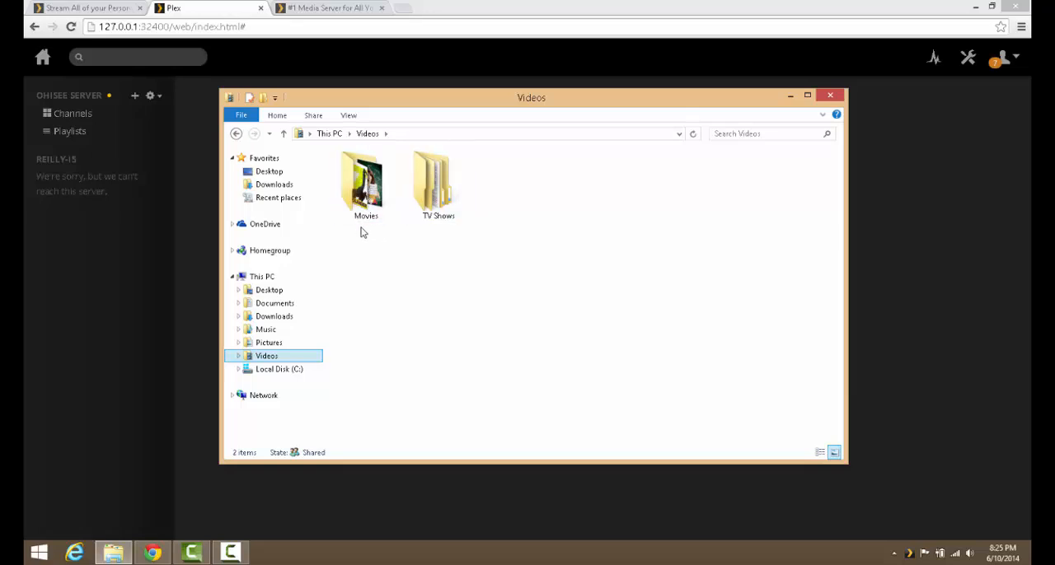
left_click(366, 186)
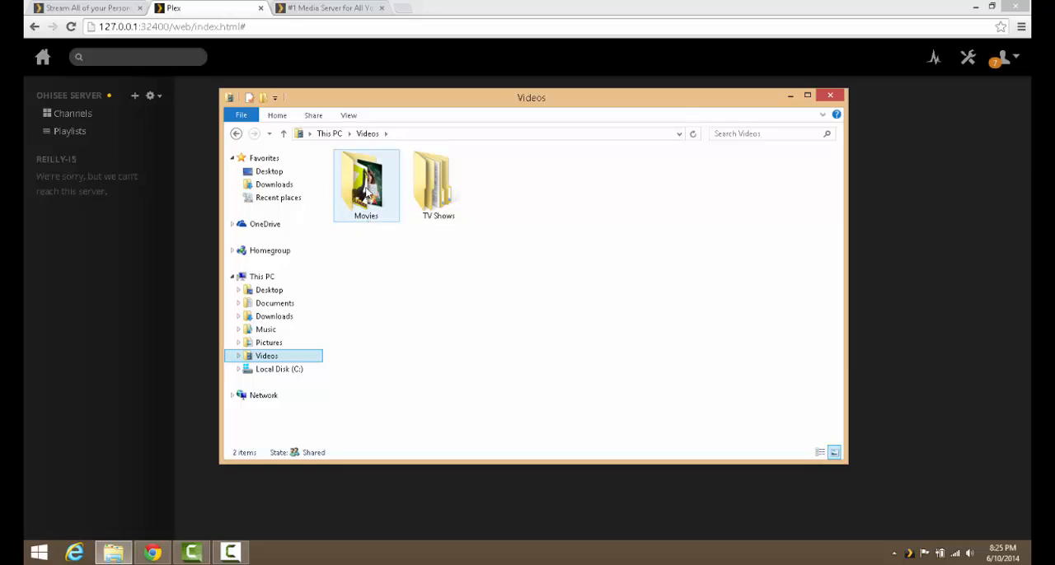
double_click(439, 182)
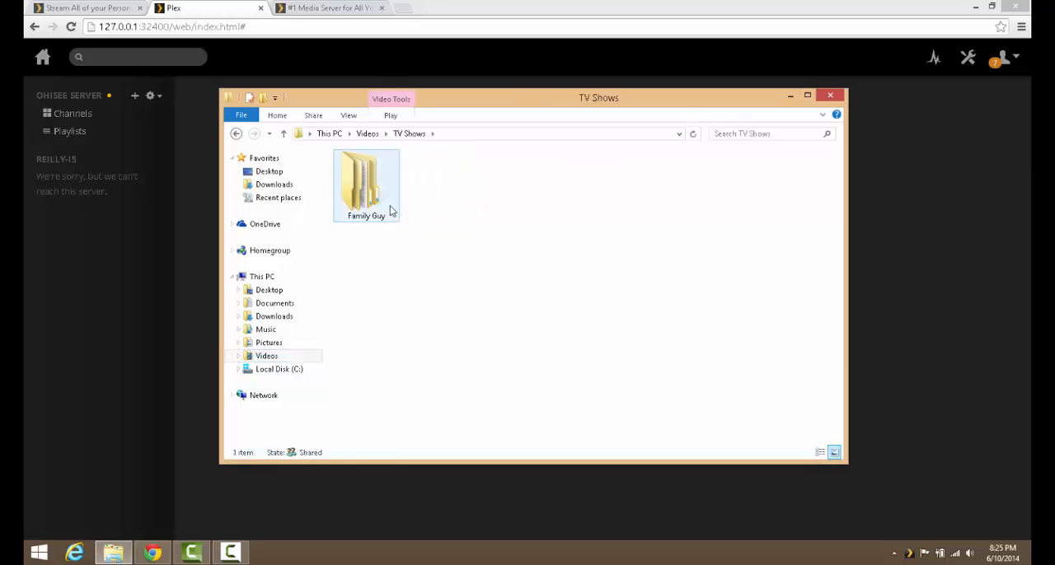
left_click(235, 134)
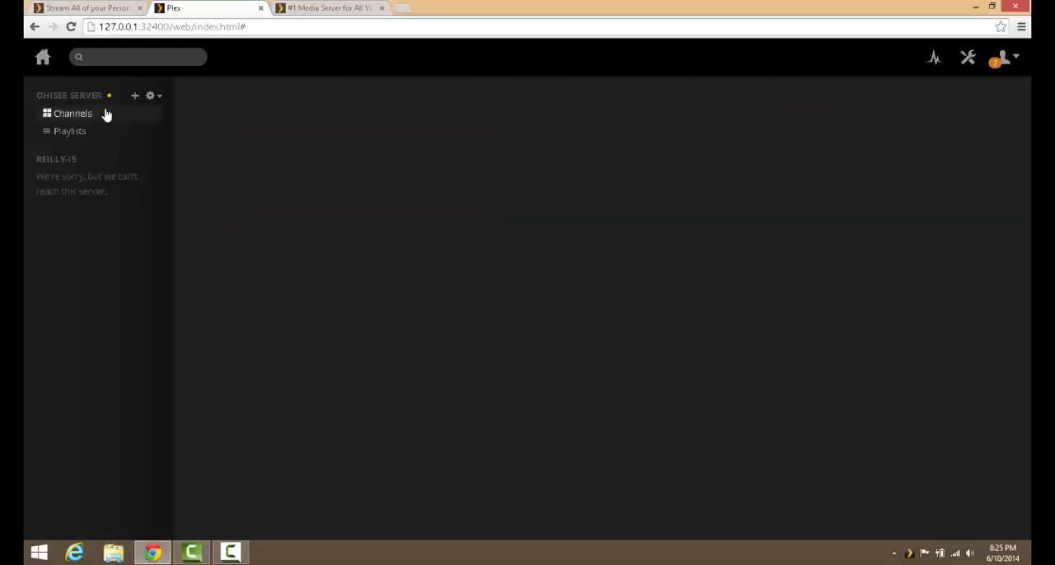
mouse_move(135, 102)
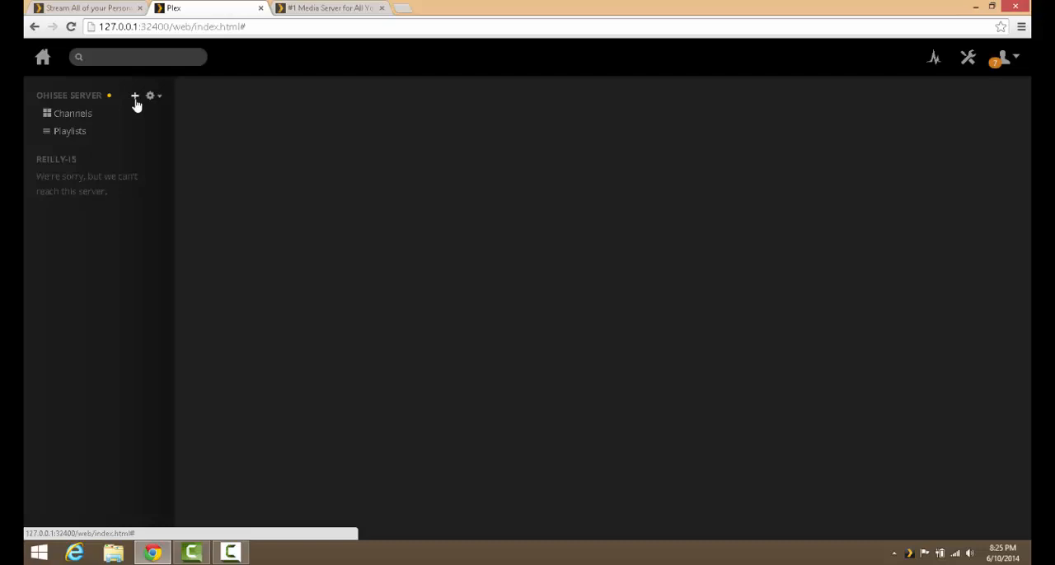
Step: Start a new Movies-type library on the server and name it Movies
left_click(135, 97)
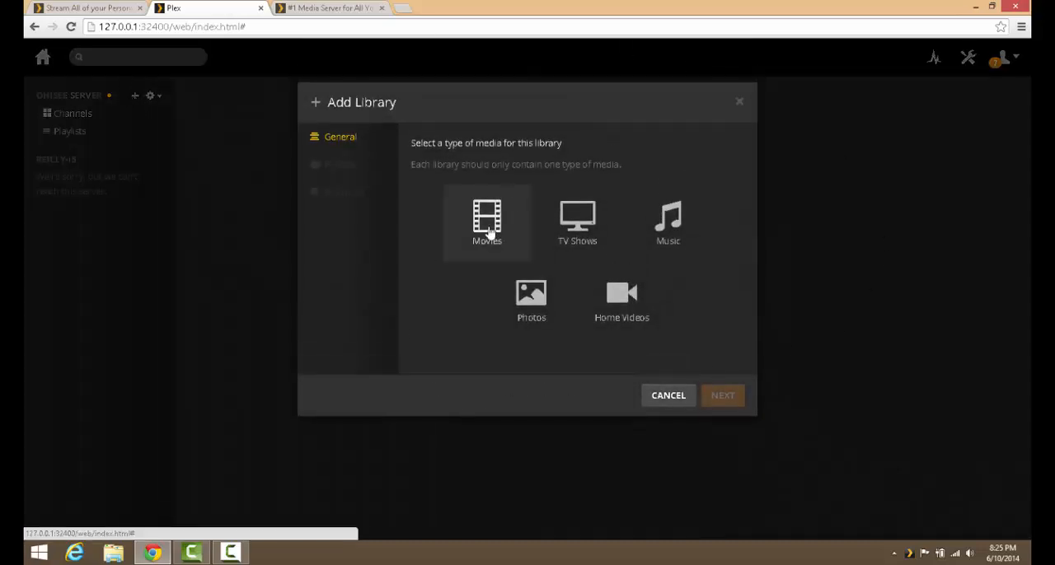
left_click(486, 222)
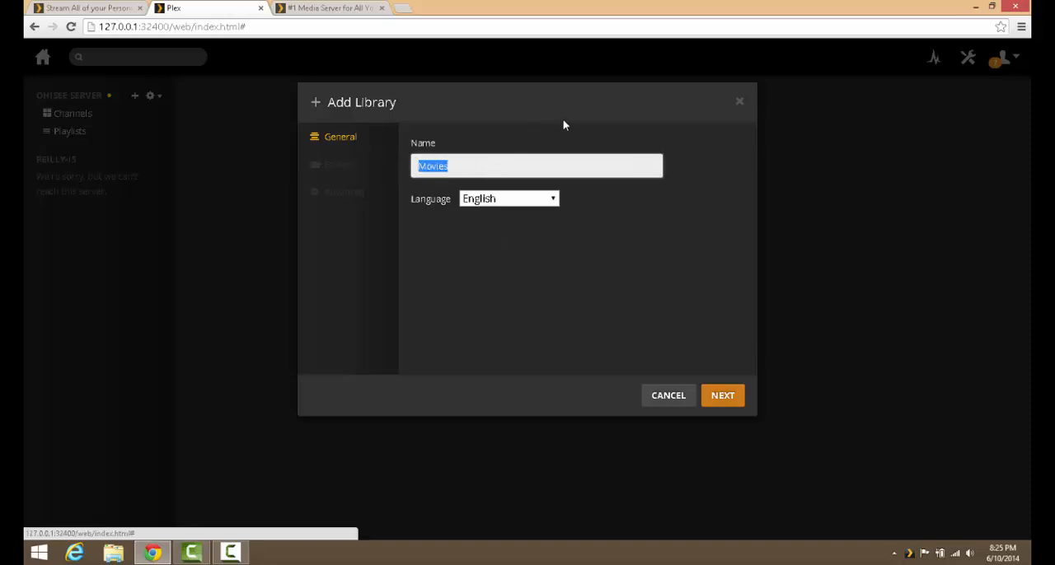
type("New Releases")
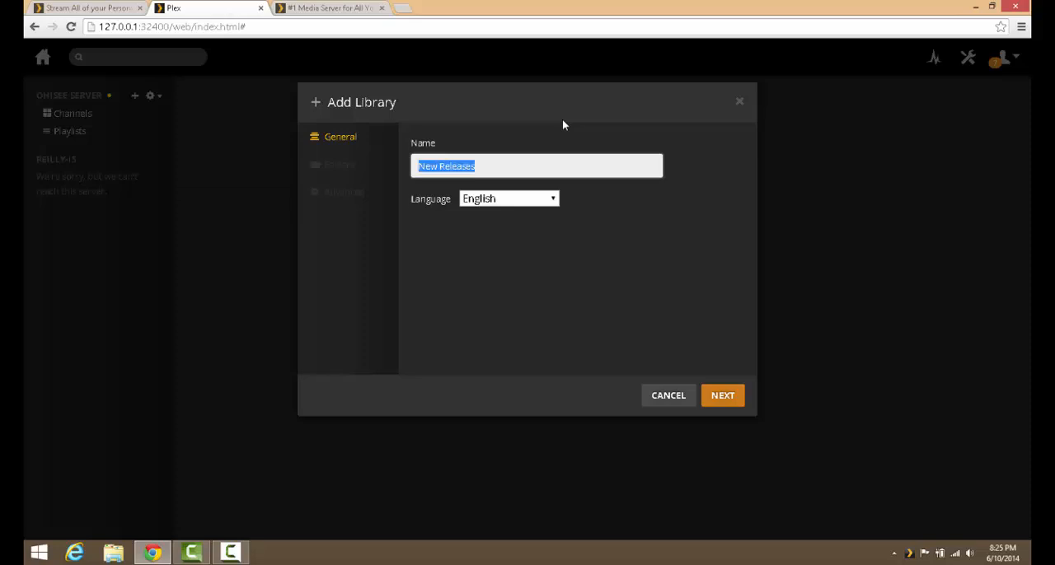
type("Movies")
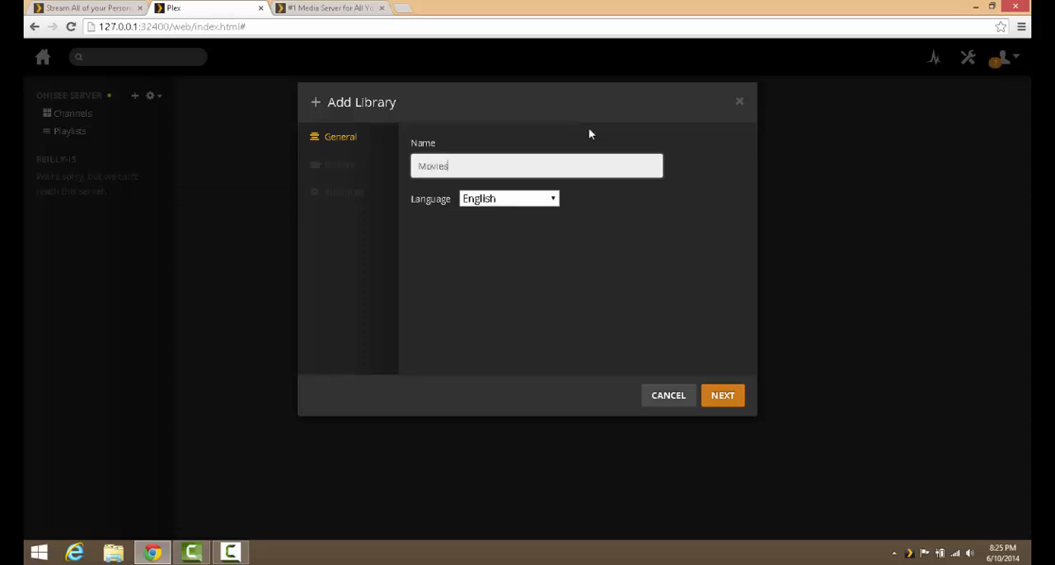
left_click(722, 396)
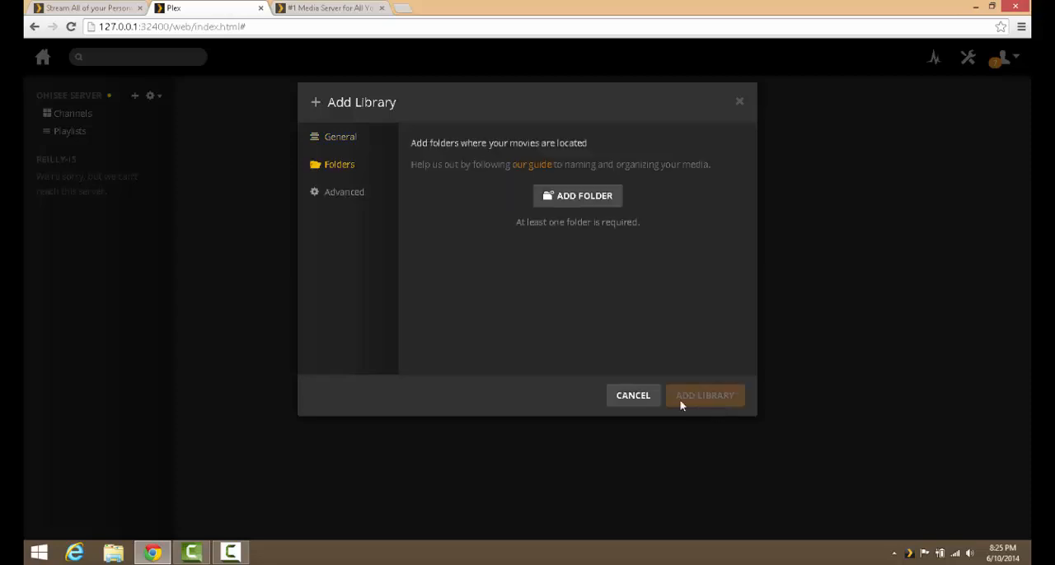
Step: Add the Videos\Movies folder as the library's media source
left_click(577, 195)
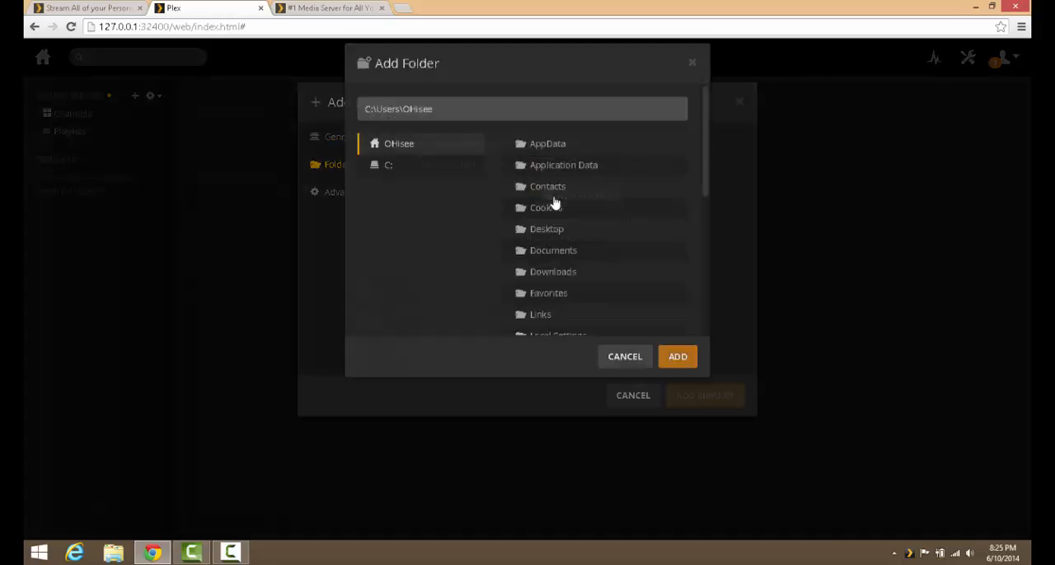
scroll("down", 3)
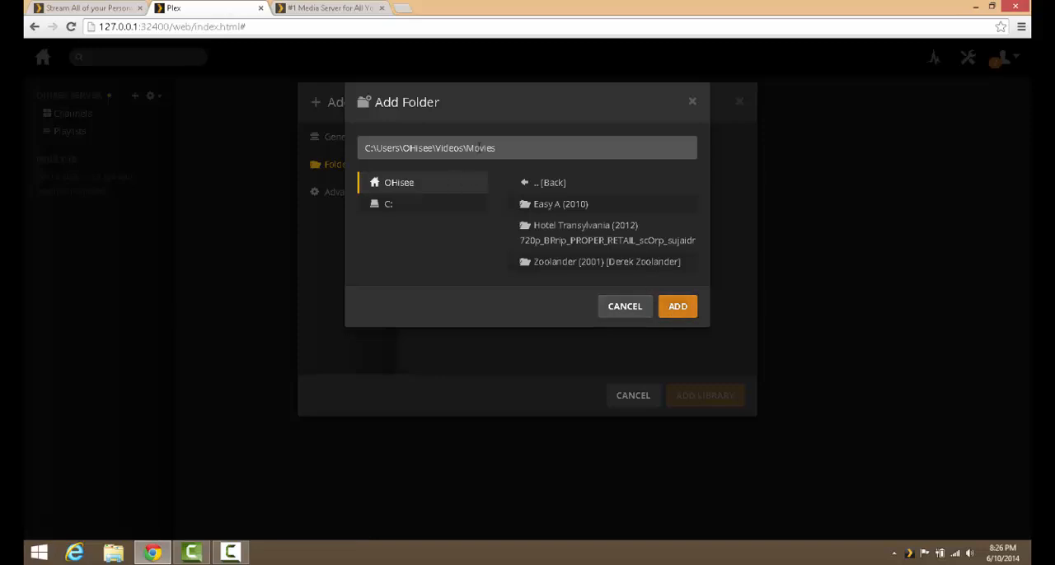
double_click(481, 149)
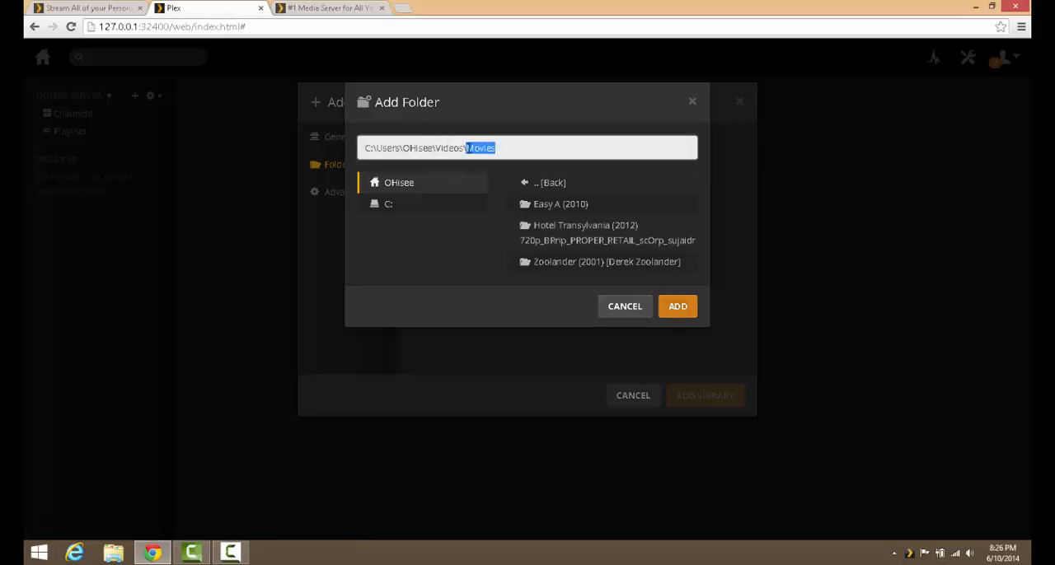
left_click(515, 148)
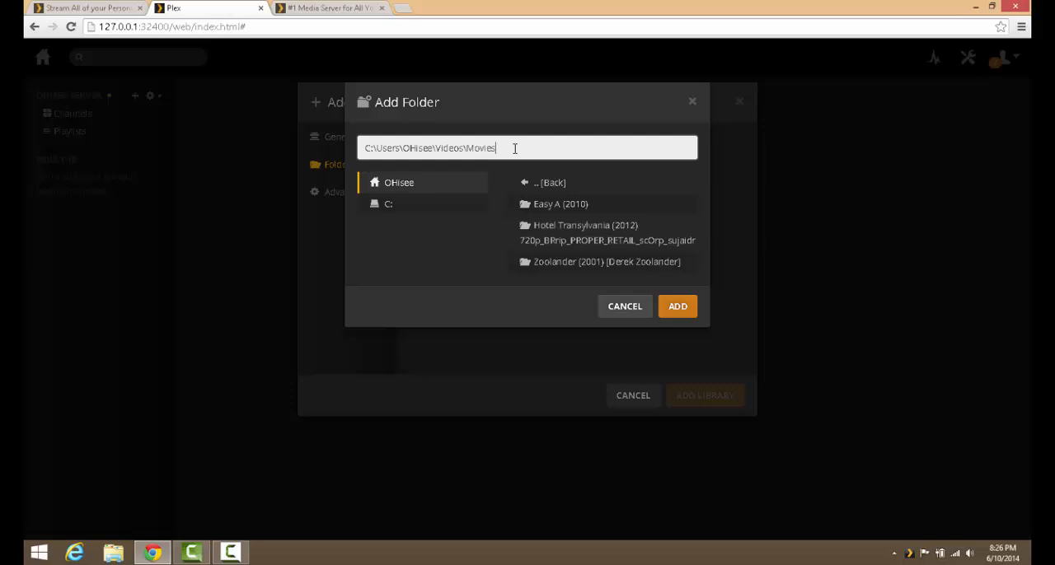
left_click(676, 306)
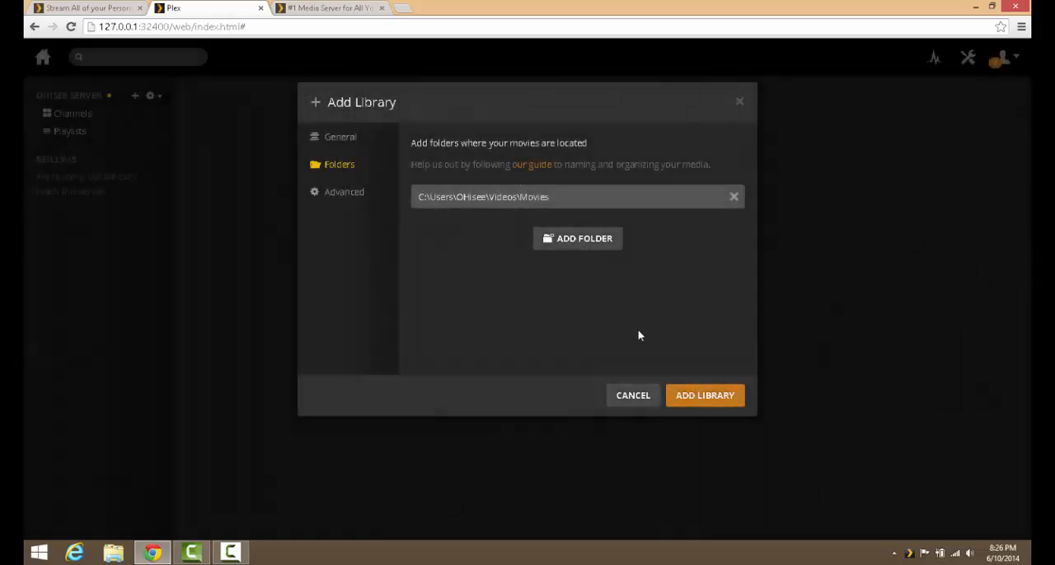
Step: Create the Movies library so it begins scanning for metadata and artwork
left_click(706, 396)
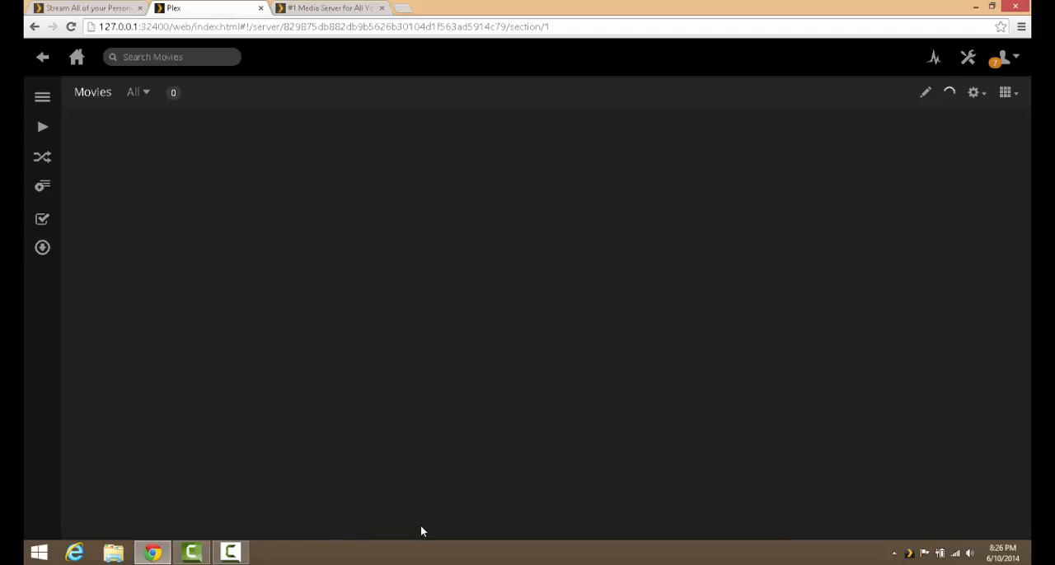
mouse_move(352, 488)
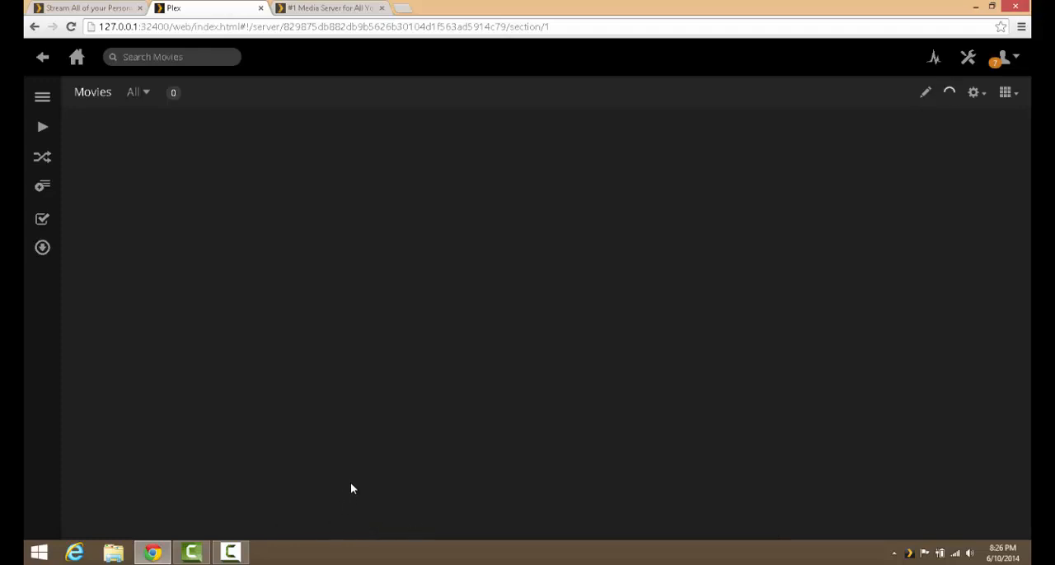
mouse_move(377, 445)
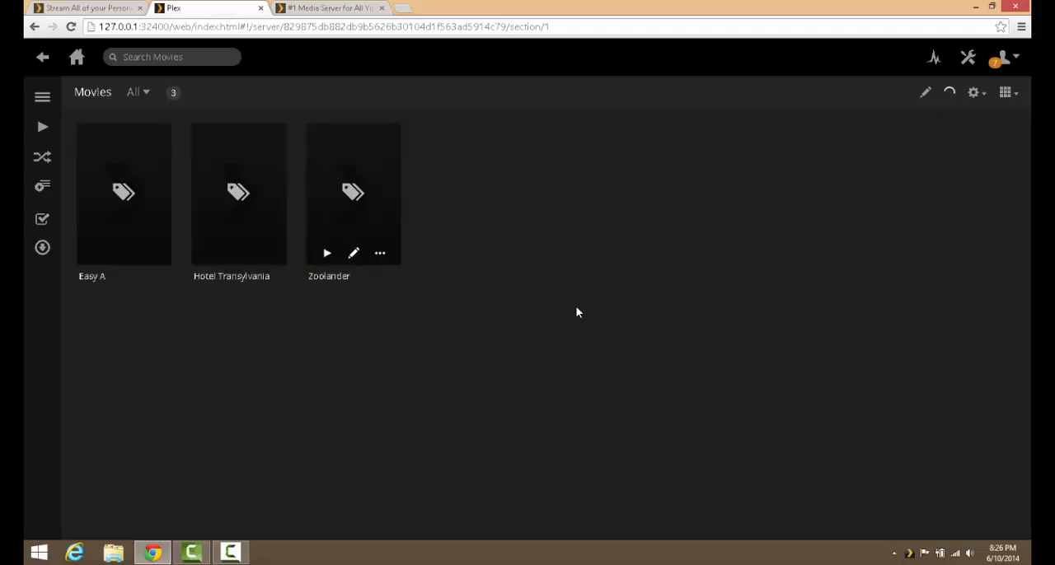
mouse_move(949, 92)
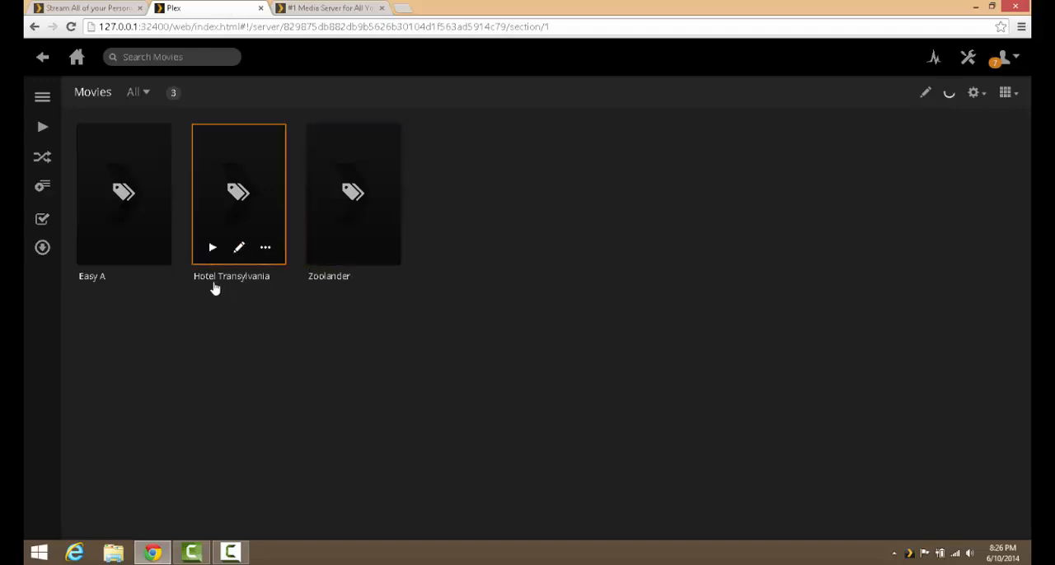
mouse_move(175, 458)
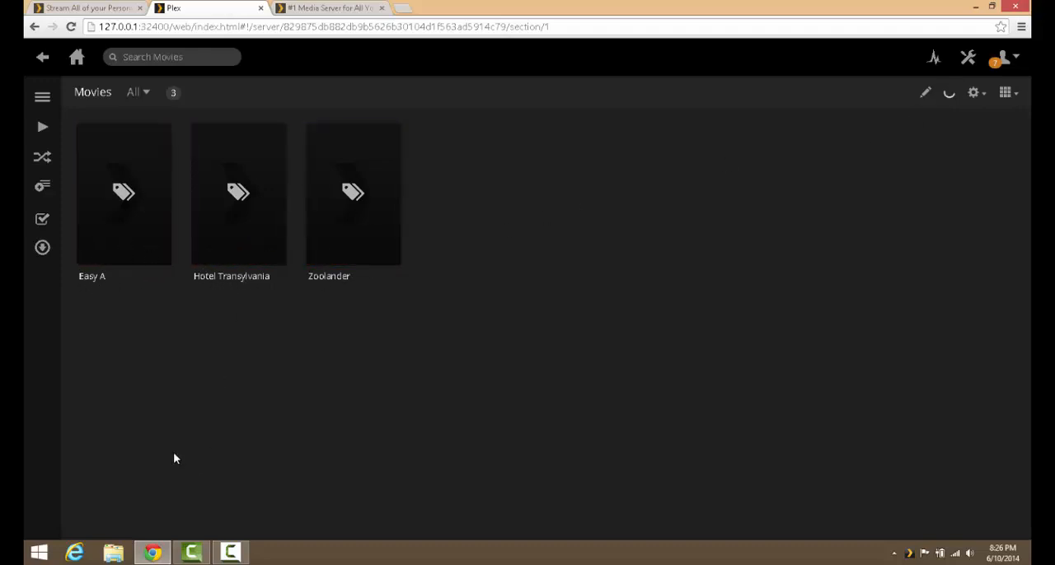
mouse_move(123, 195)
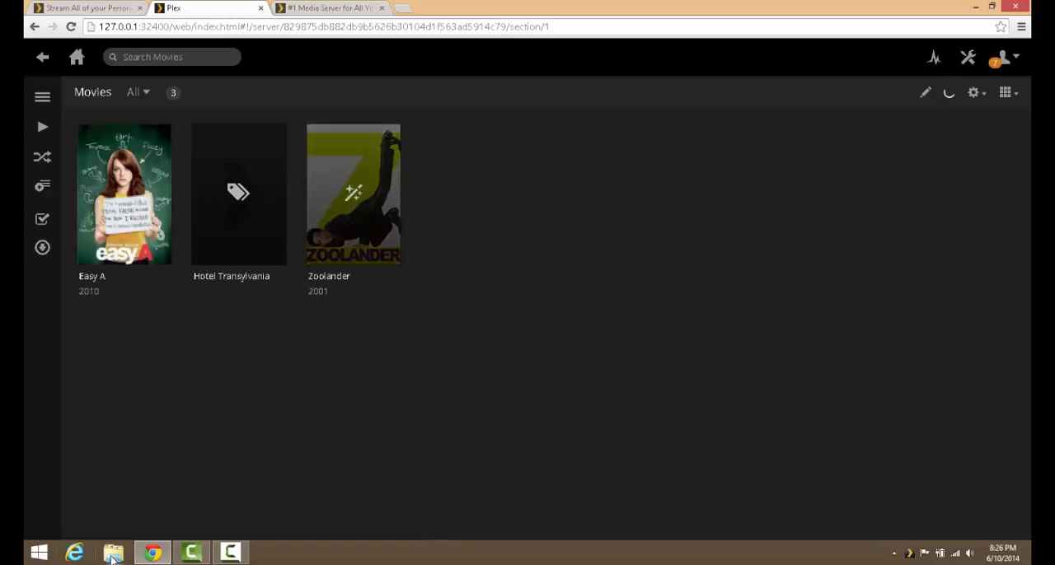
Step: Browse to Videos\Movies in File Explorer and check the Hotel Transylvania folder
left_click(112, 552)
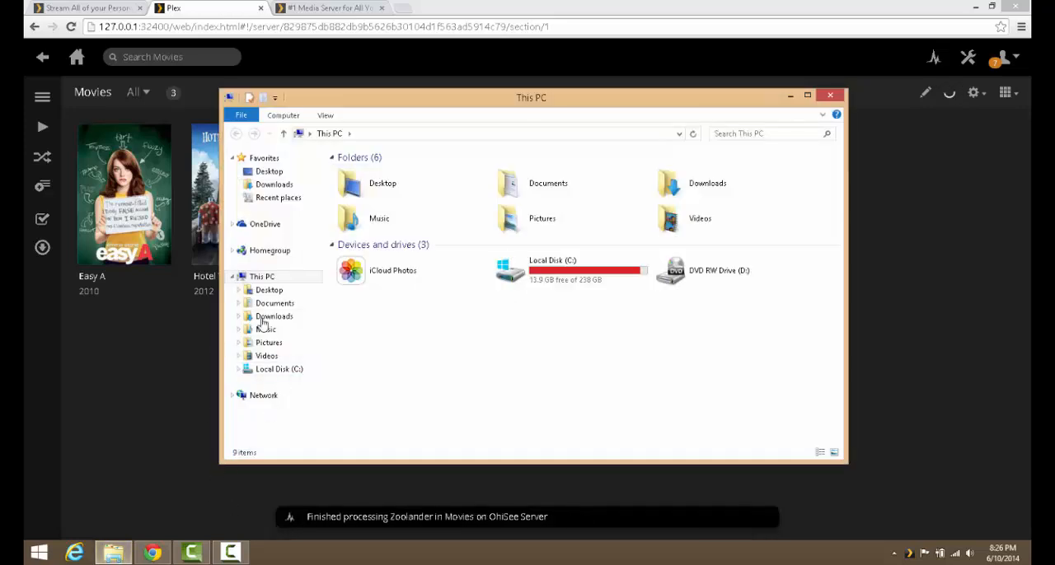
double_click(267, 356)
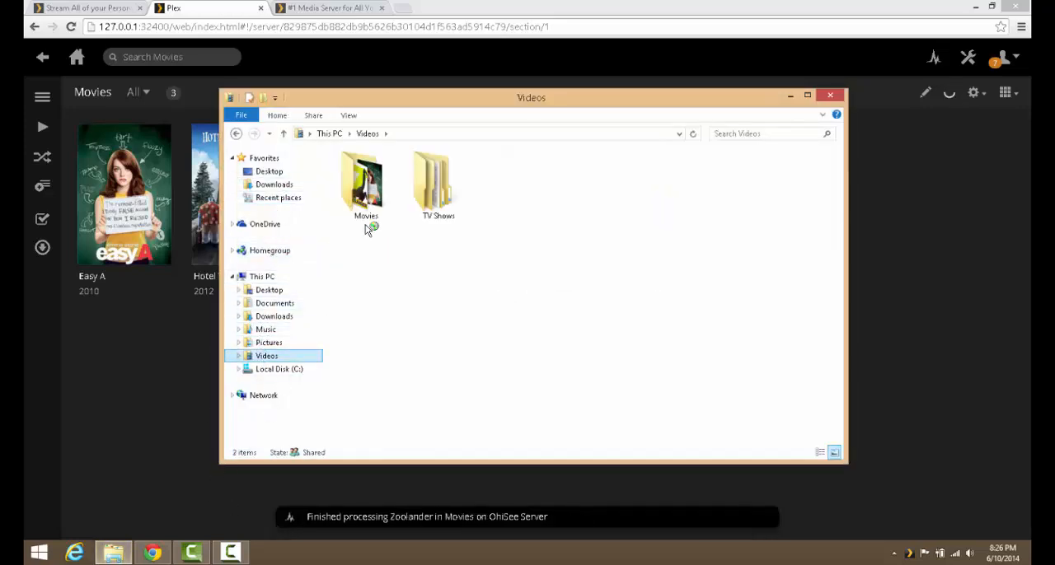
double_click(366, 181)
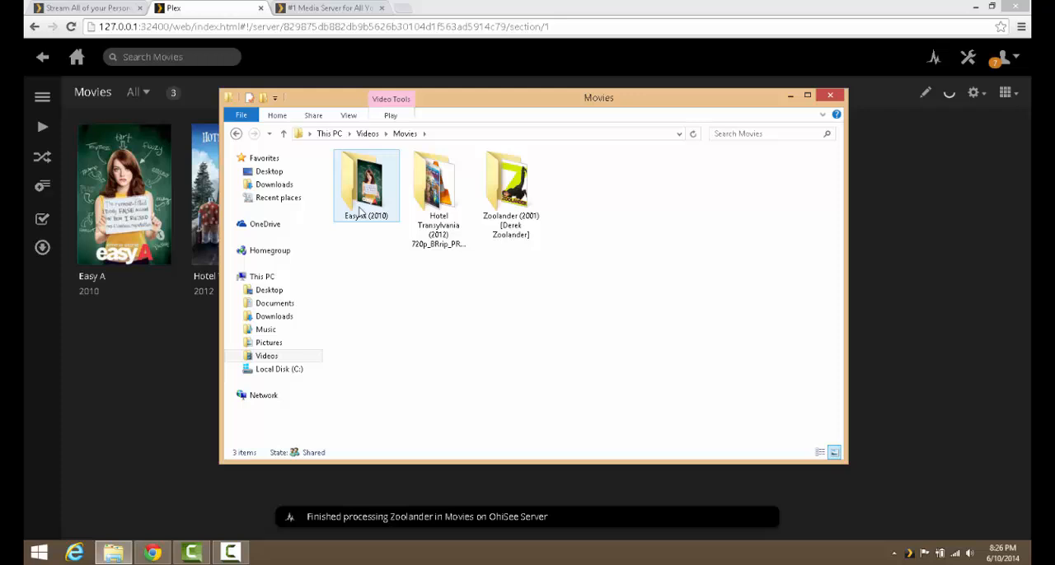
mouse_move(352, 221)
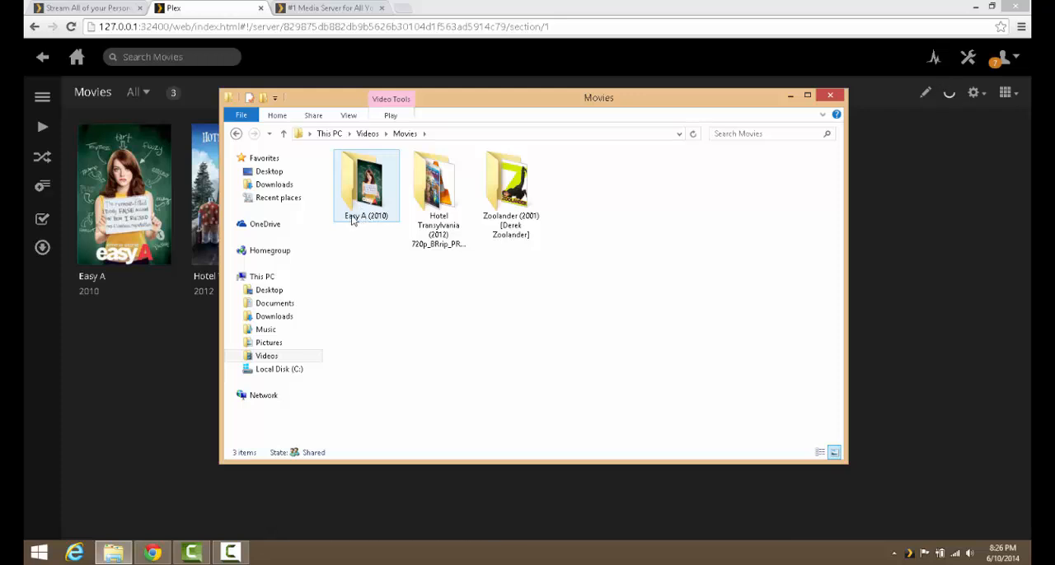
mouse_move(375, 227)
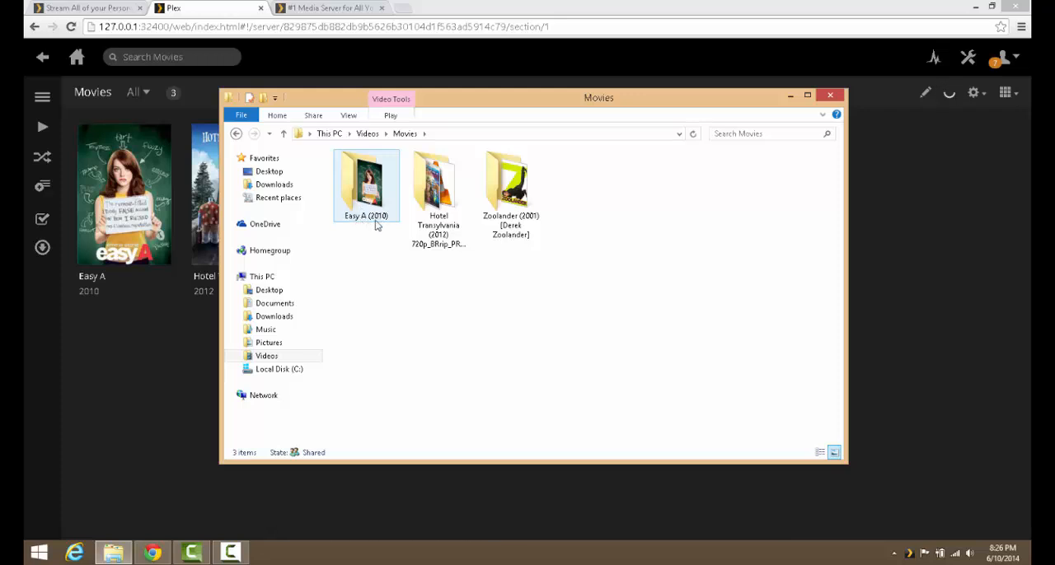
left_click(439, 186)
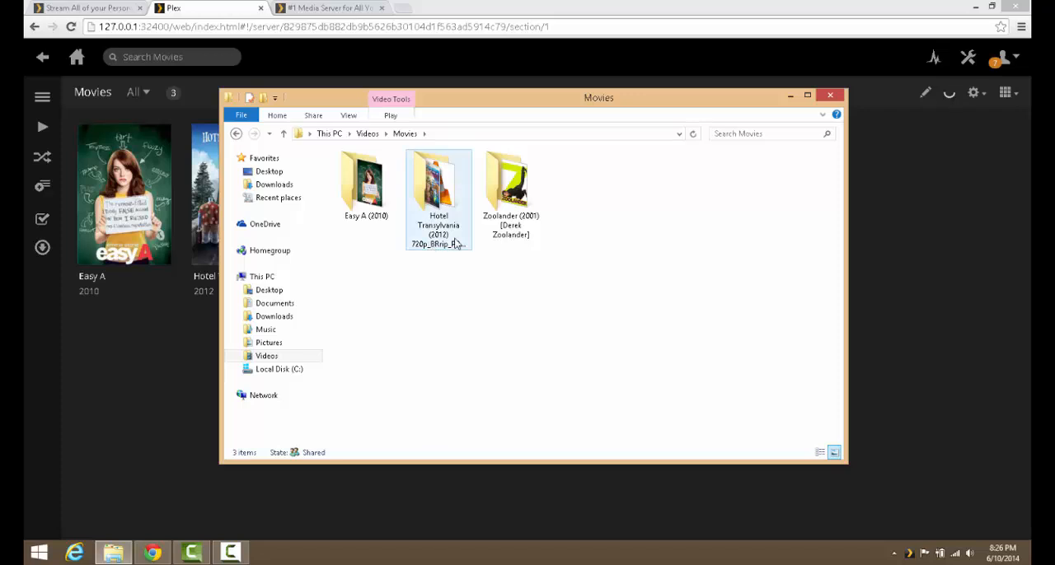
left_click(439, 189)
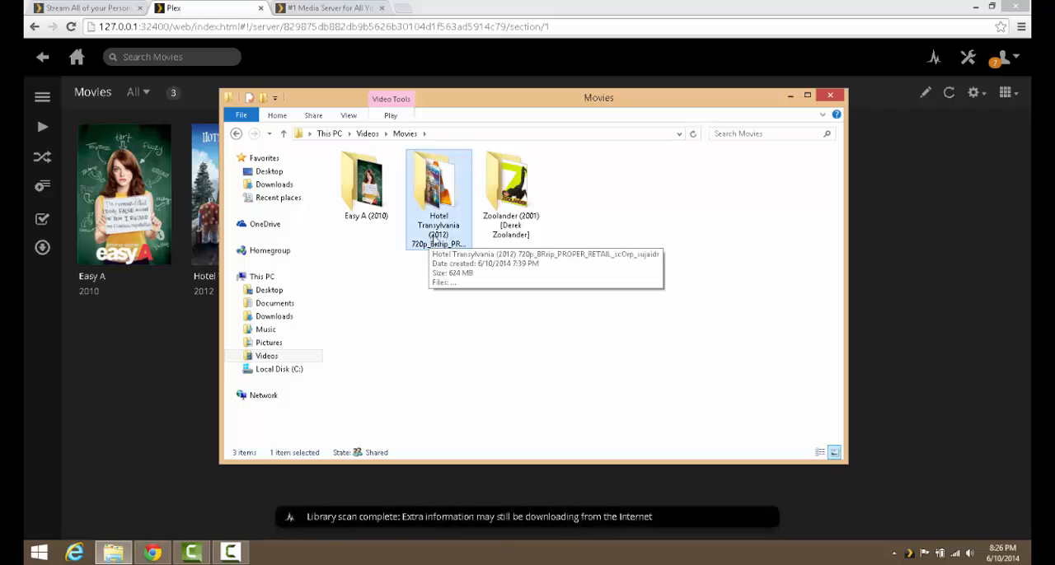
Step: Bring the Plex Movies library window back to the front
left_click(830, 96)
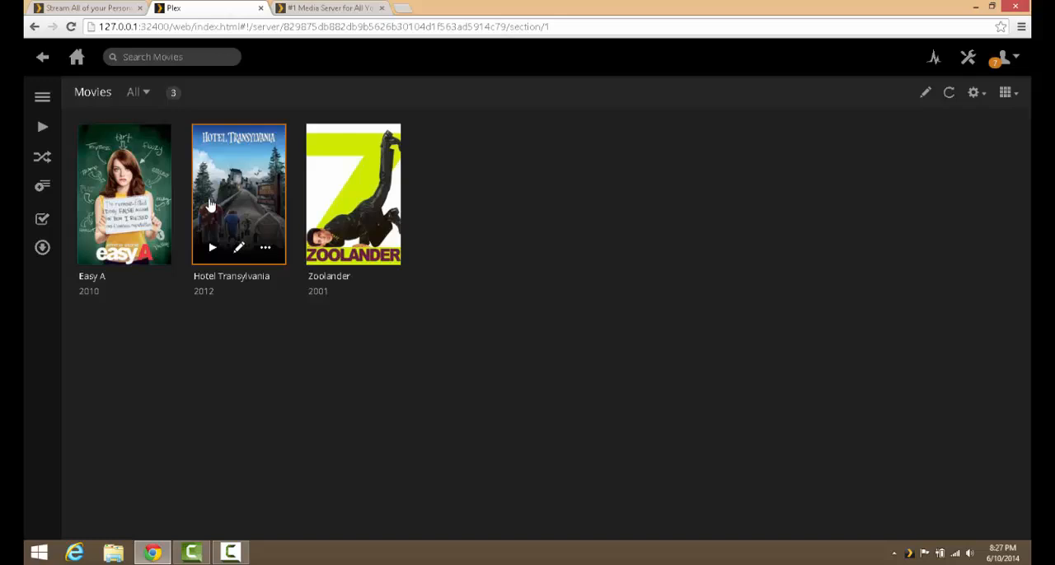
mouse_move(233, 249)
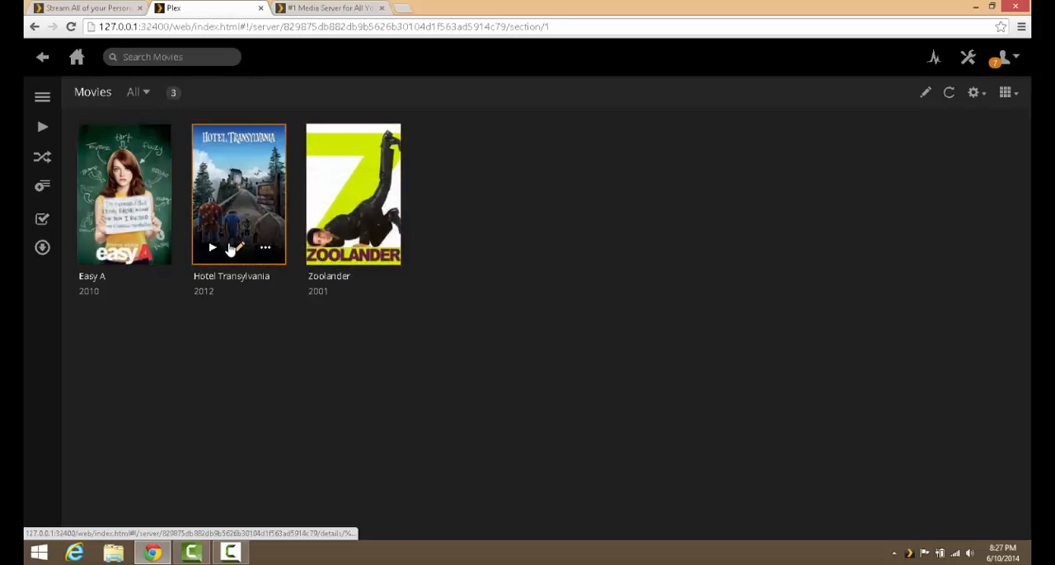
mouse_move(128, 256)
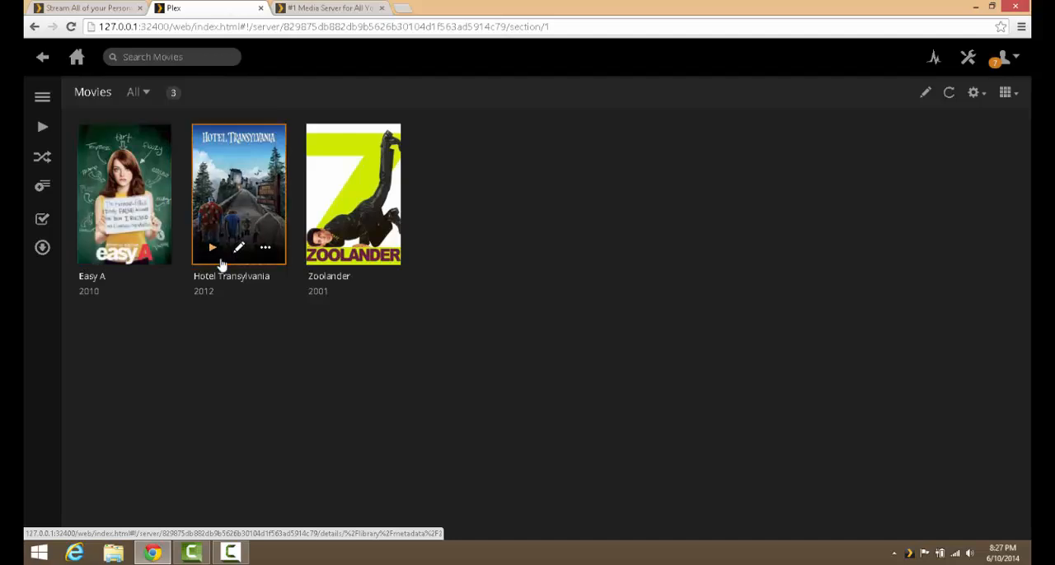
mouse_move(241, 218)
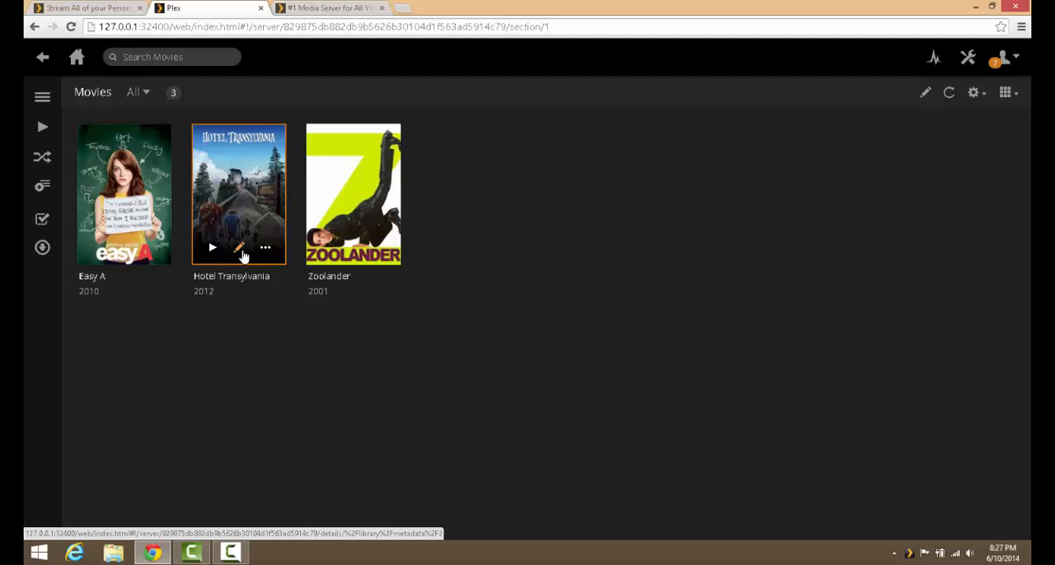
Step: Edit Hotel Transylvania, choose the monster-family poster, review backgrounds, and save changes
left_click(239, 248)
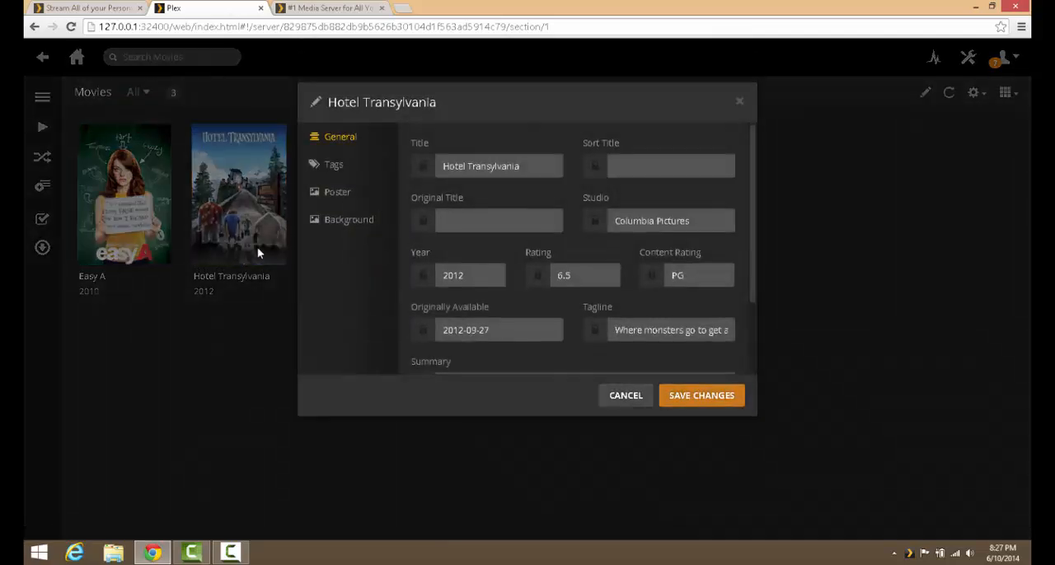
left_click(497, 165)
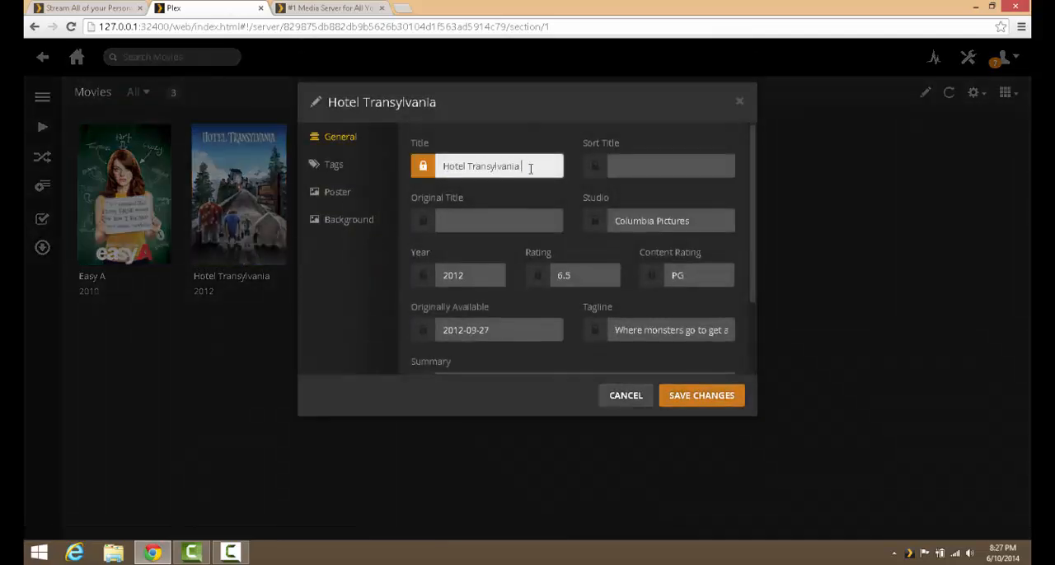
type("231231")
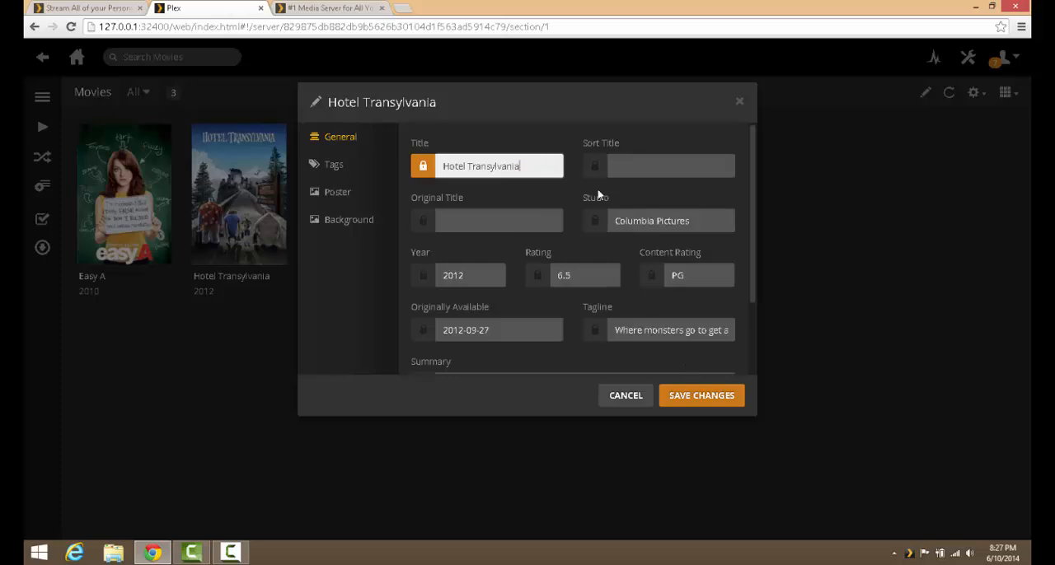
left_click(336, 191)
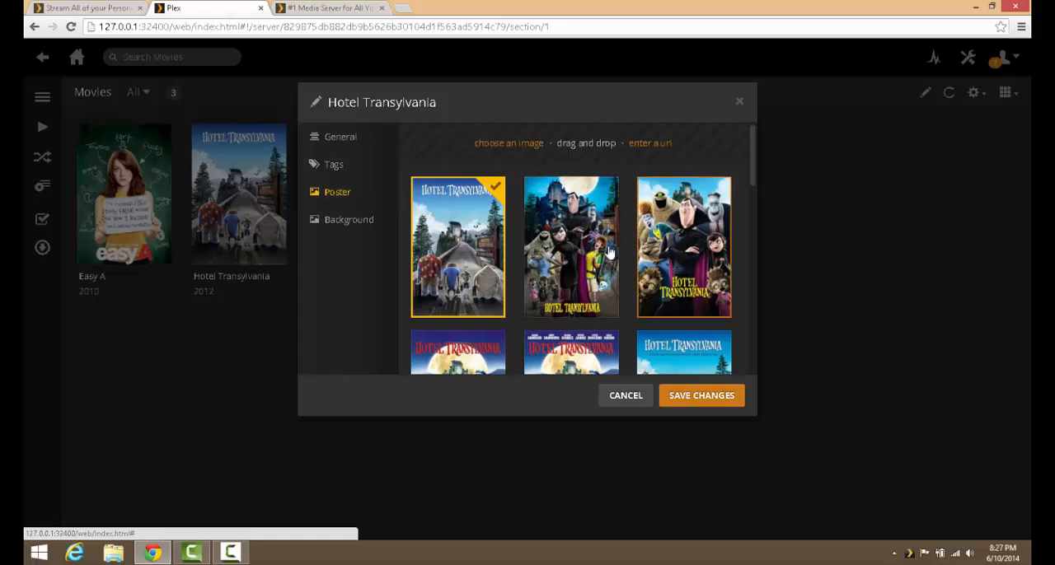
scroll("down", 3)
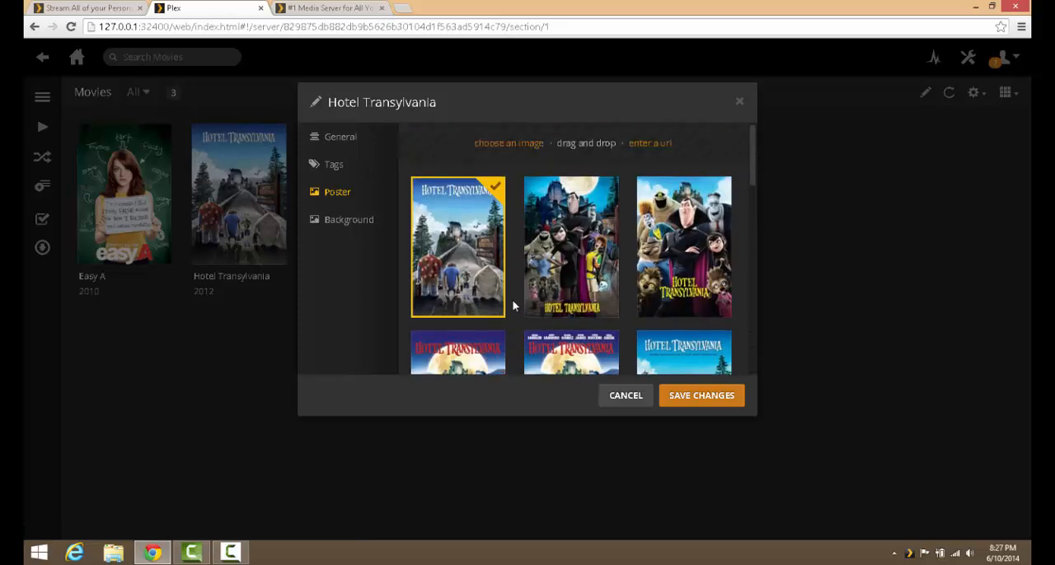
mouse_move(511, 263)
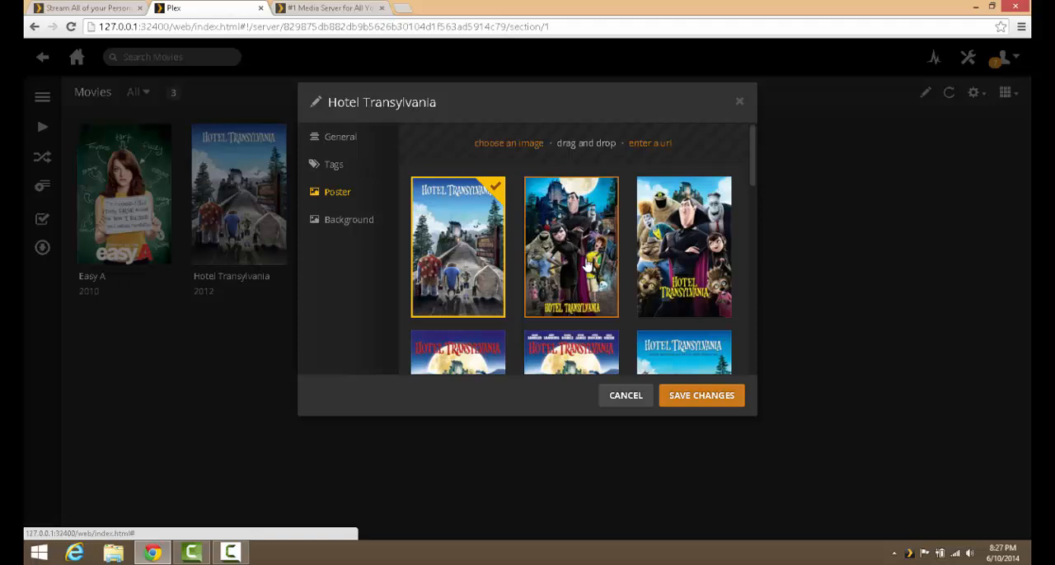
scroll("down", 3)
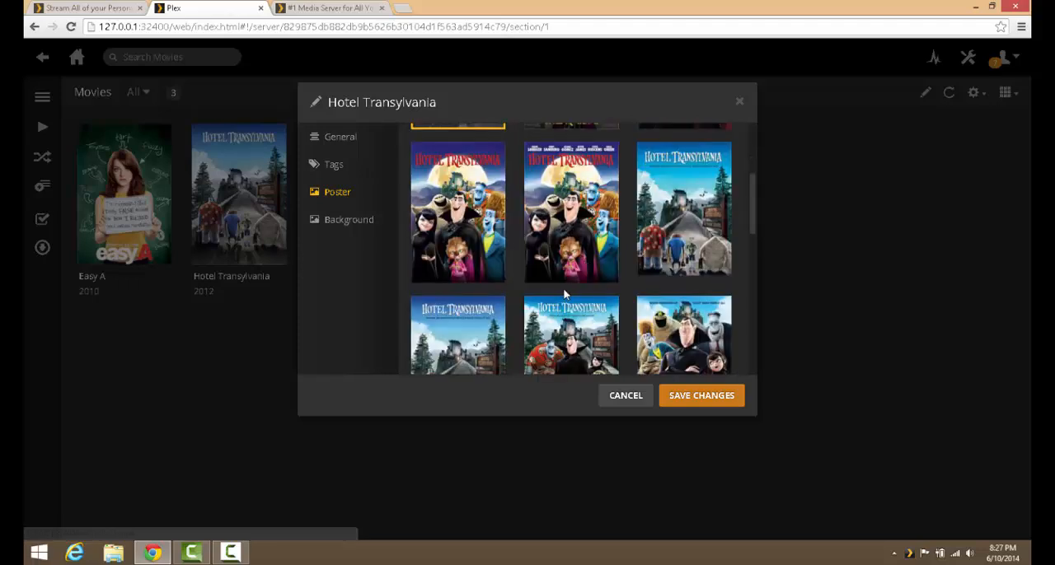
left_click(458, 213)
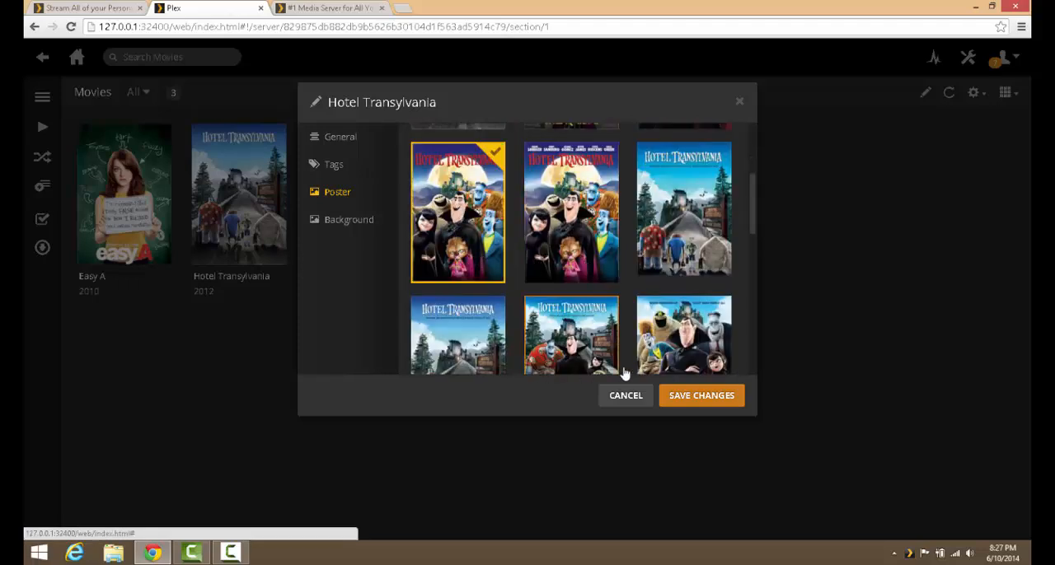
mouse_move(350, 220)
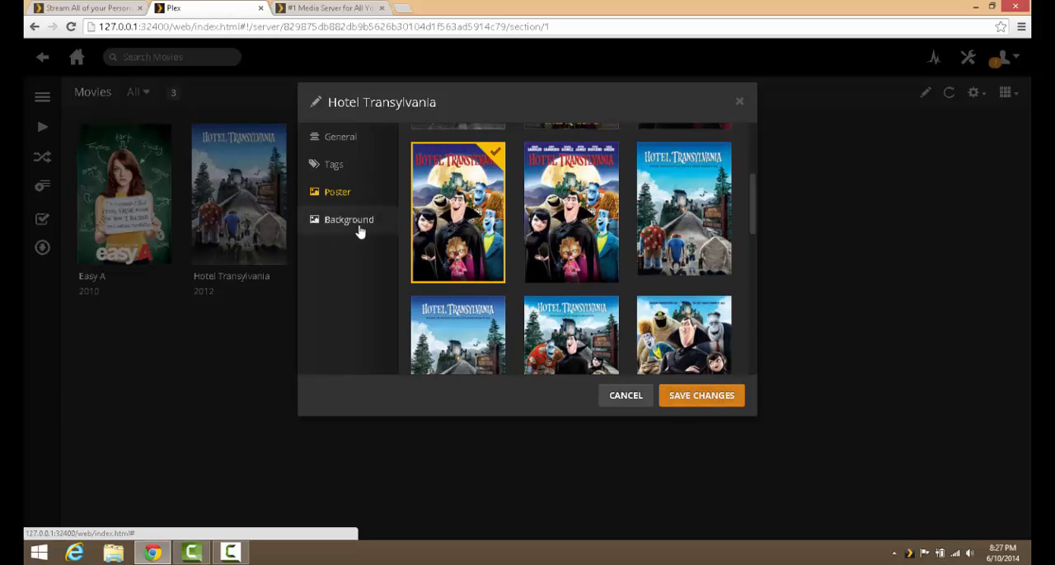
left_click(349, 219)
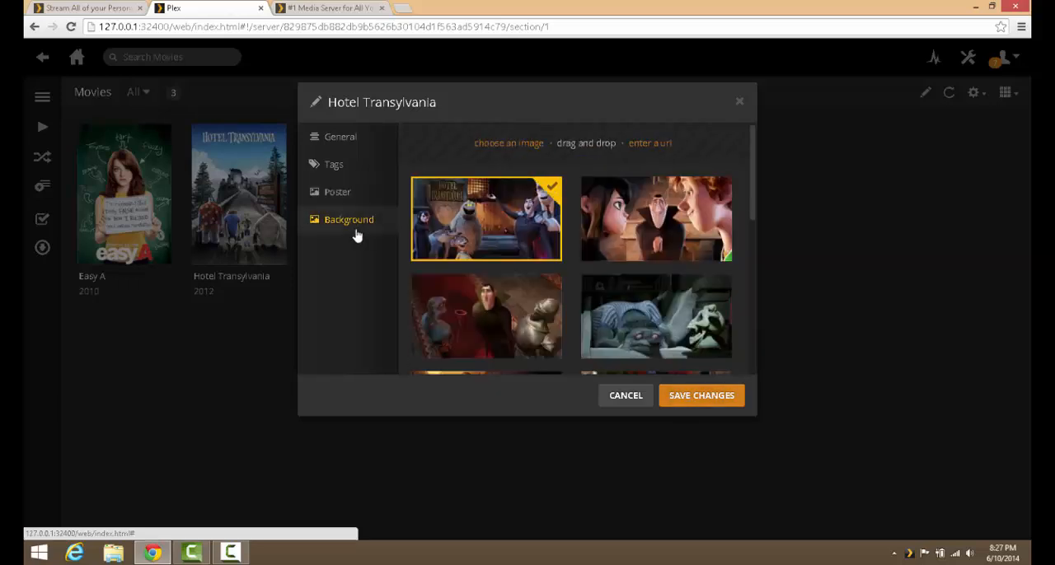
mouse_move(702, 395)
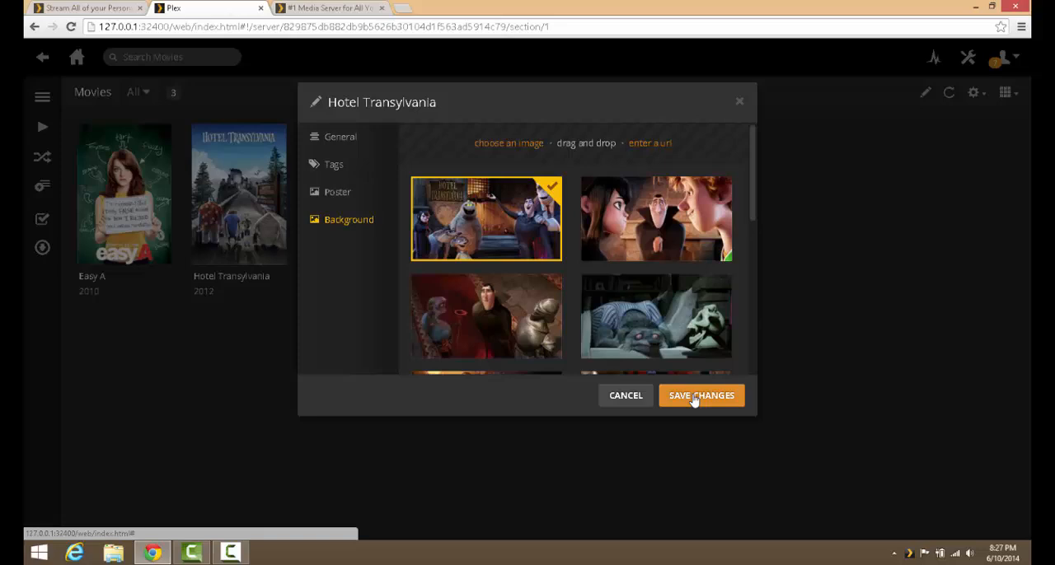
left_click(702, 396)
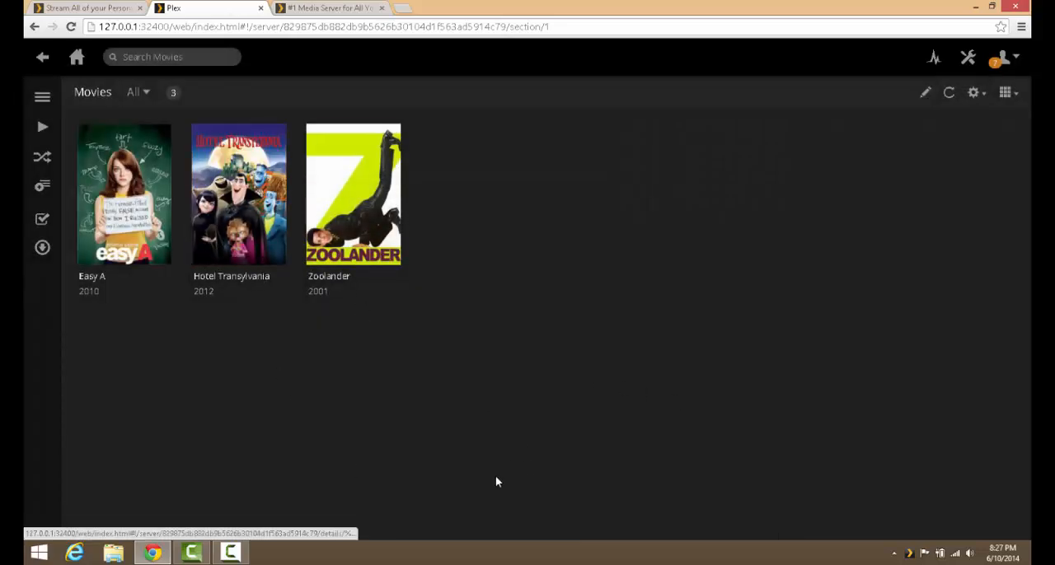
Step: Open Hotel Transylvania's details page showing its poster, cast, rating and synopsis
left_click(239, 195)
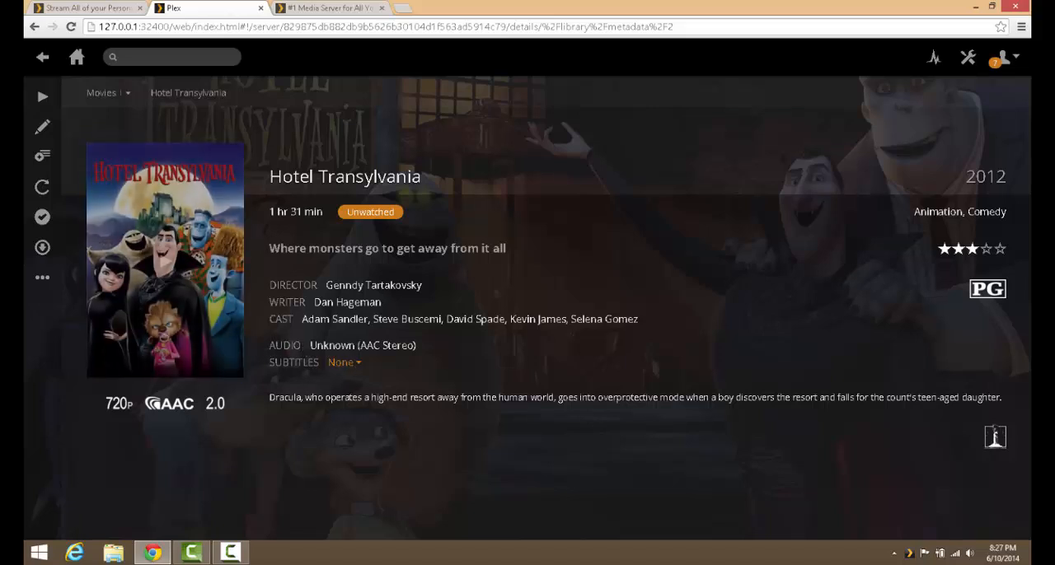
double_click(284, 346)
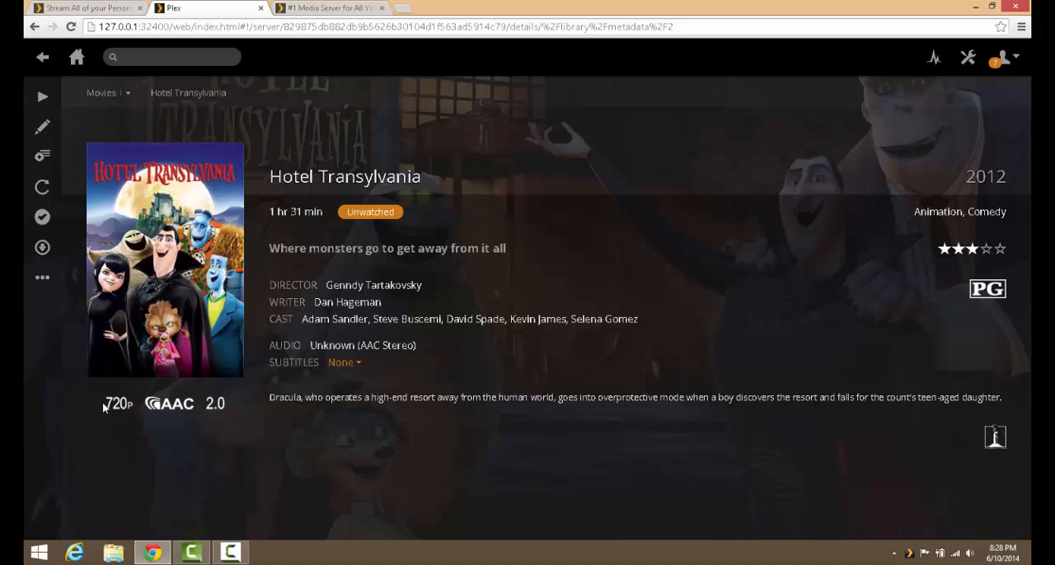
mouse_move(359, 426)
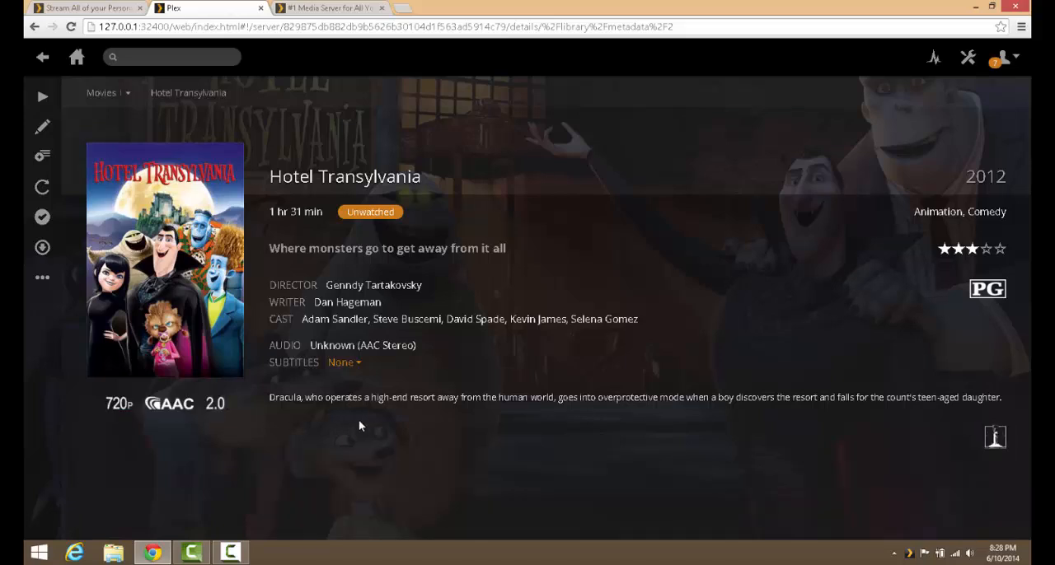
mouse_move(850, 224)
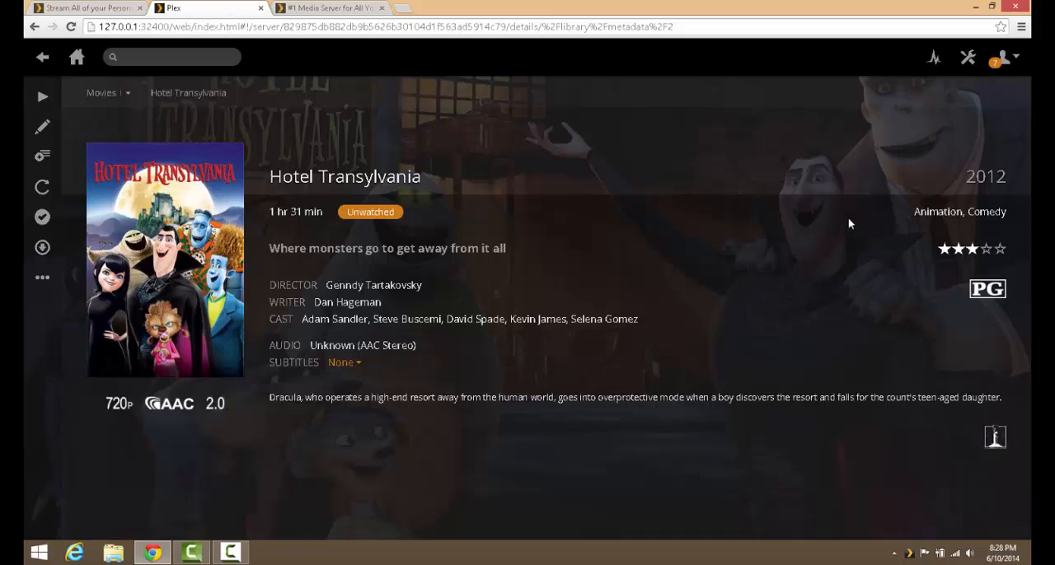
mouse_move(847, 254)
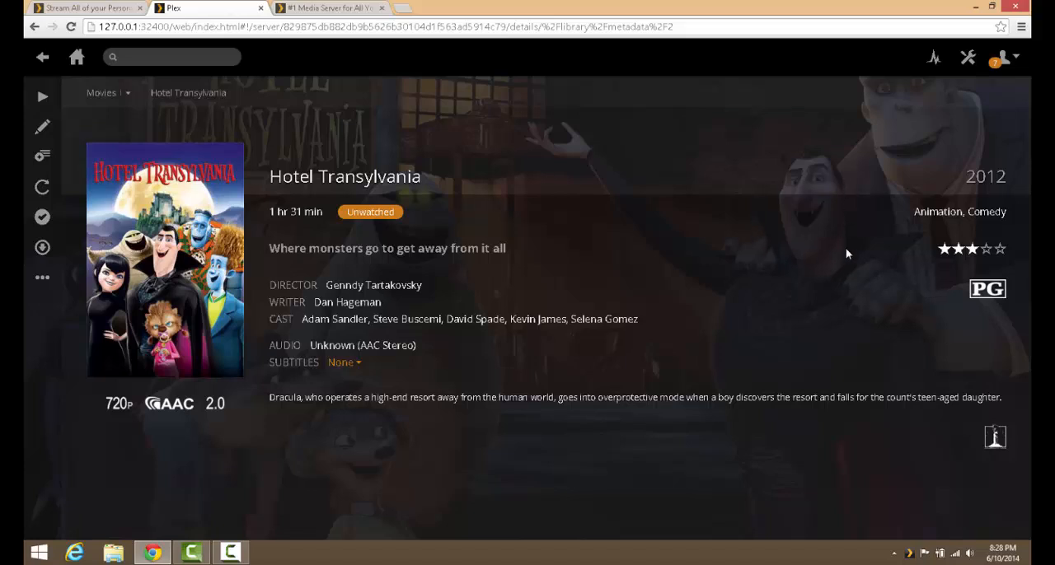
mouse_move(699, 451)
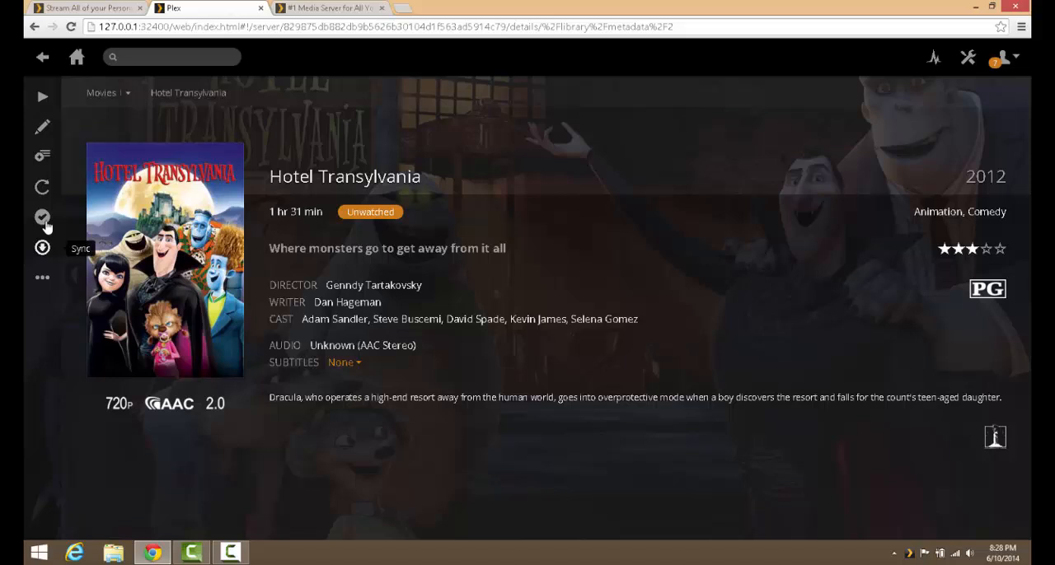
mouse_move(42, 127)
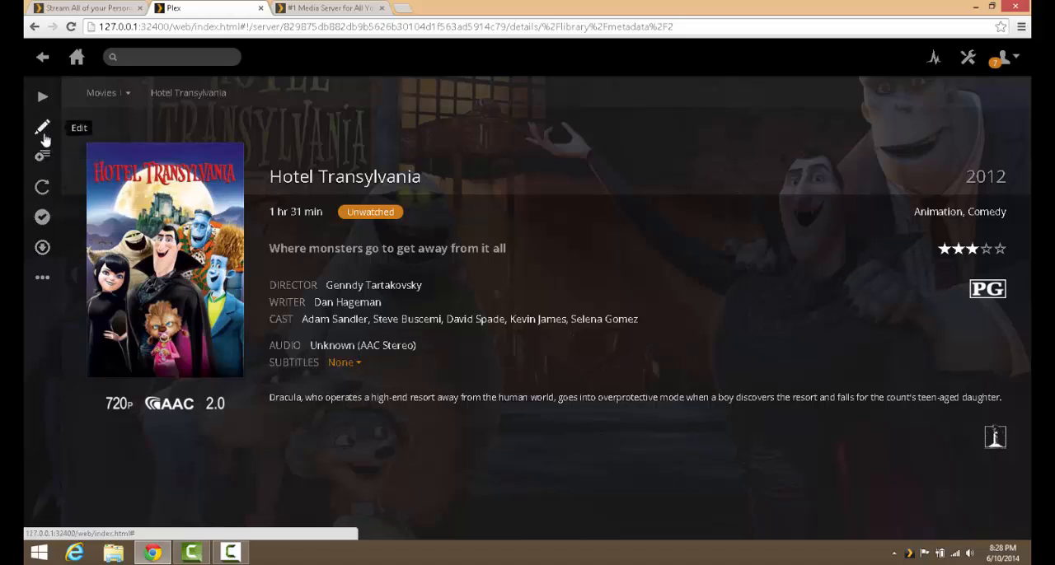
Step: Edit Hotel Transylvania's artwork, choosing the pink-haired girl scene as background, and save the changes
left_click(43, 127)
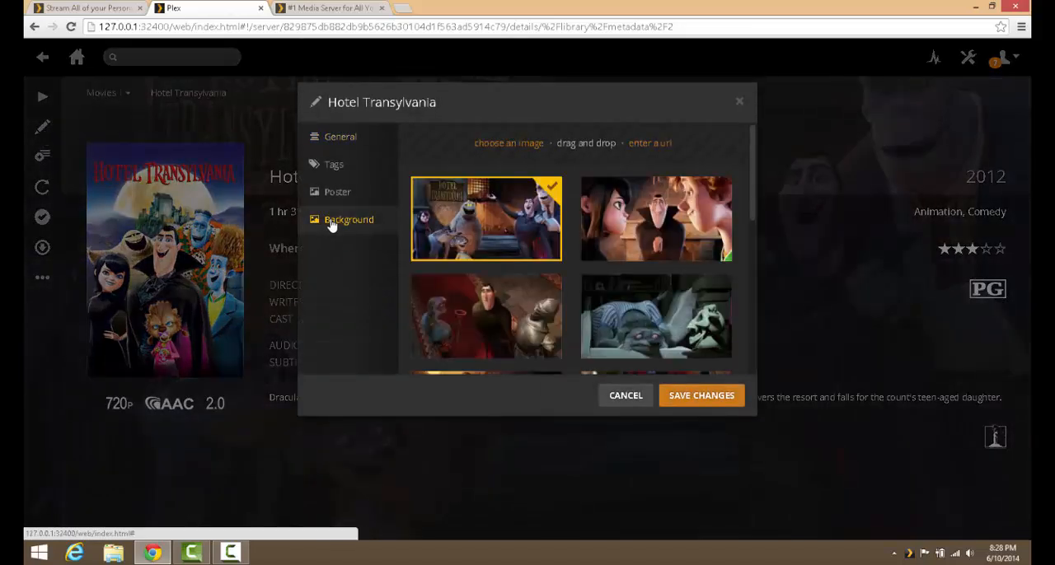
left_click(656, 218)
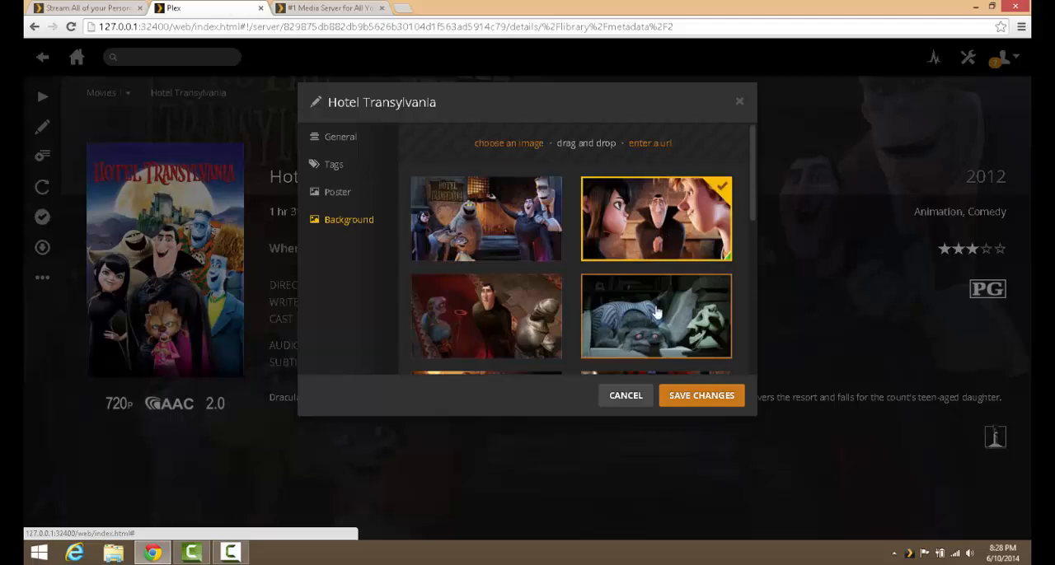
scroll("down", 3)
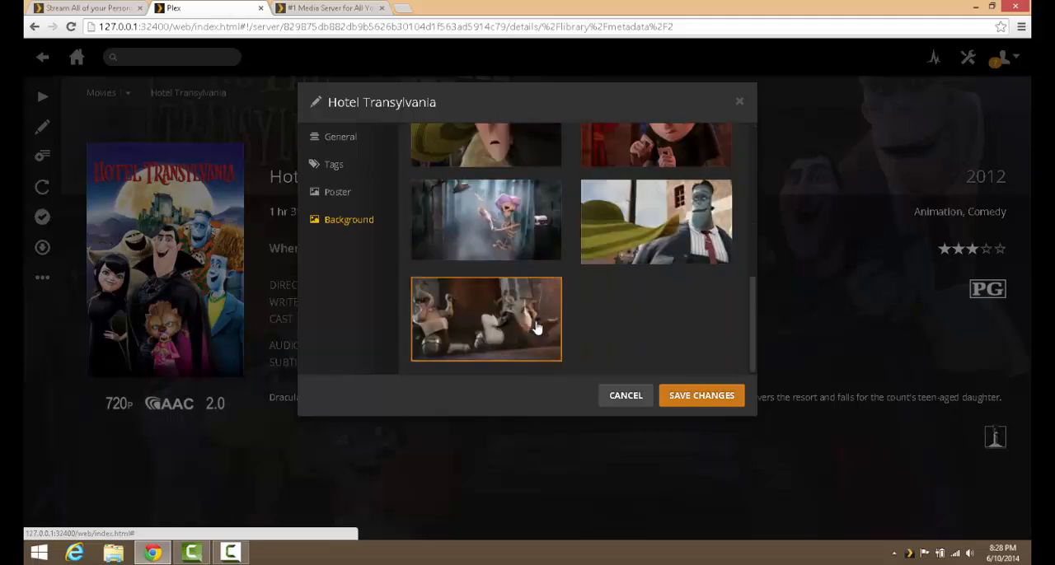
left_click(485, 221)
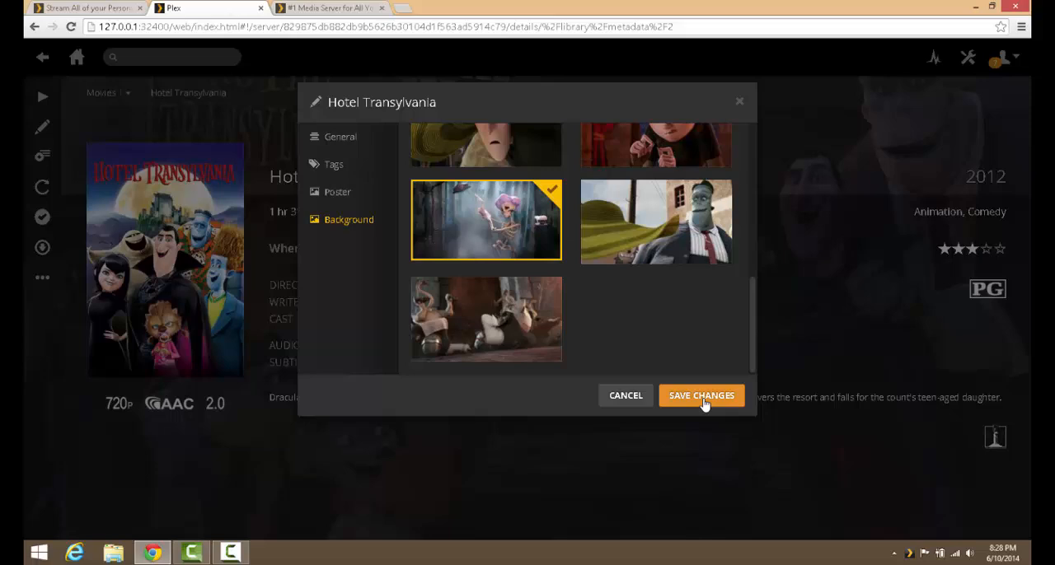
left_click(702, 396)
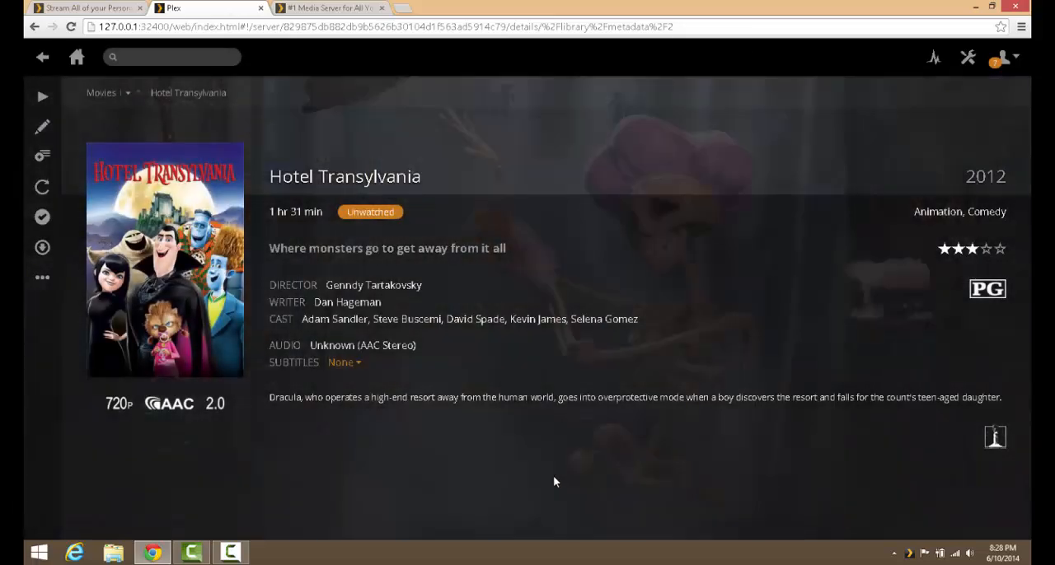
mouse_move(188, 92)
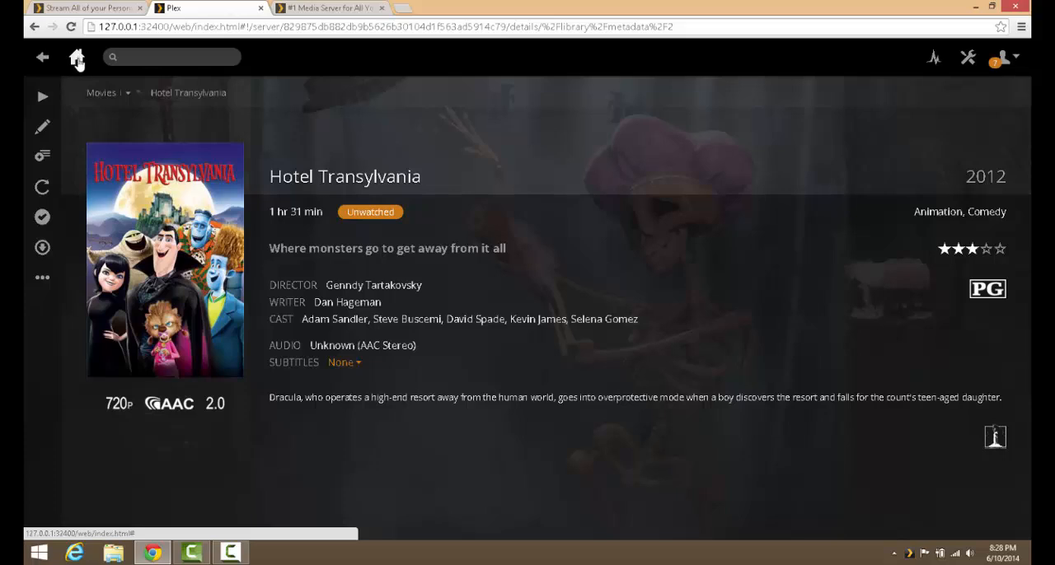
Step: Return to the server home page with Zoolander, Easy A and Hotel Transylvania in Recently Added
left_click(76, 57)
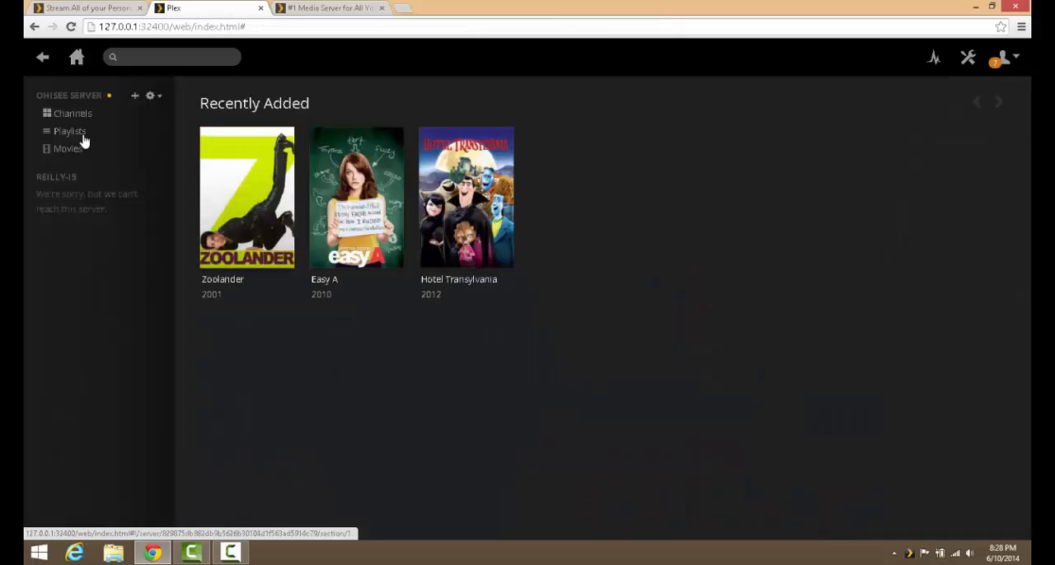
mouse_move(67, 149)
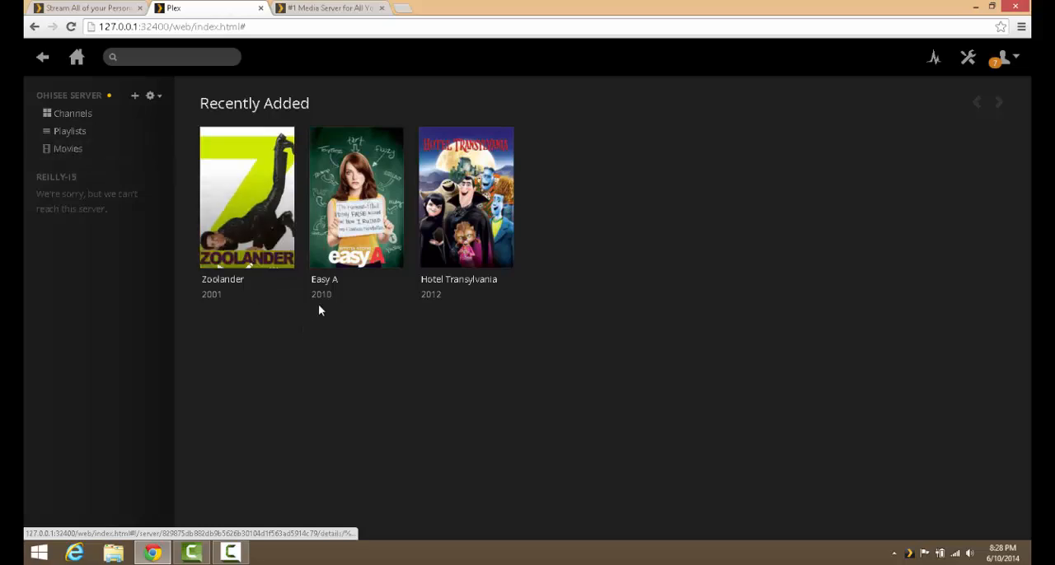
double_click(253, 102)
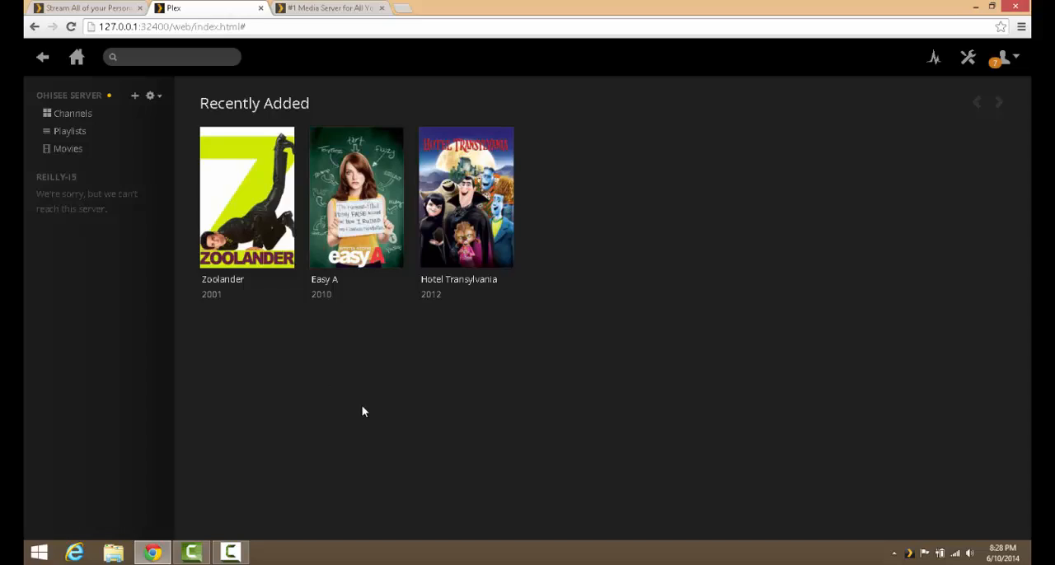
mouse_move(135, 95)
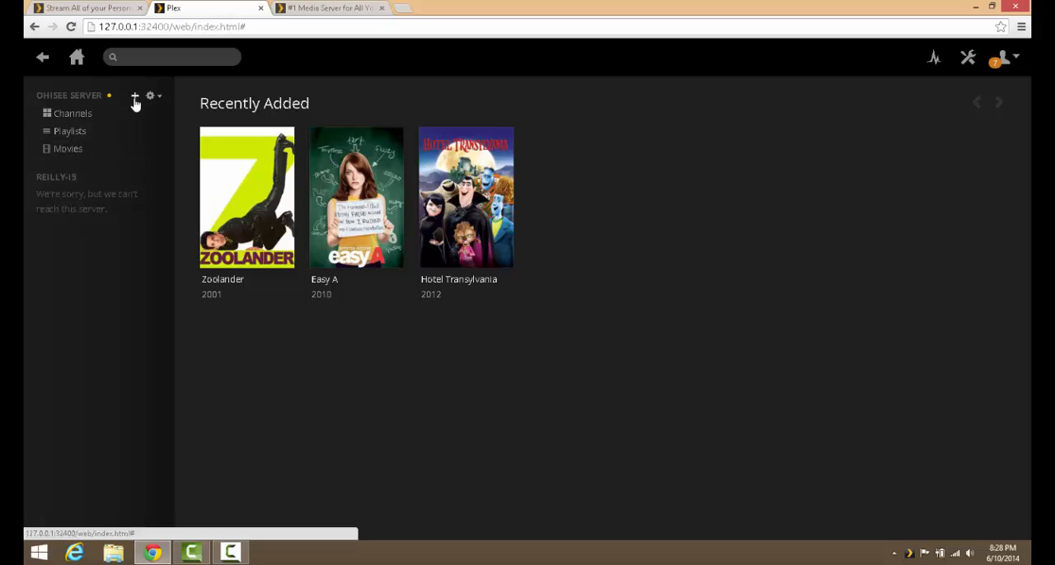
Step: Start a new library on the server of type TV Shows and continue to folder selection
left_click(135, 98)
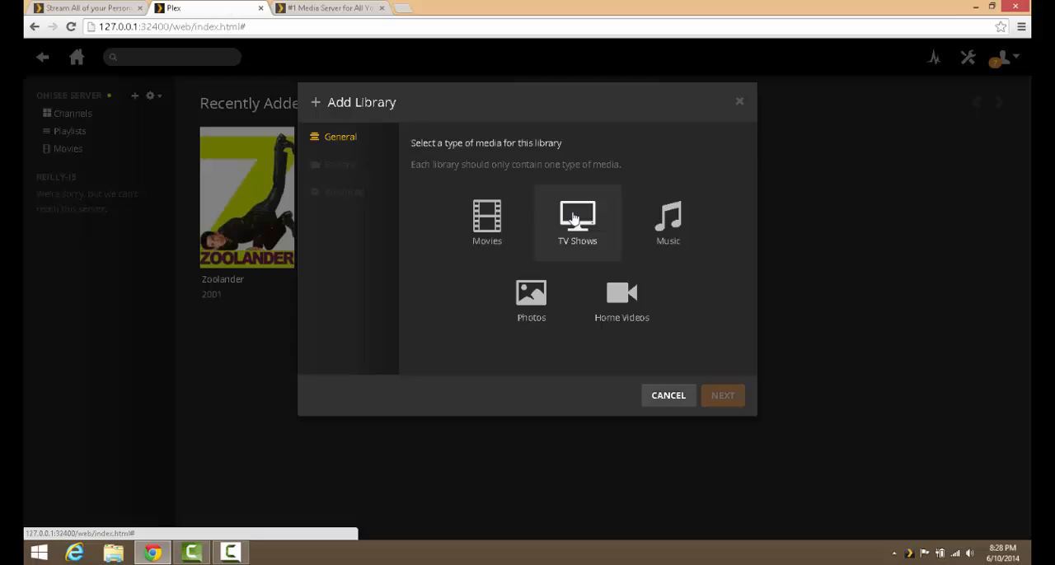
left_click(577, 222)
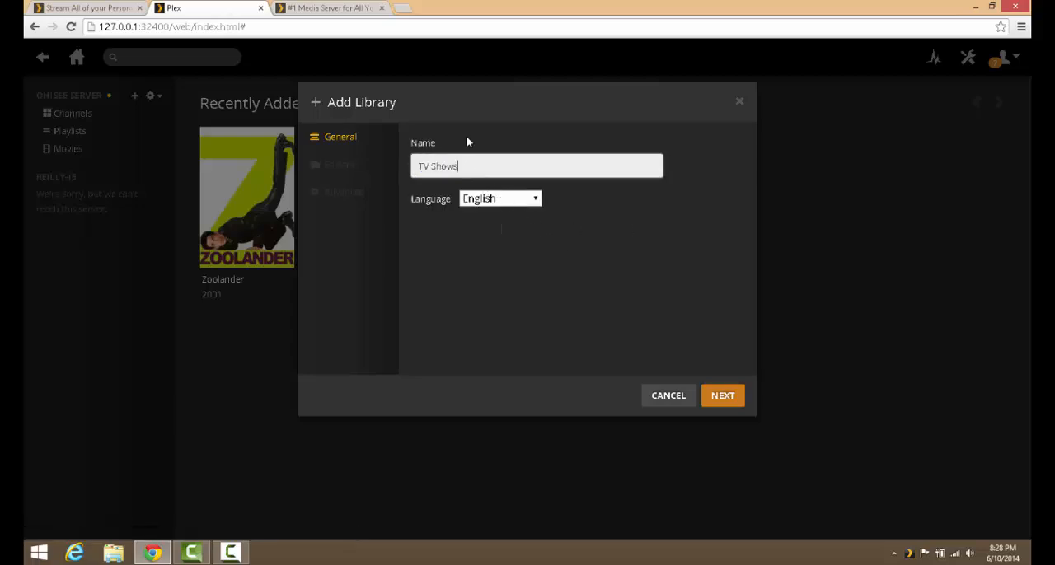
mouse_move(722, 396)
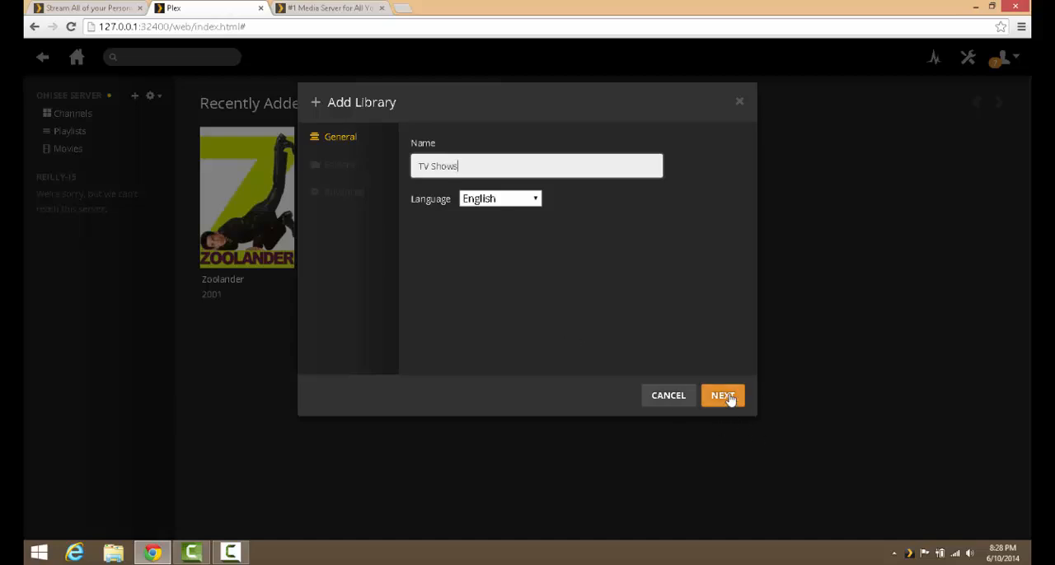
left_click(722, 395)
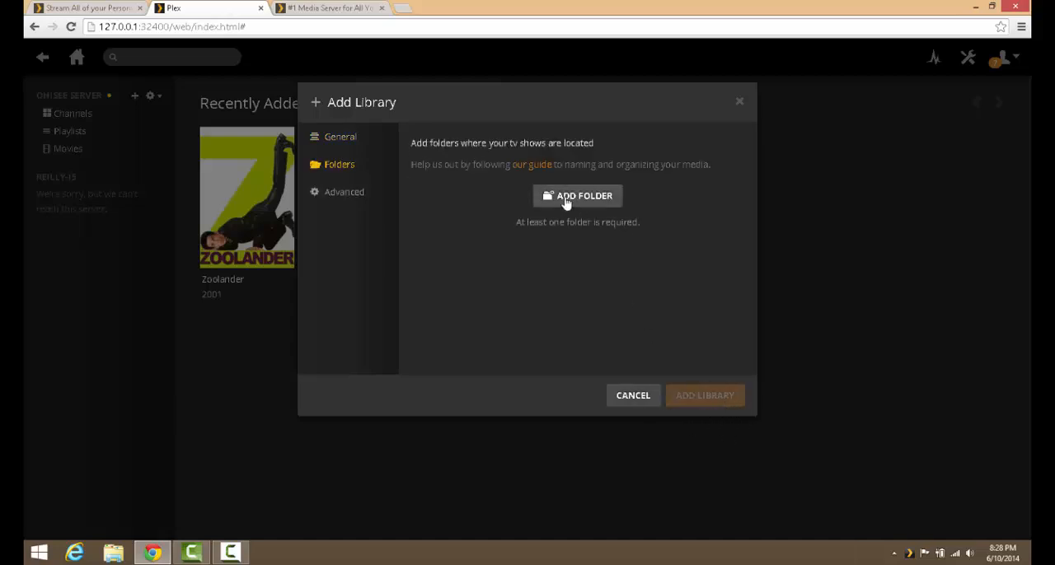
Step: Add the Videos\TV Shows folder and finish creating the TV Shows library
left_click(576, 197)
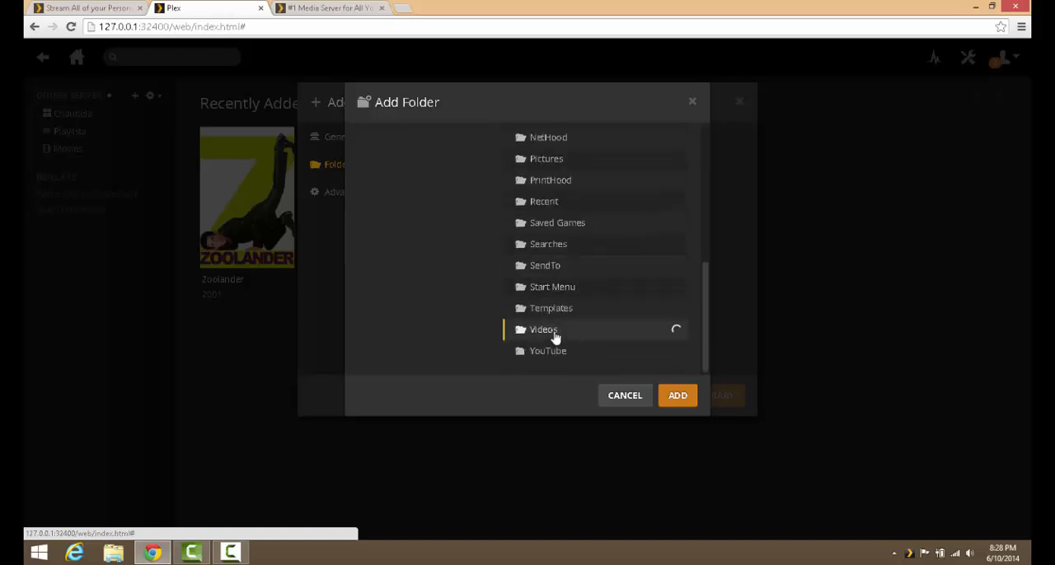
left_click(544, 329)
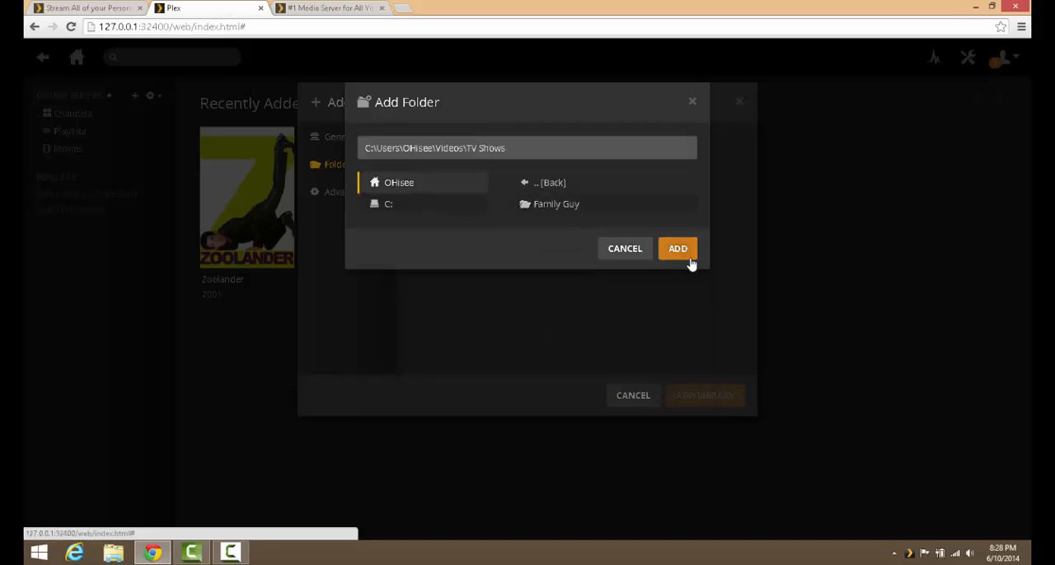
left_click(677, 247)
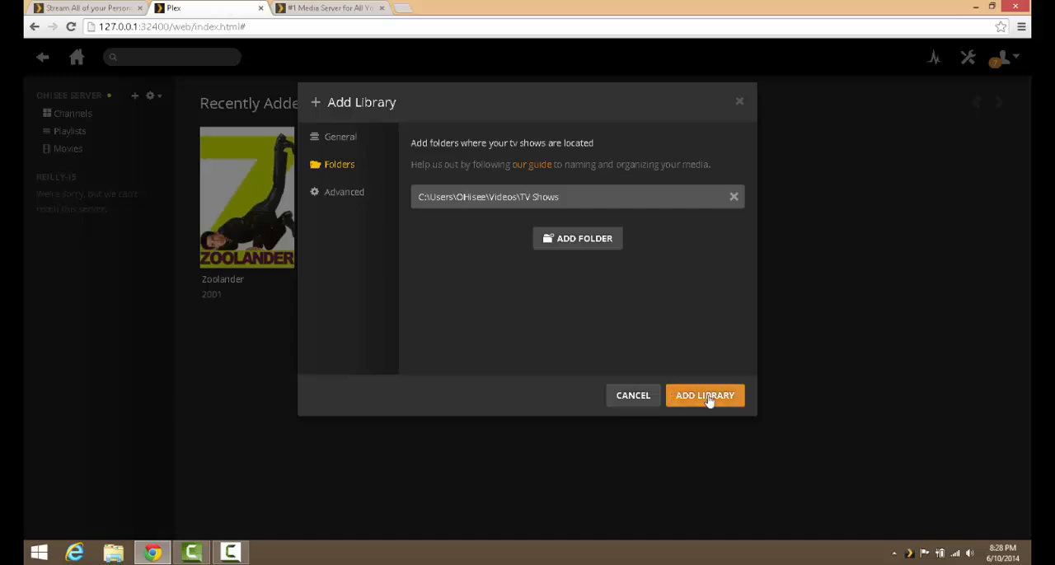
left_click(705, 396)
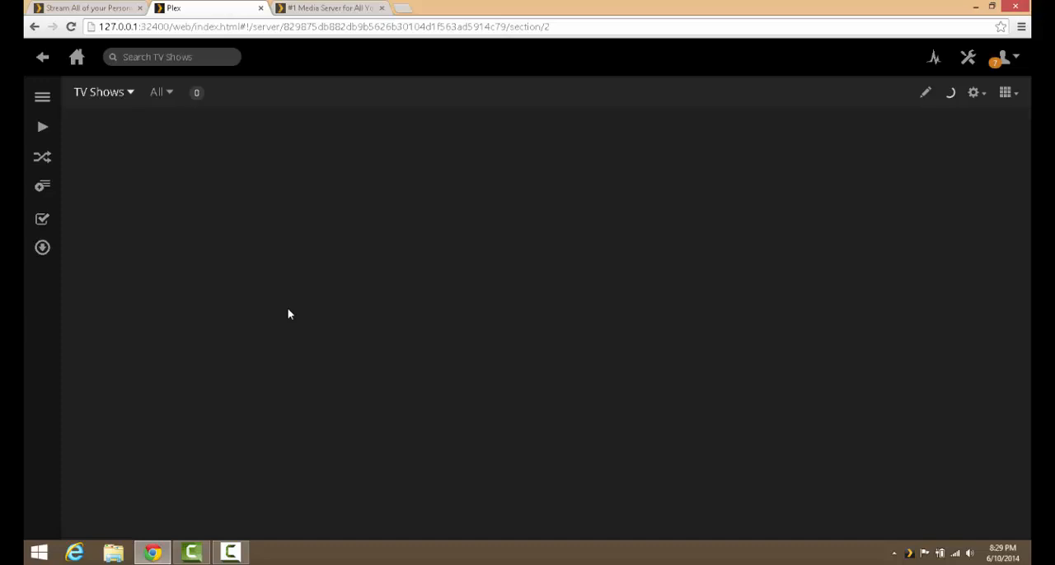
mouse_move(328, 352)
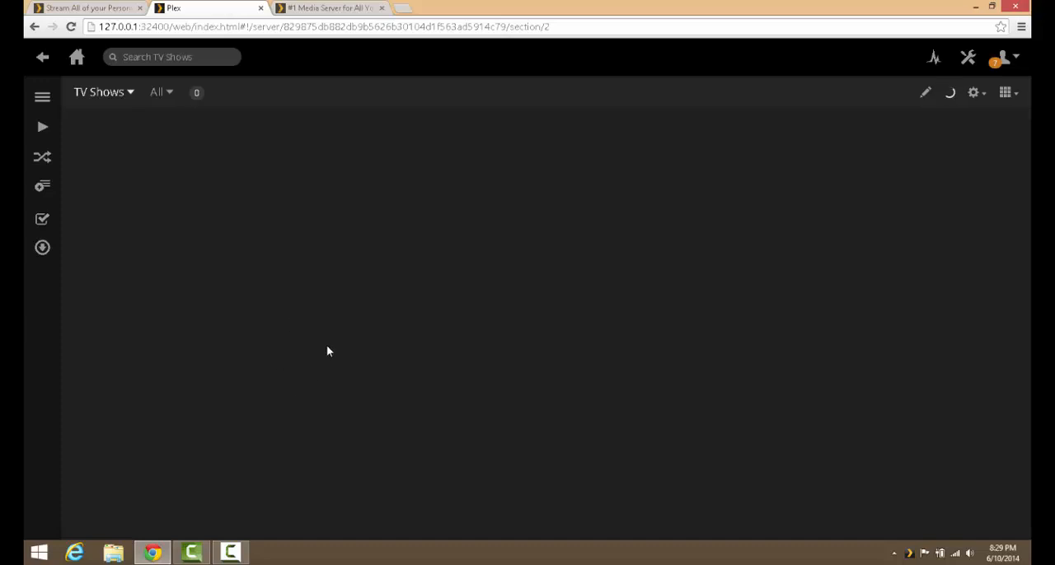
mouse_move(336, 209)
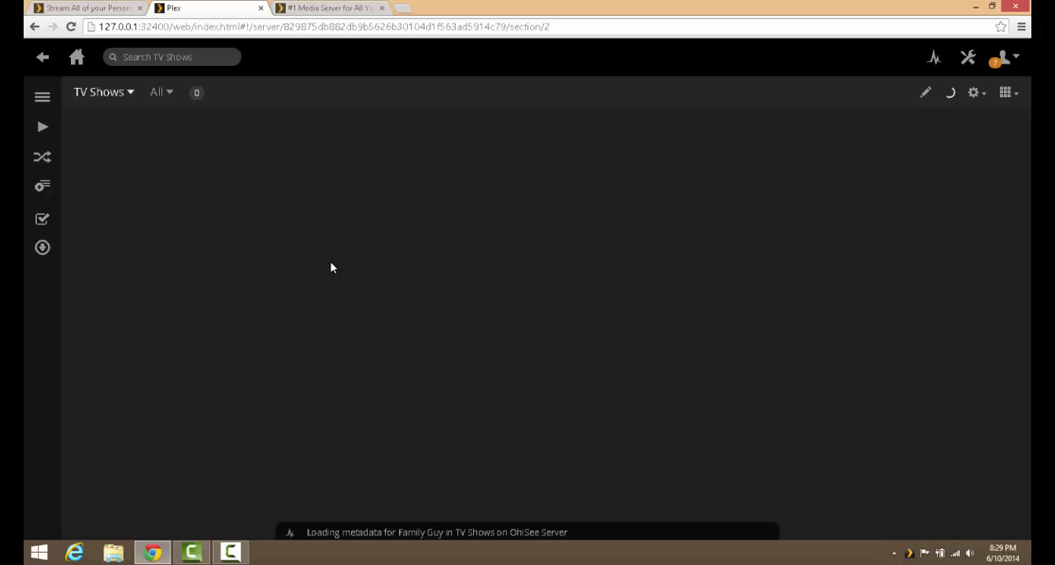
mouse_move(389, 415)
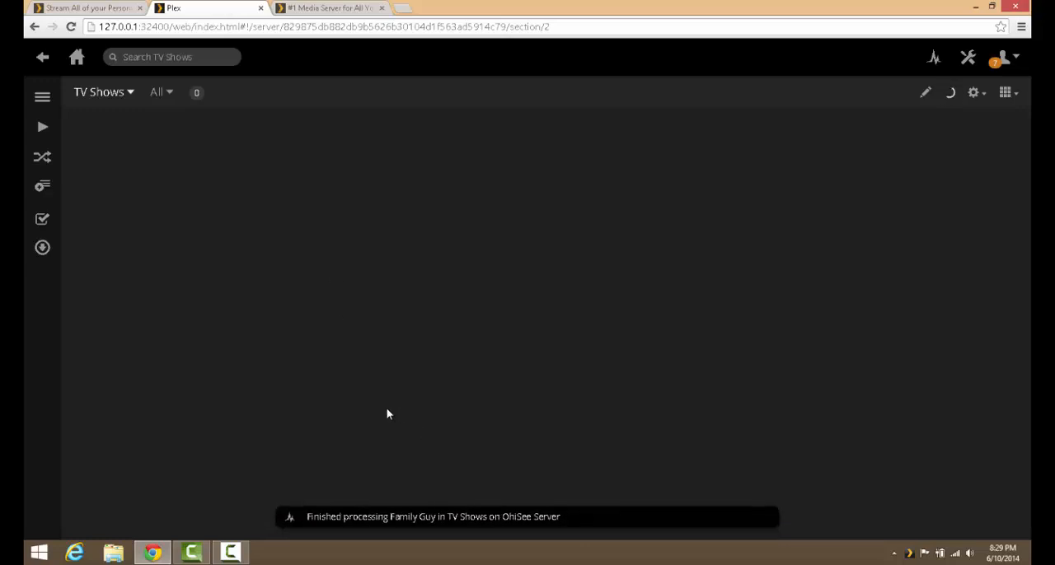
mouse_move(372, 413)
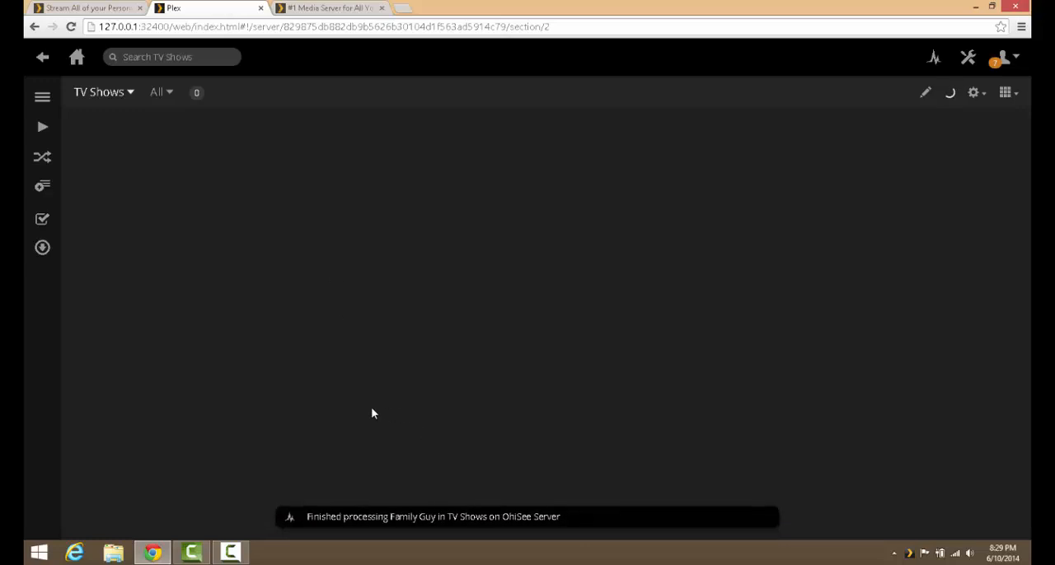
mouse_move(402, 497)
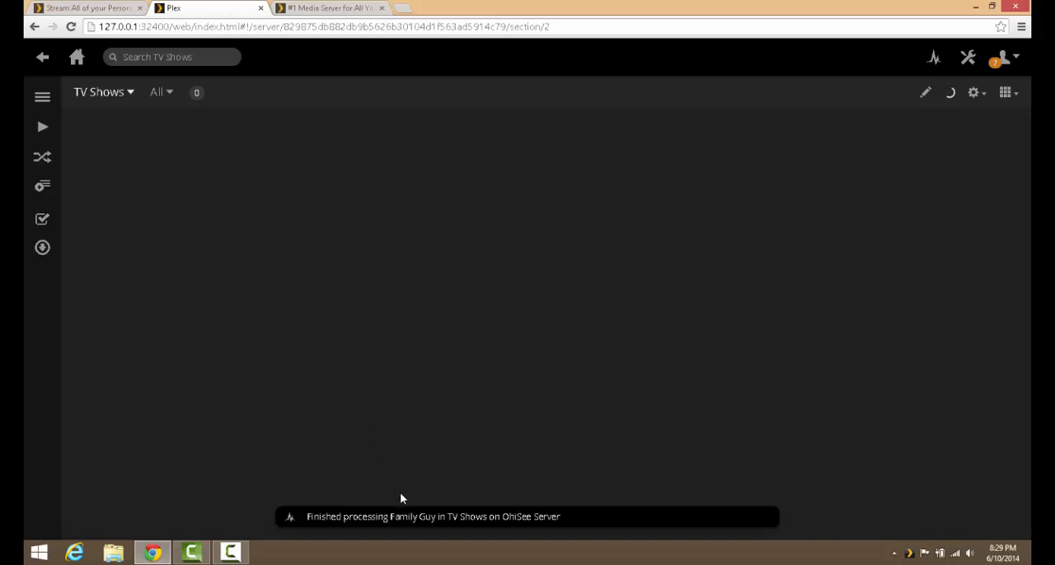
mouse_move(460, 356)
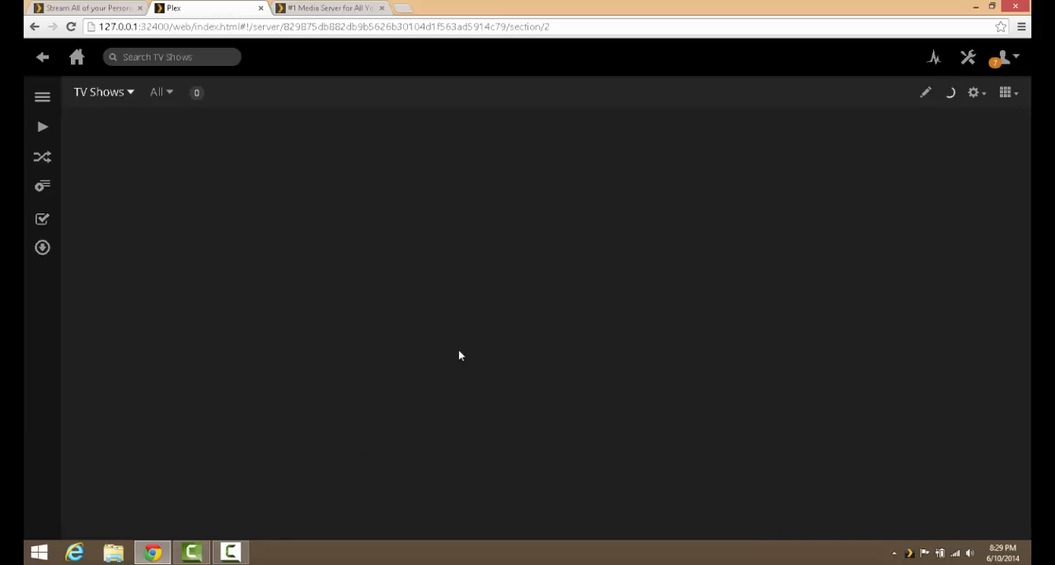
mouse_move(241, 332)
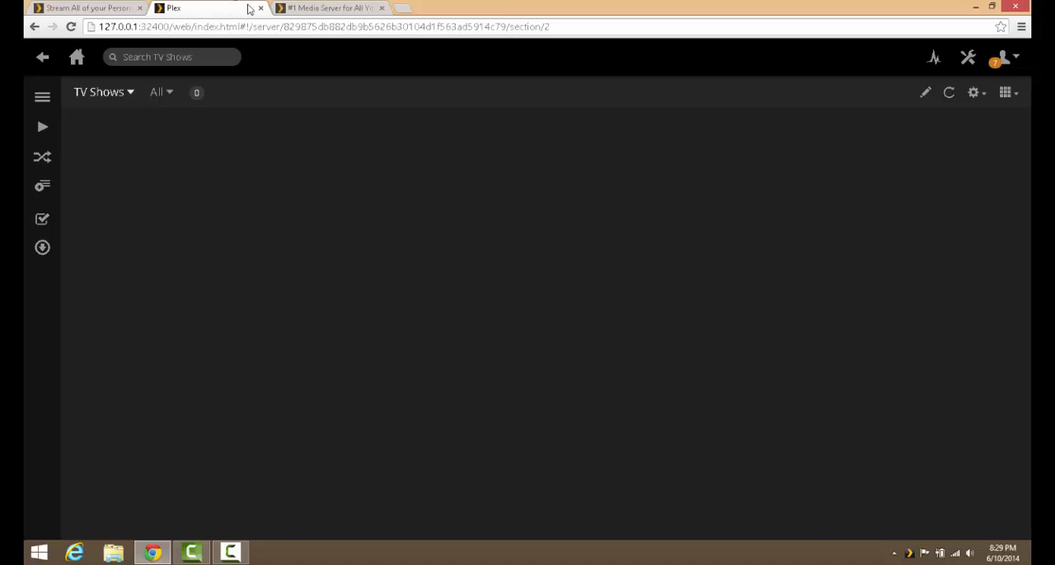
mouse_move(237, 21)
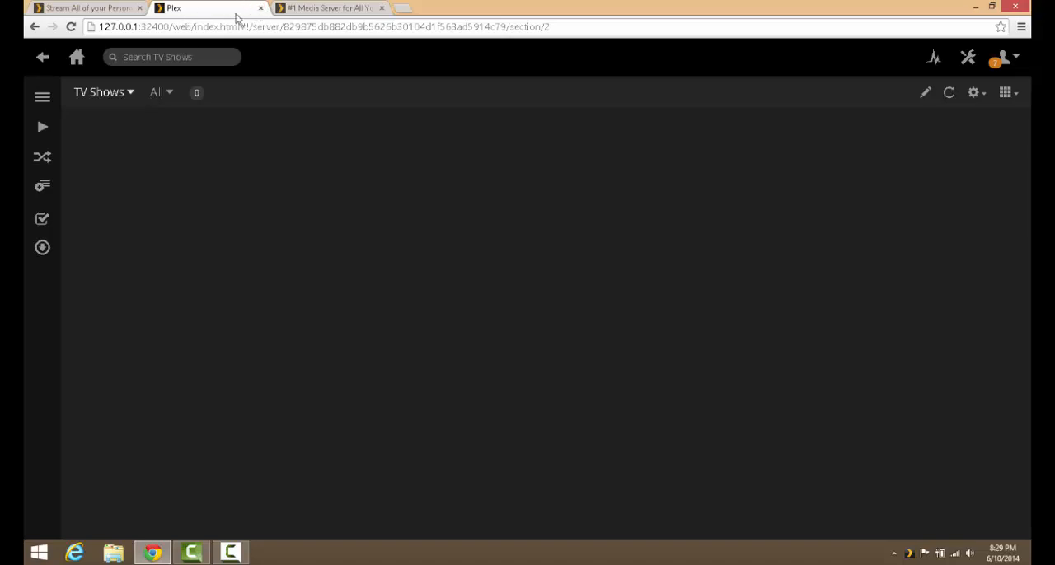
mouse_move(910, 554)
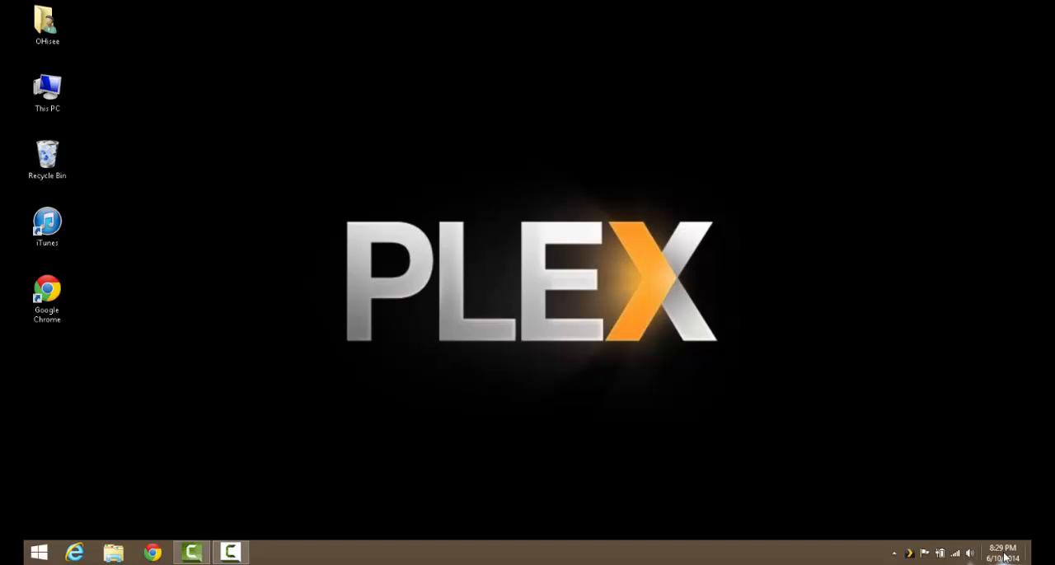
Step: Launch Media Manager from the Plex tray icon's menu to reach the server home page
right_click(910, 553)
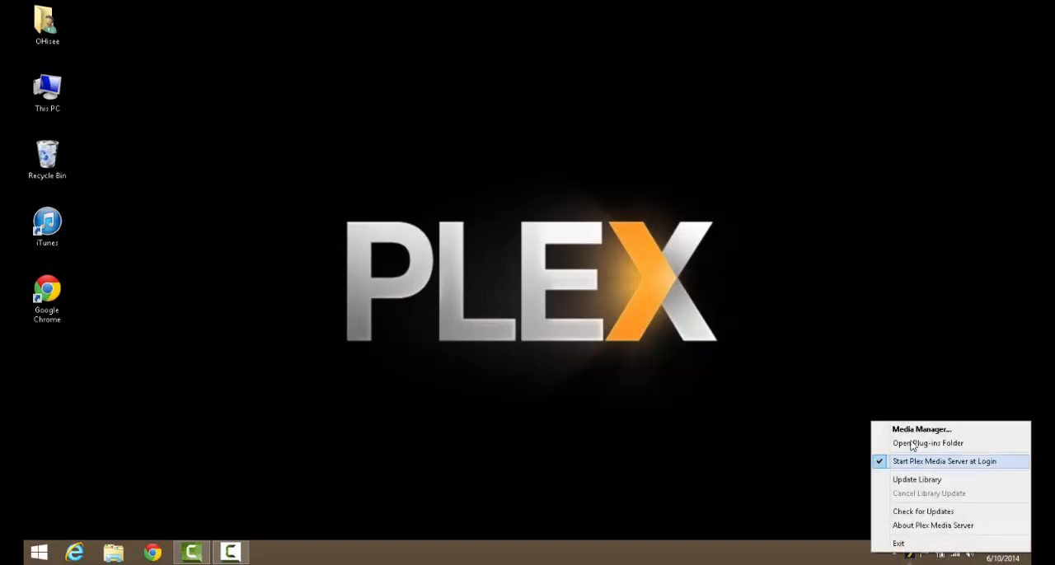
mouse_move(919, 429)
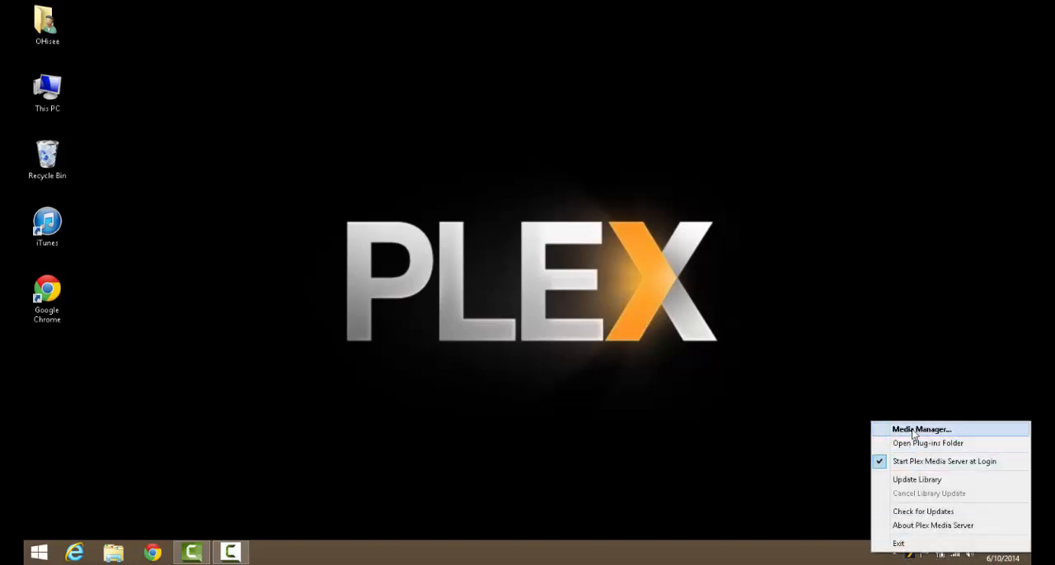
left_click(919, 429)
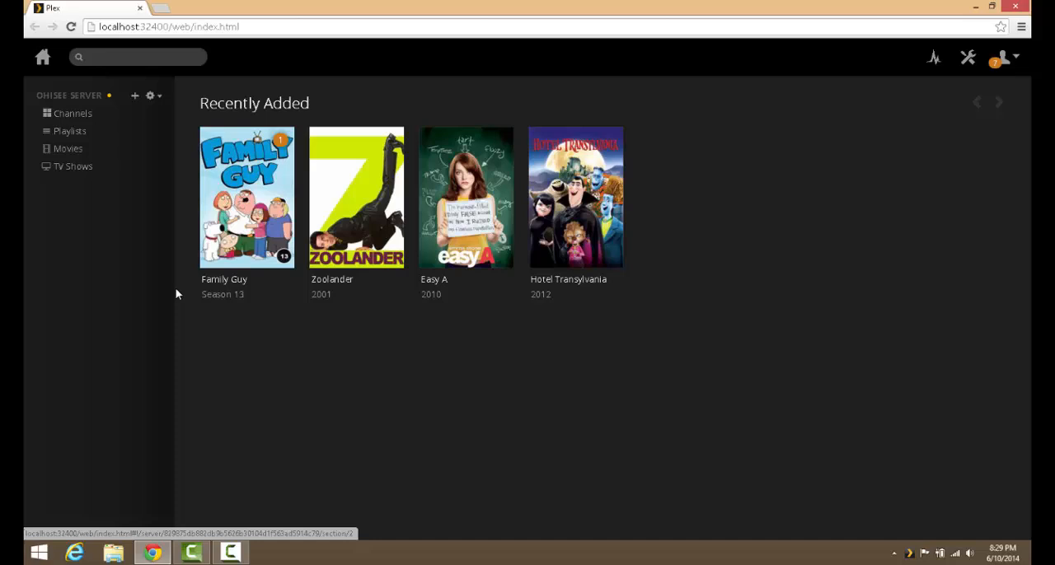
mouse_move(74, 167)
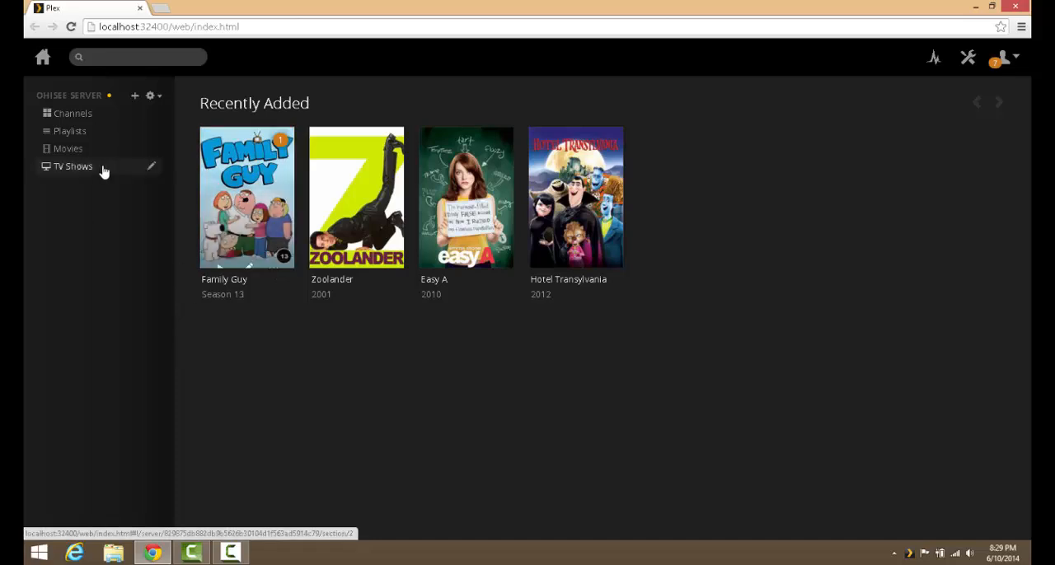
Step: Navigate TV Shows to Family Guy Season 13 and open the episode The Simpsons Guy
left_click(73, 167)
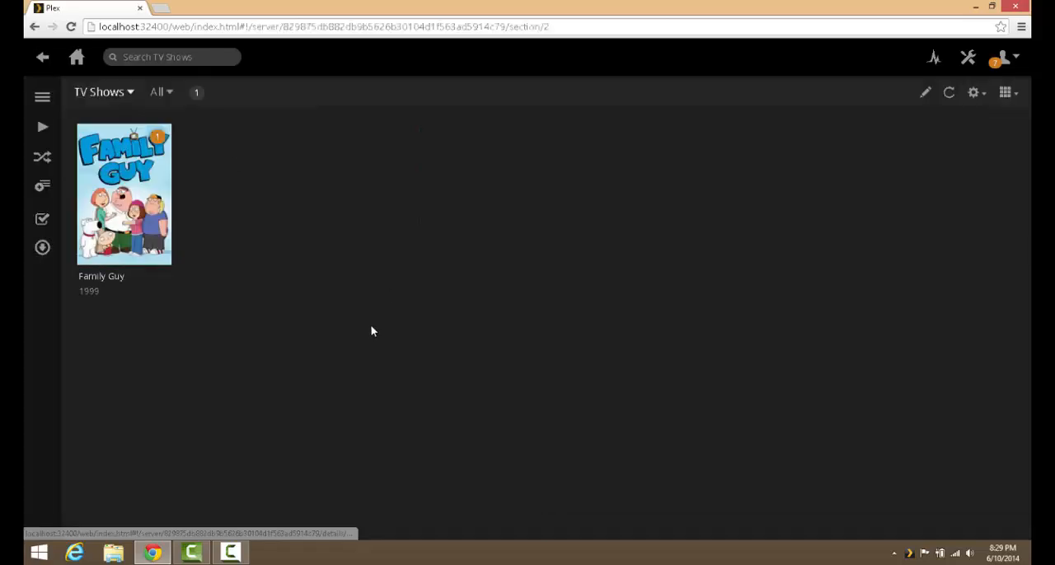
mouse_move(124, 195)
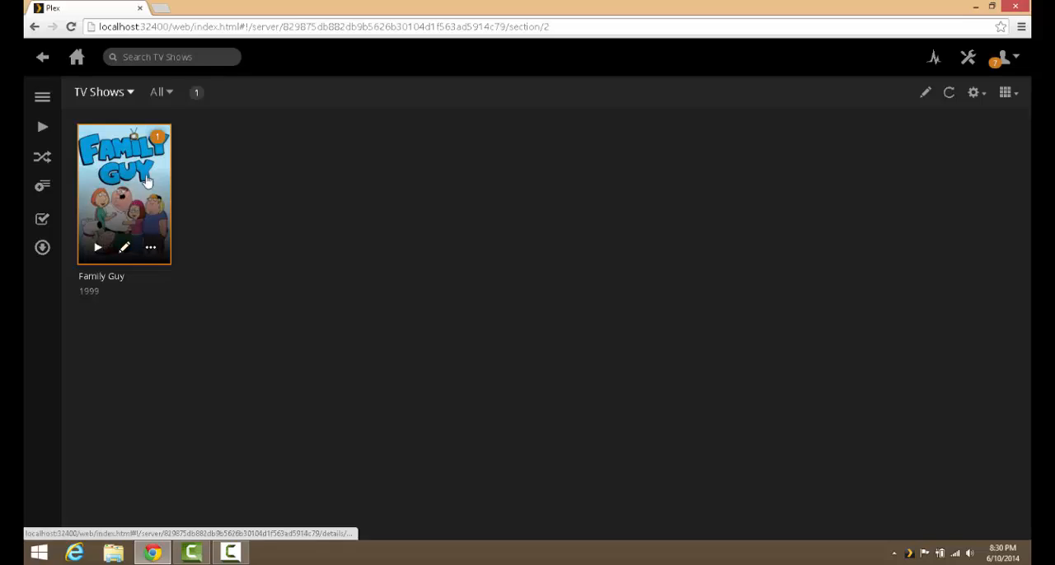
left_click(123, 195)
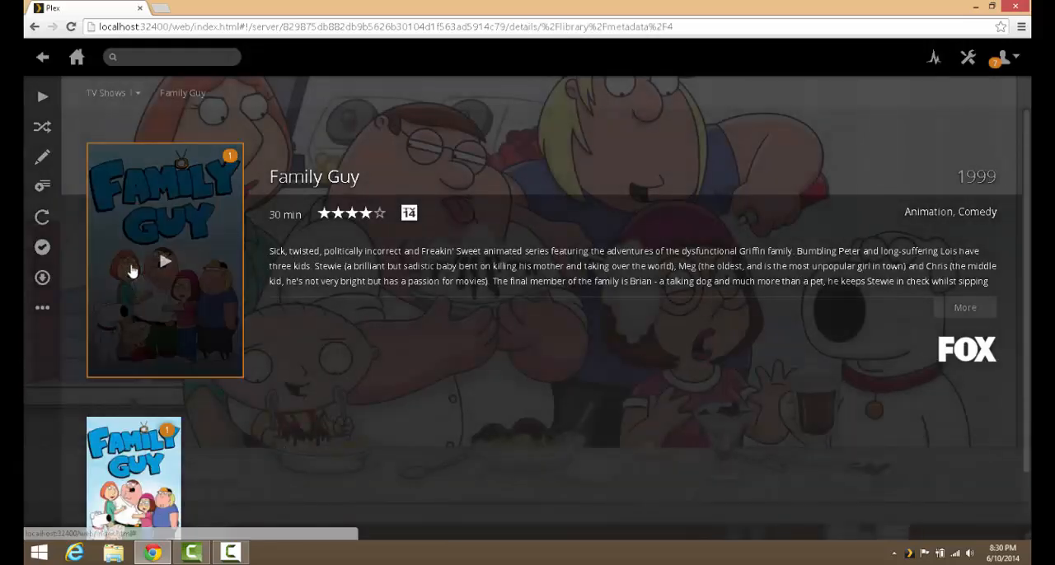
scroll("down", 3)
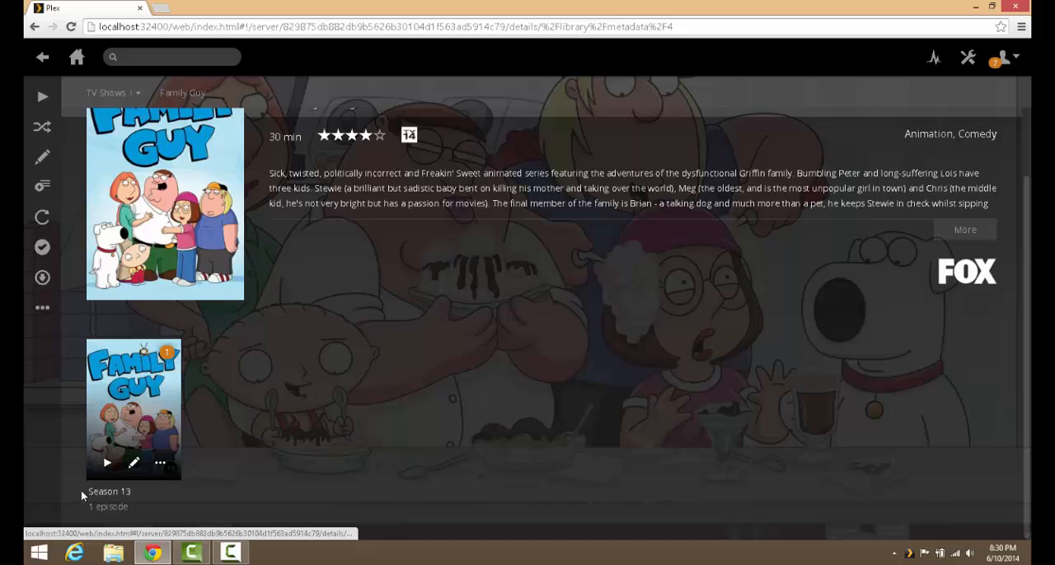
mouse_move(147, 394)
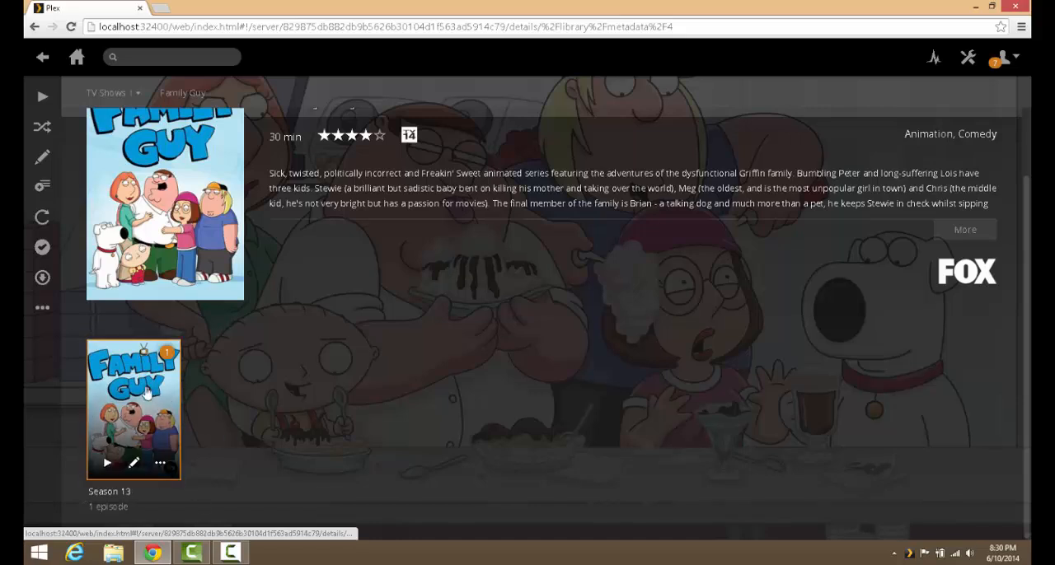
left_click(133, 408)
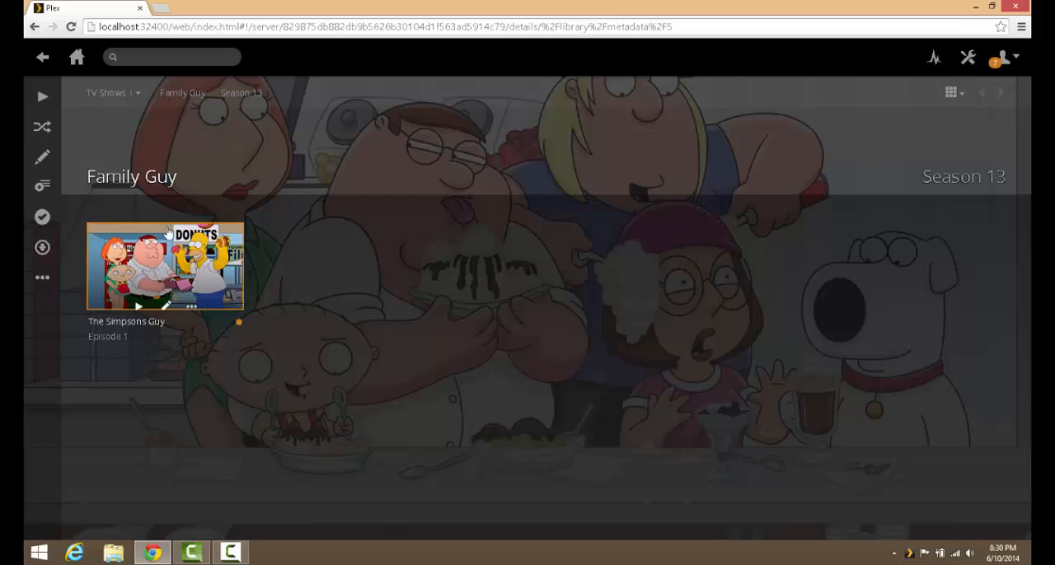
mouse_move(145, 296)
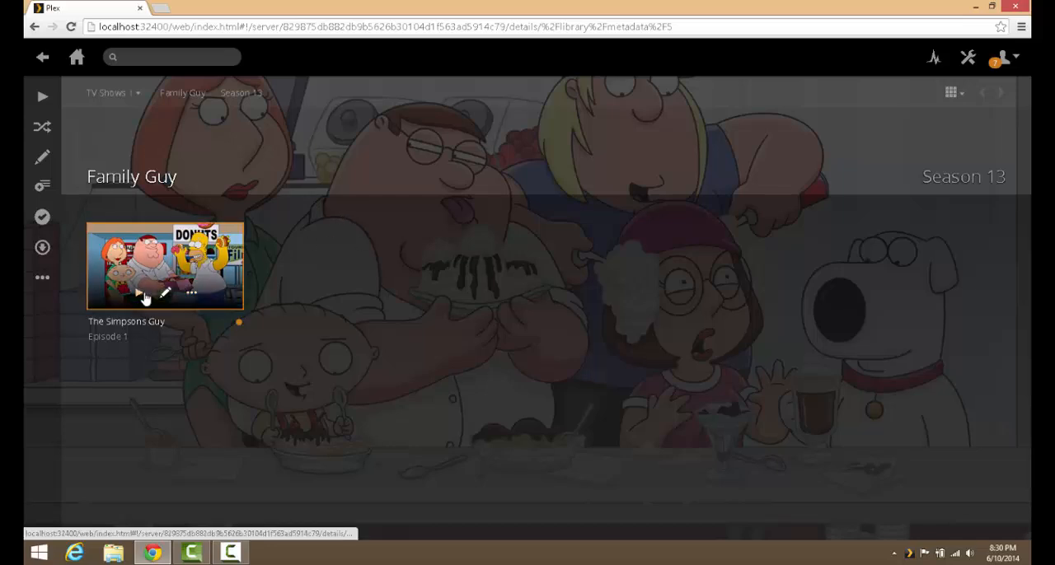
left_click(164, 265)
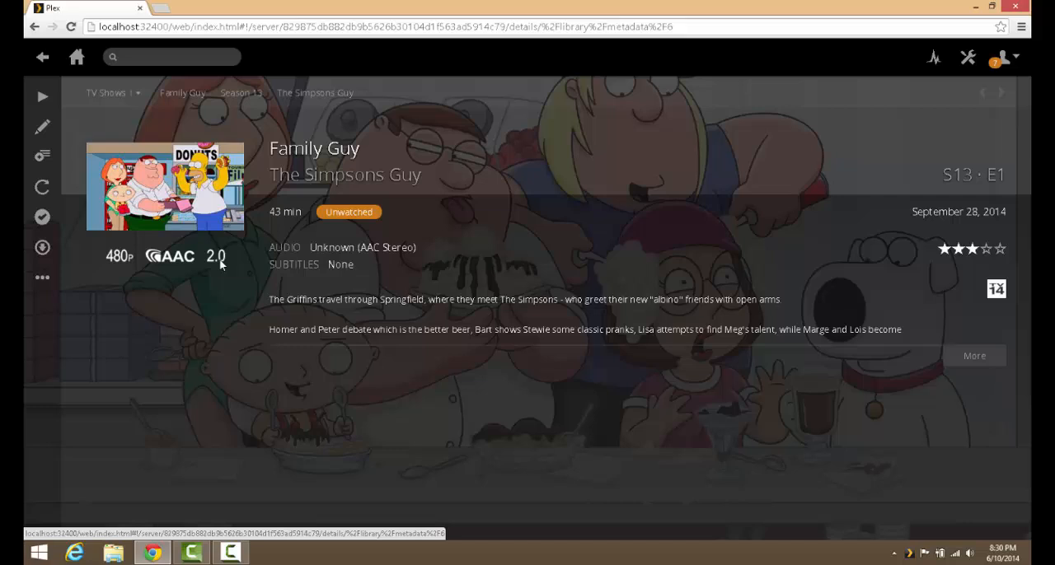
left_click_drag(269, 300, 901, 330)
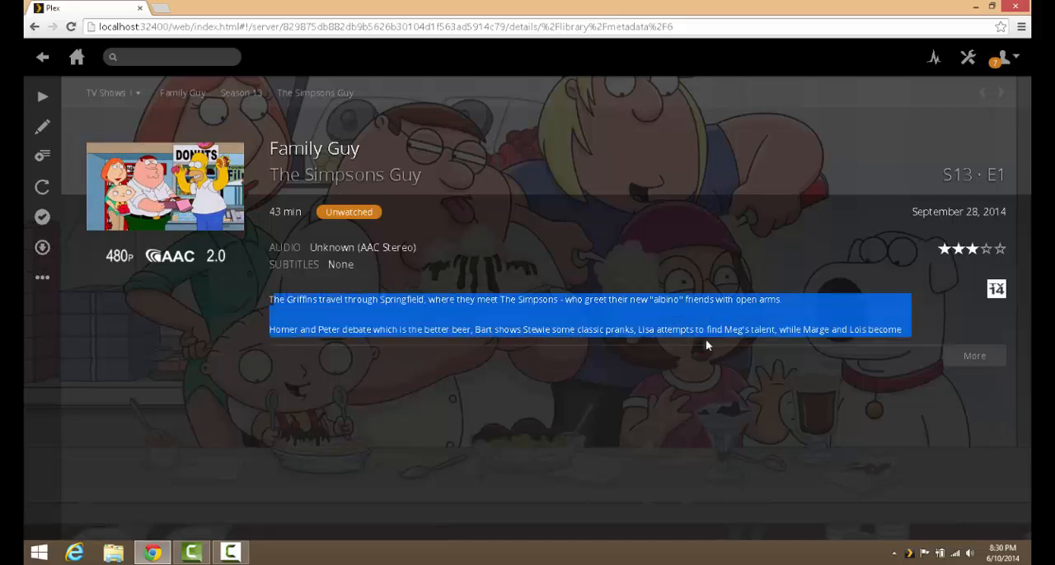
mouse_move(165, 186)
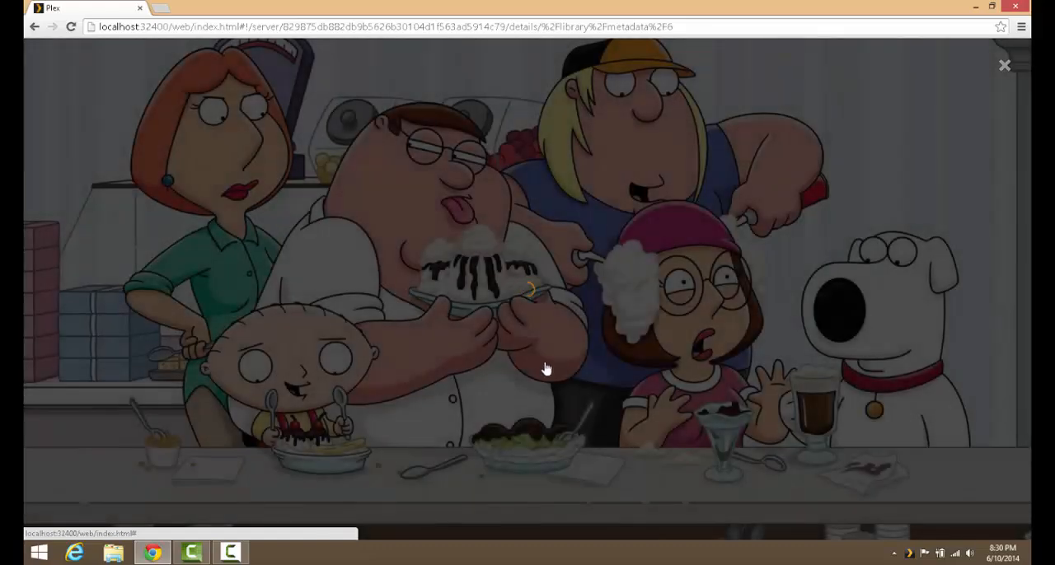
Step: Briefly play The Simpsons Guy, pause it and close the player back to the episode details
left_click(548, 369)
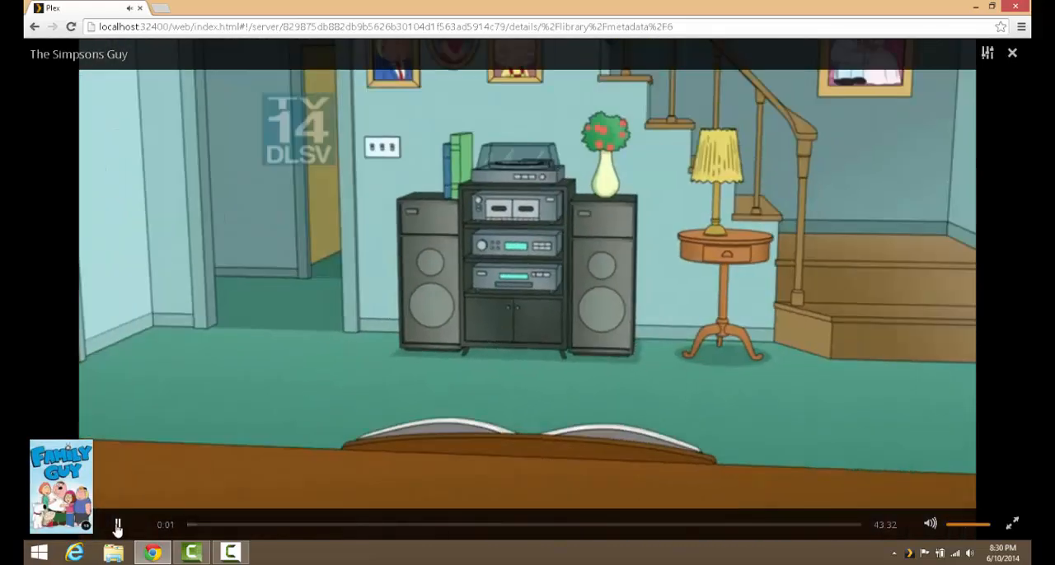
left_click(117, 525)
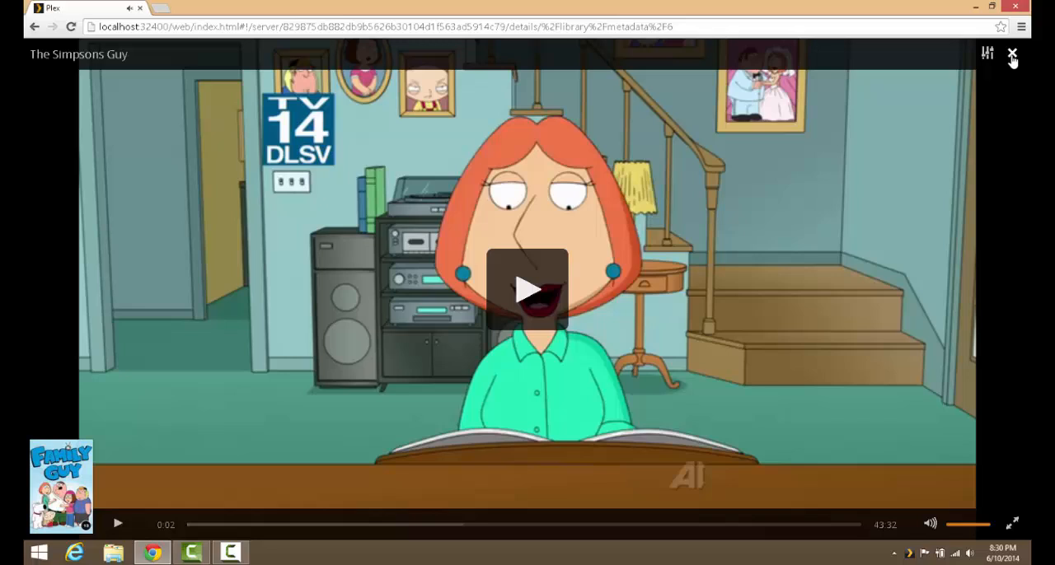
left_click(1012, 53)
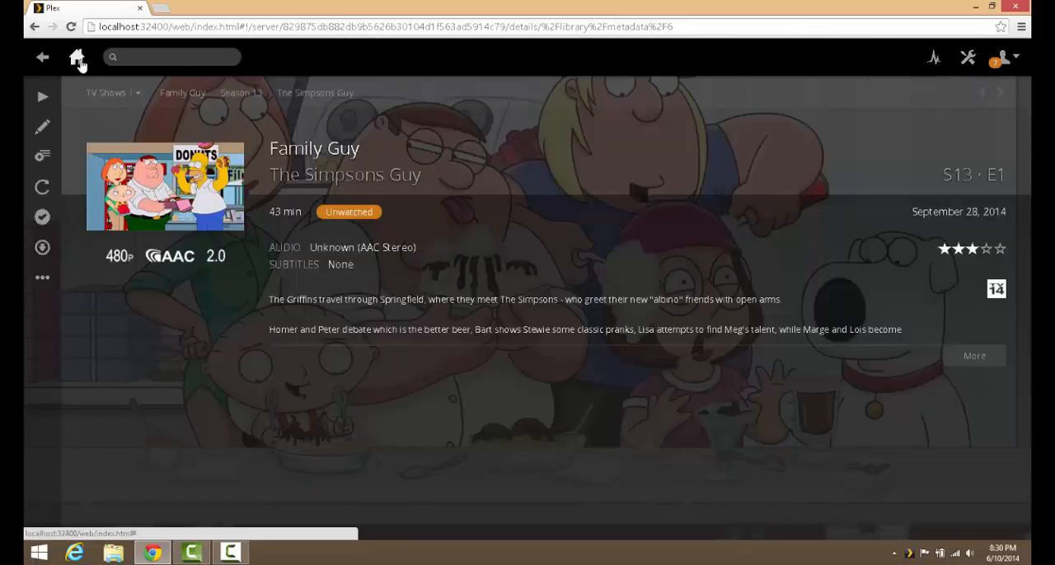
Step: Go back to the server home page and show the account options dropdown
left_click(76, 56)
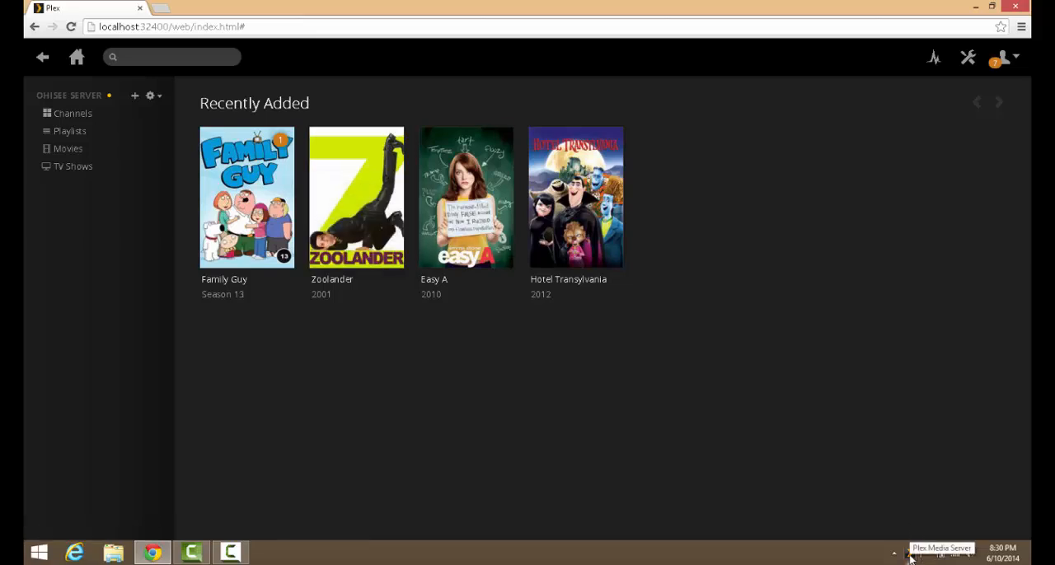
mouse_move(220, 346)
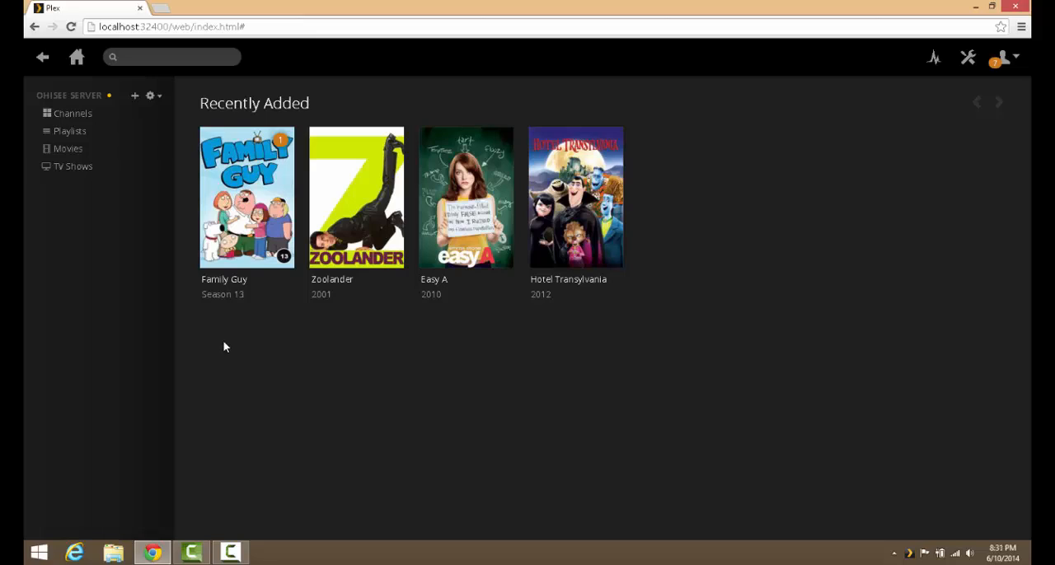
mouse_move(300, 343)
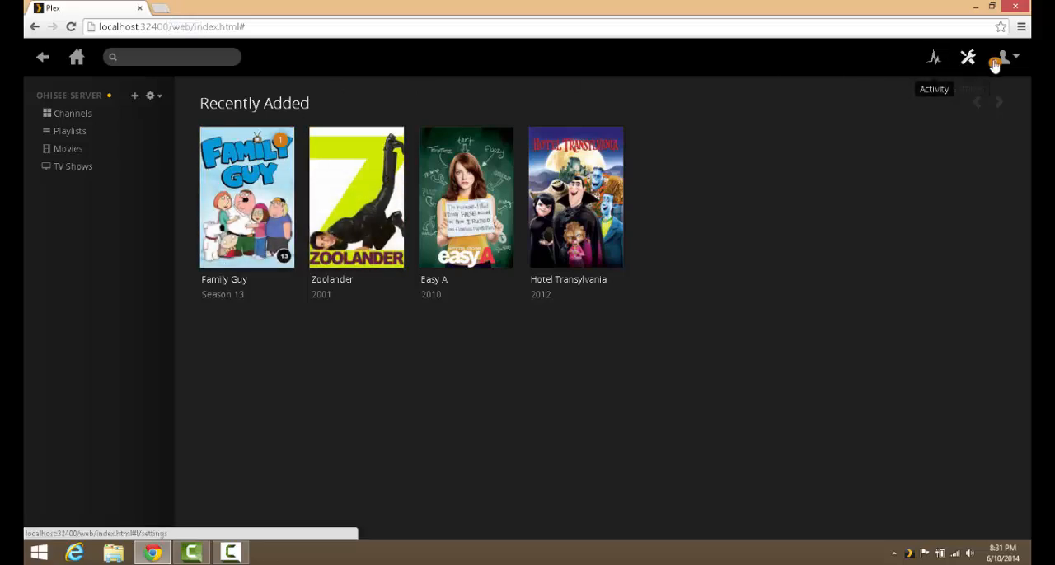
left_click(998, 56)
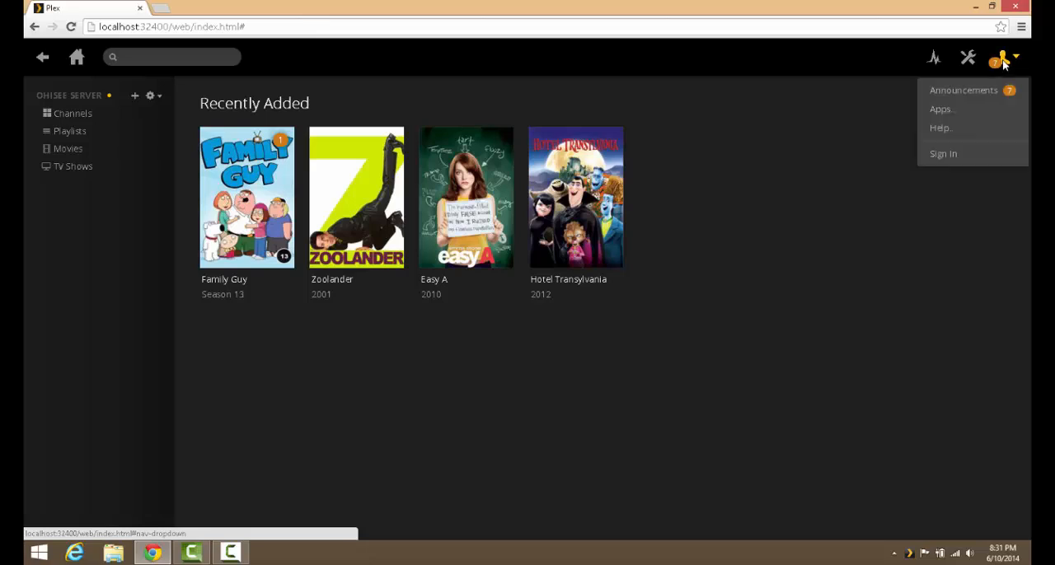
mouse_move(659, 381)
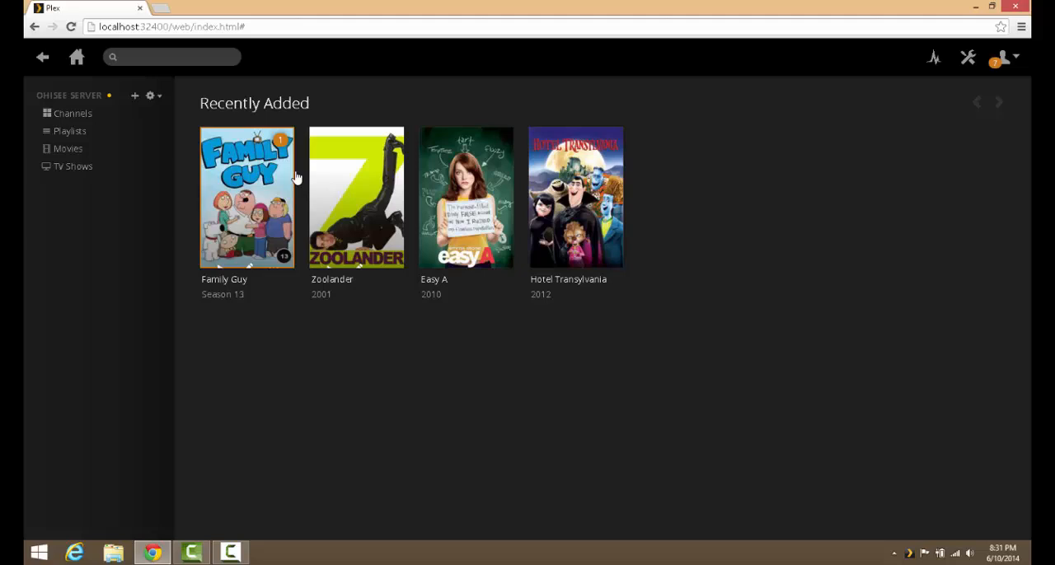
mouse_move(247, 198)
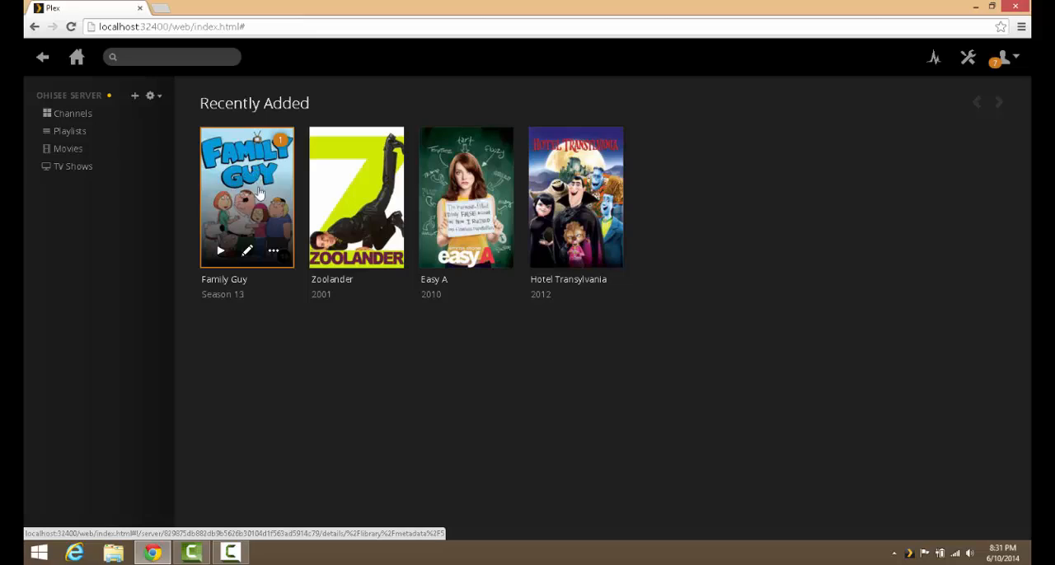
mouse_move(320, 162)
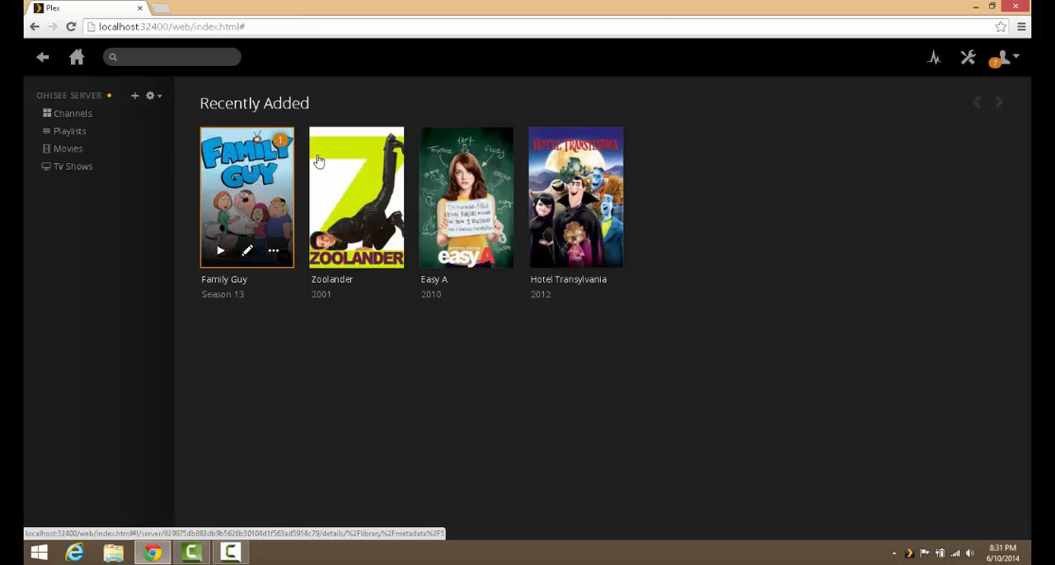
mouse_move(256, 195)
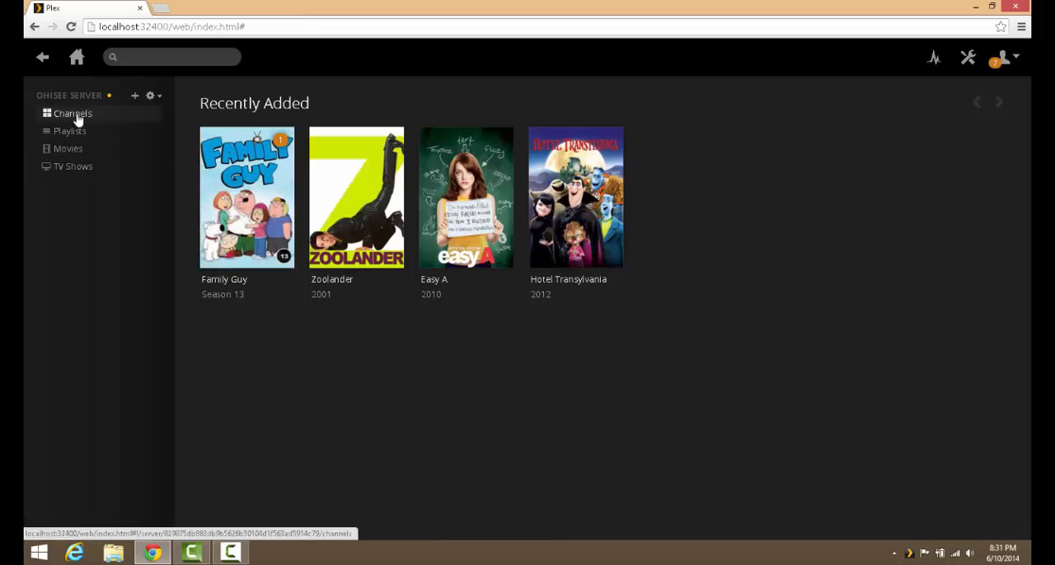
Step: From Channels, browse the Channel Directory and install SoundCloud, leaving it marked Installed
left_click(73, 112)
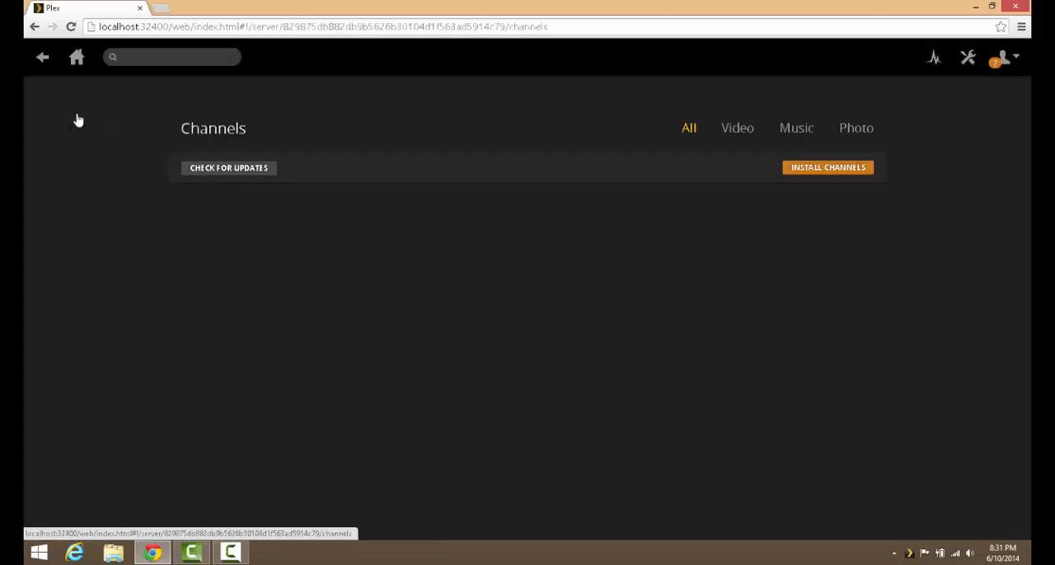
mouse_move(563, 133)
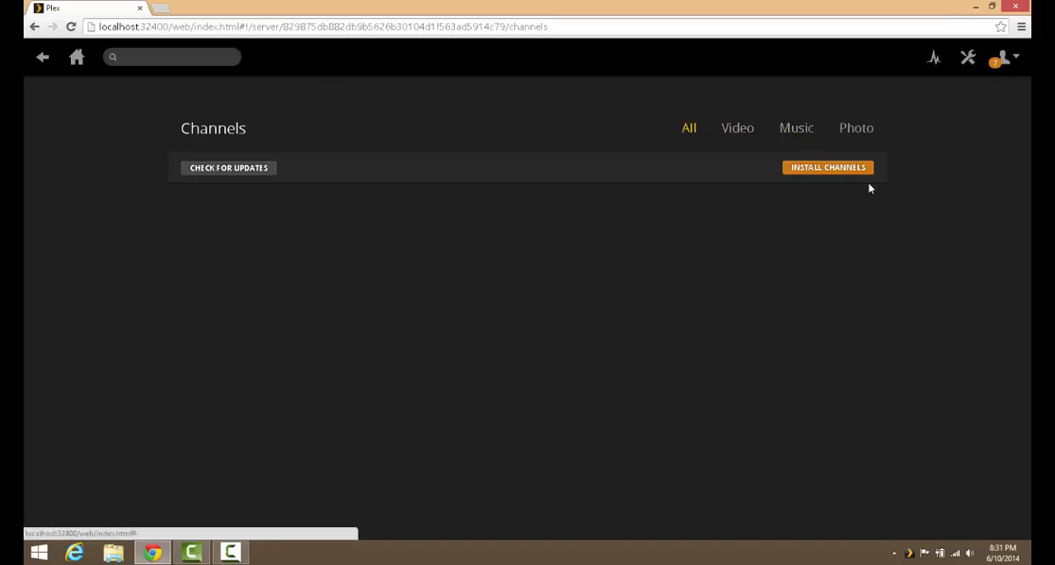
left_click(827, 168)
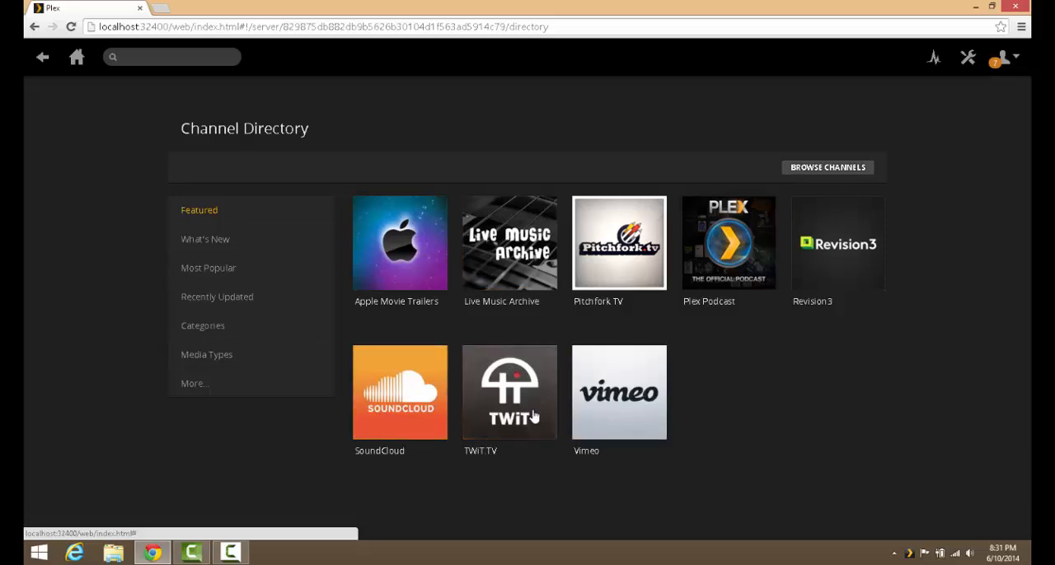
mouse_move(379, 409)
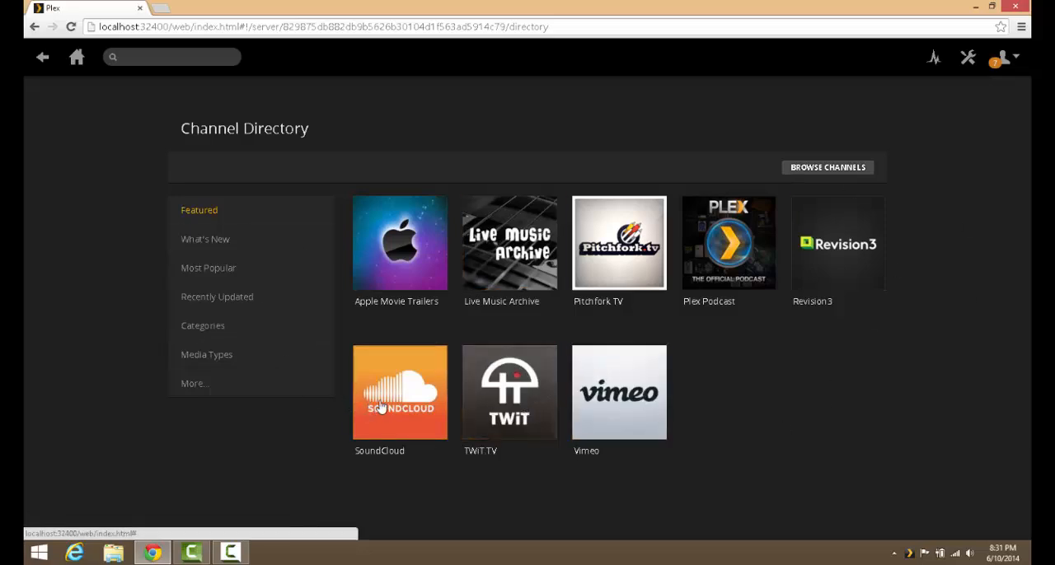
mouse_move(404, 404)
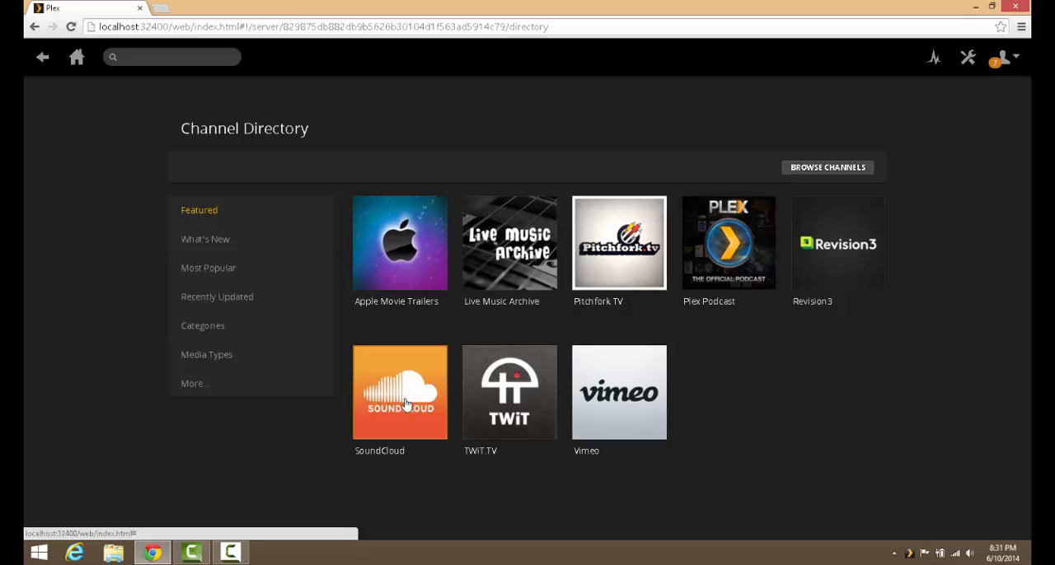
left_click(399, 392)
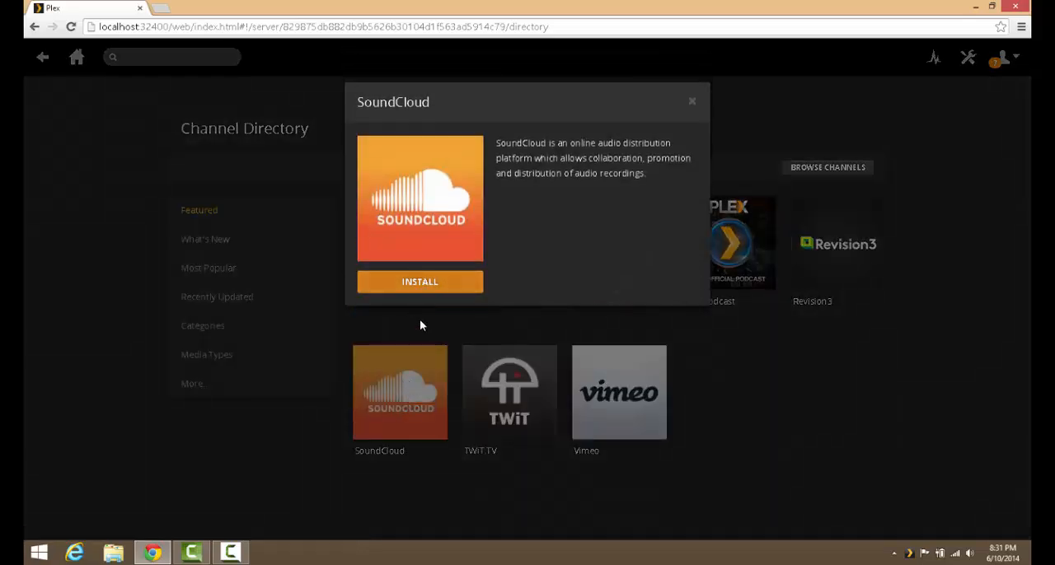
left_click(419, 280)
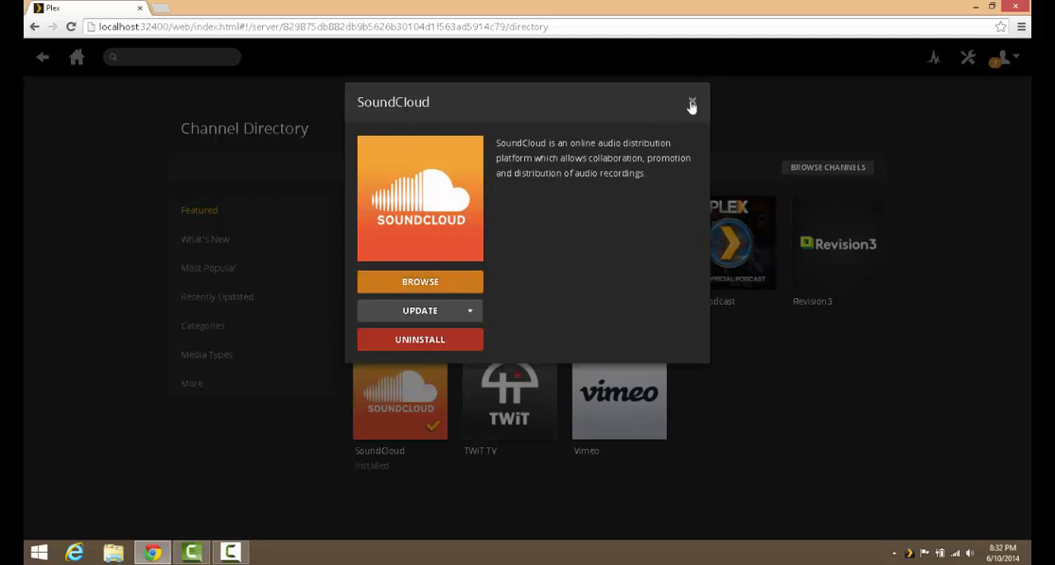
left_click(692, 102)
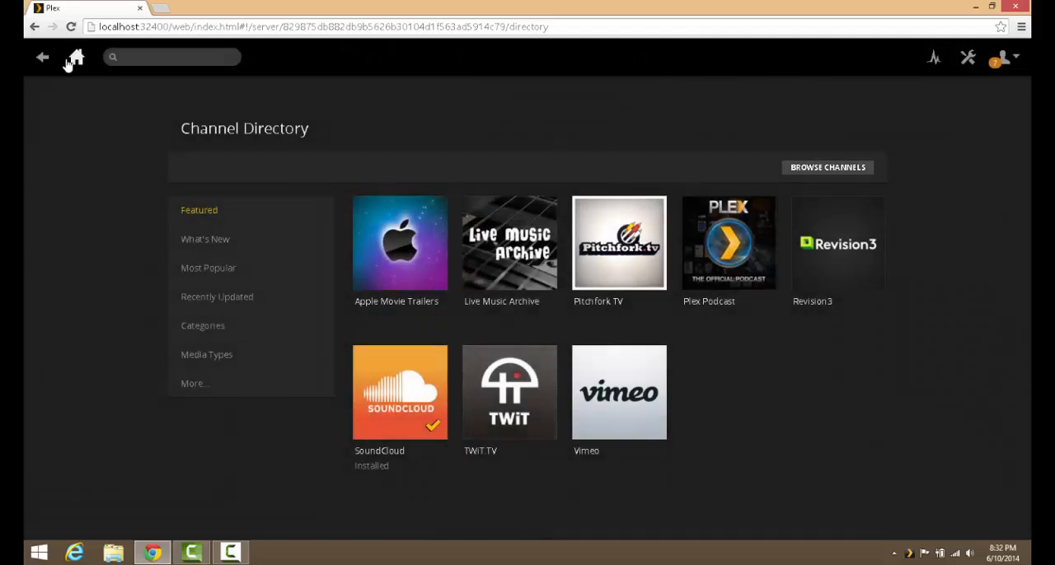
left_click(76, 56)
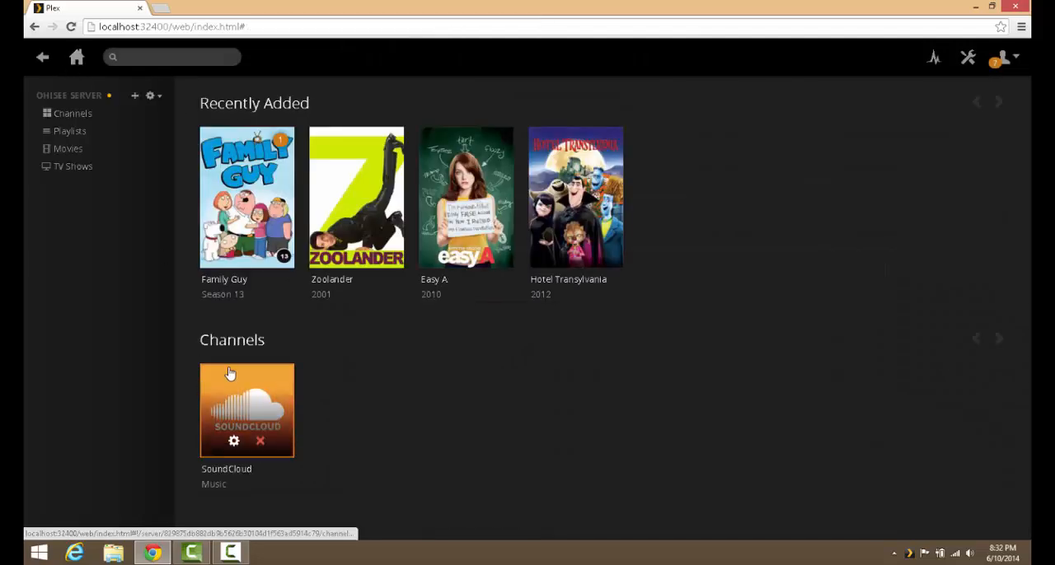
mouse_move(360, 468)
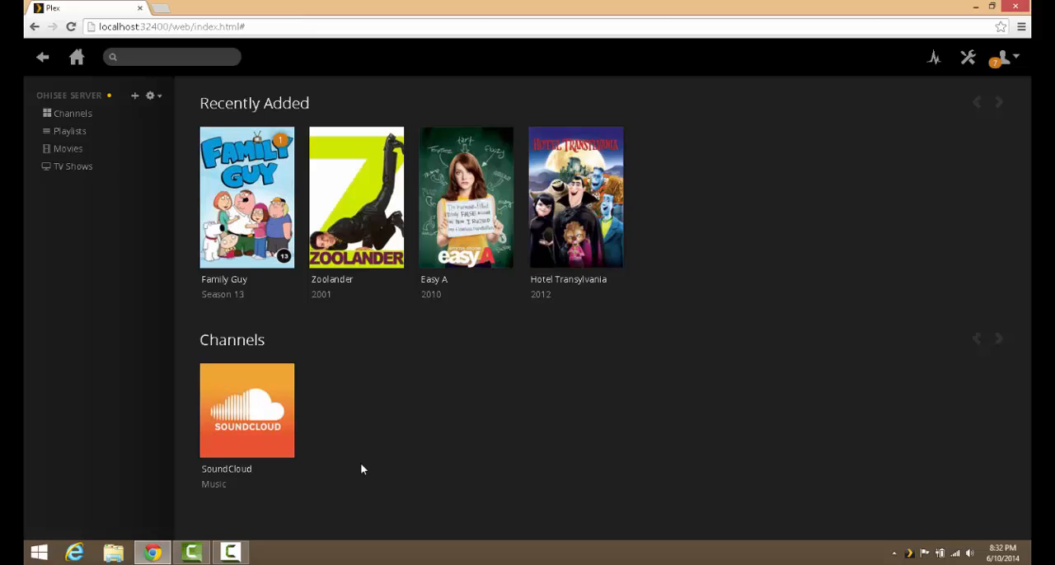
mouse_move(263, 399)
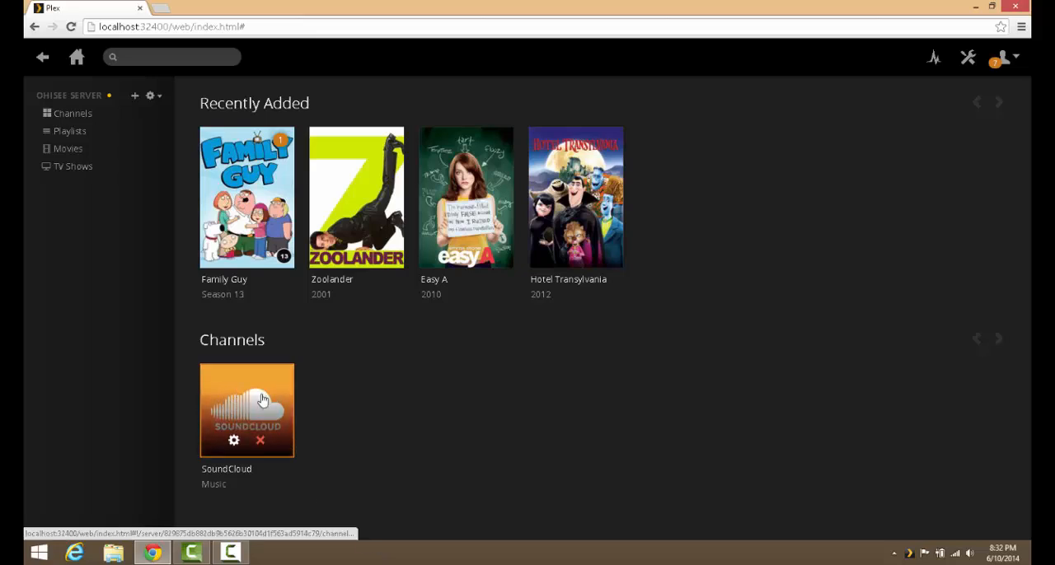
left_click(247, 410)
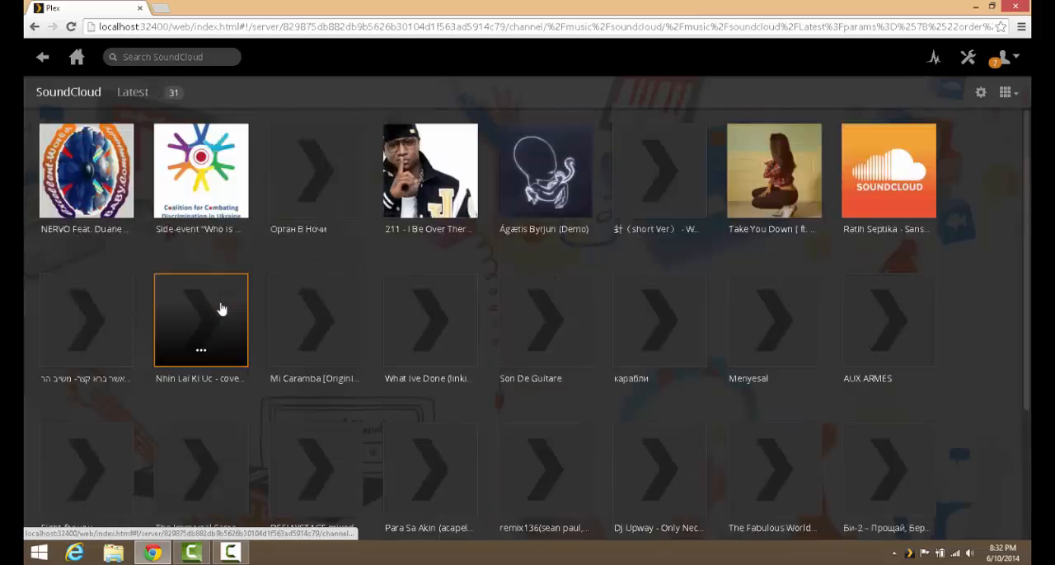
left_click(201, 322)
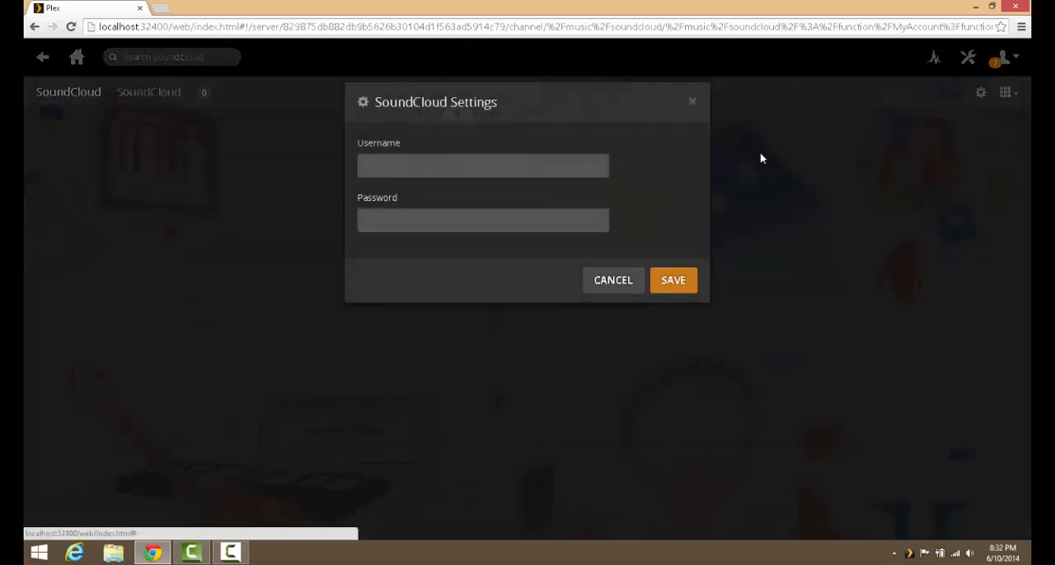
left_click(481, 221)
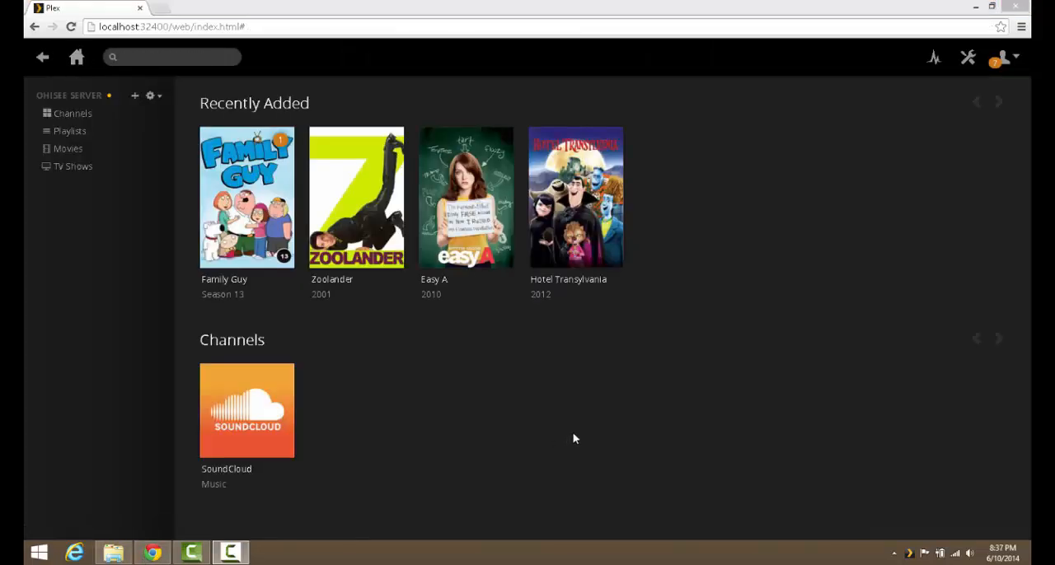
mouse_move(508, 396)
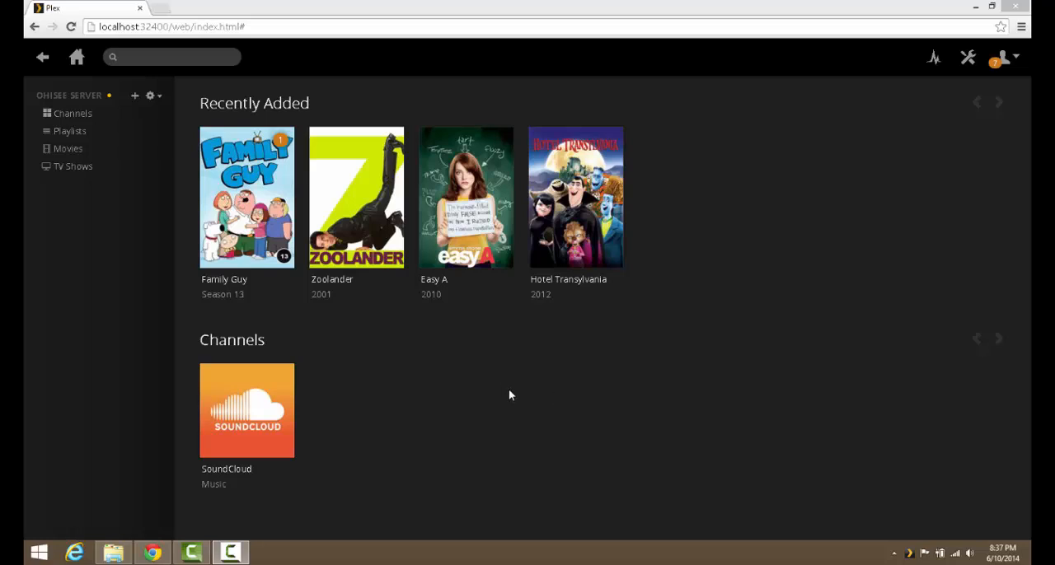
mouse_move(445, 397)
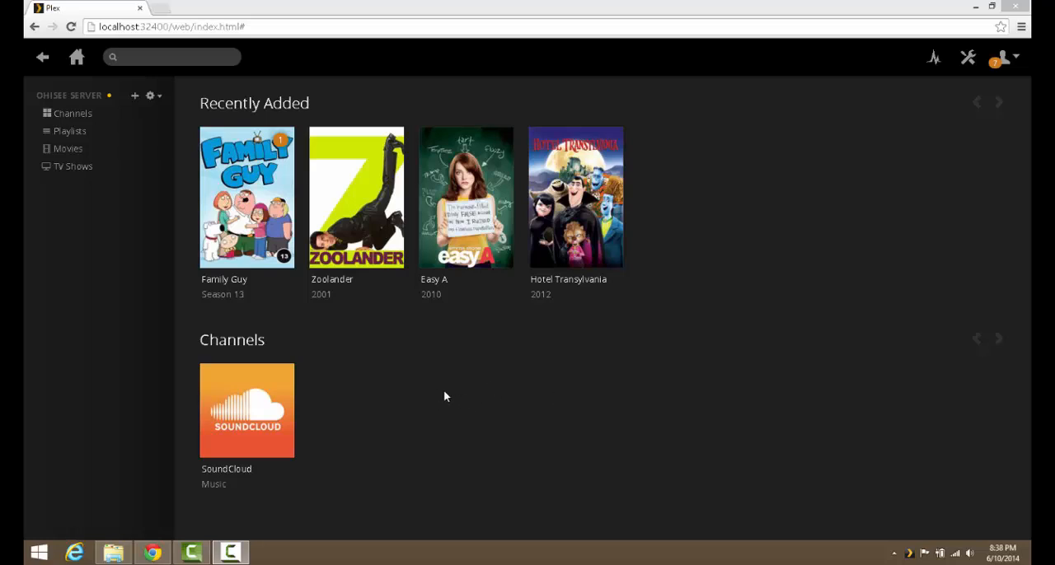
mouse_move(300, 419)
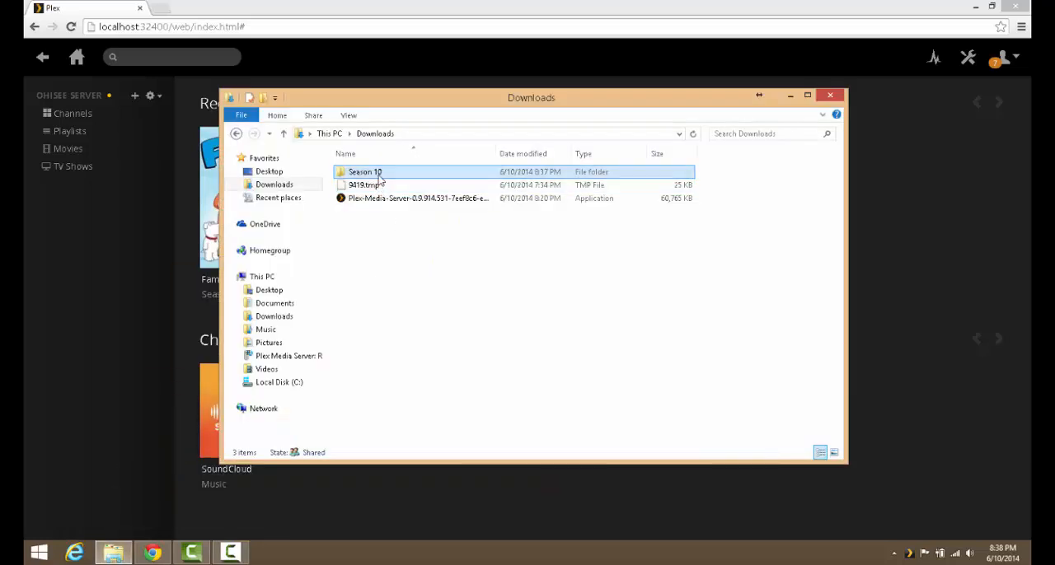
left_click(364, 172)
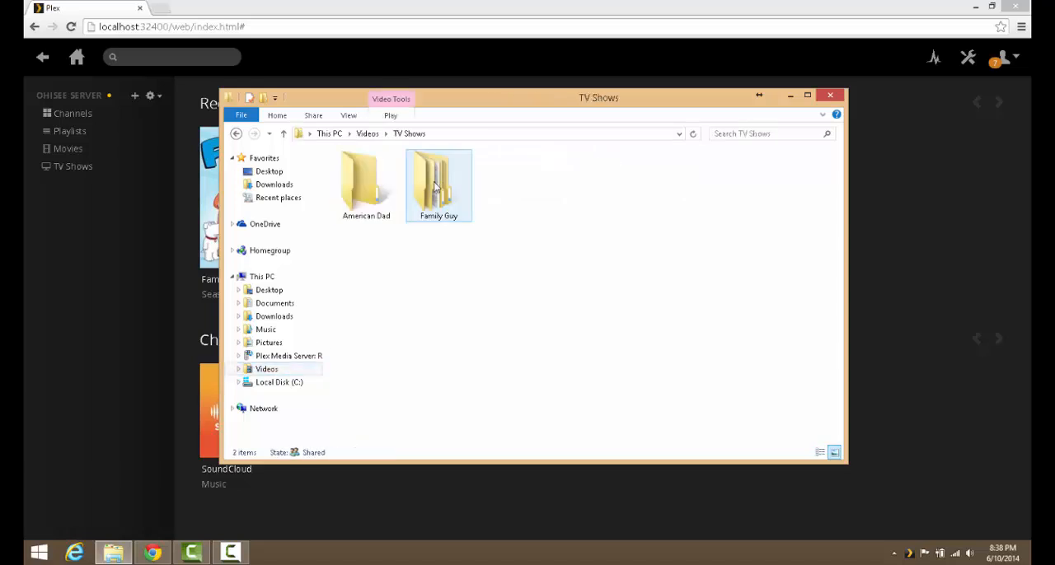
double_click(366, 182)
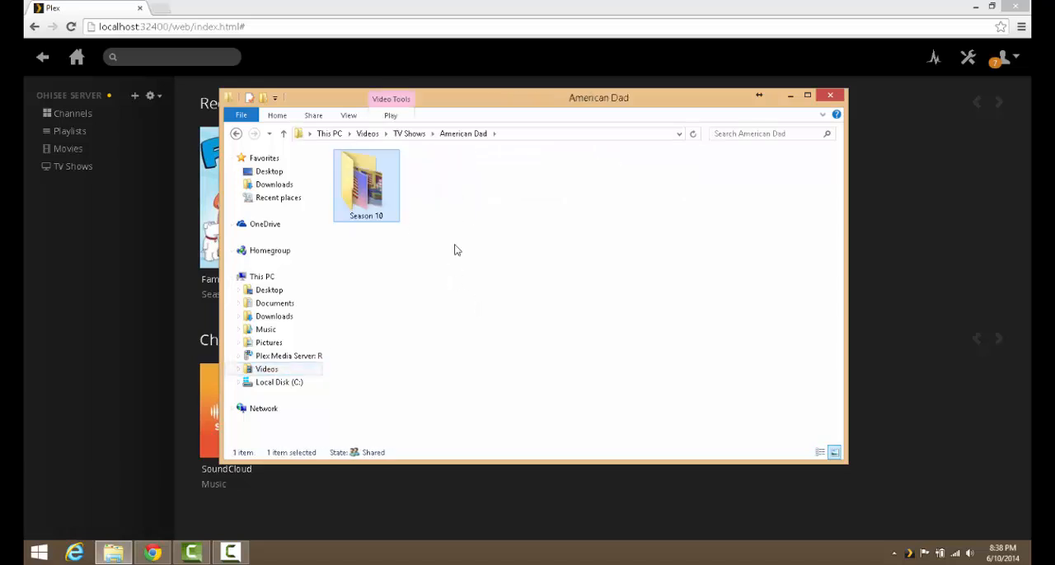
mouse_move(827, 115)
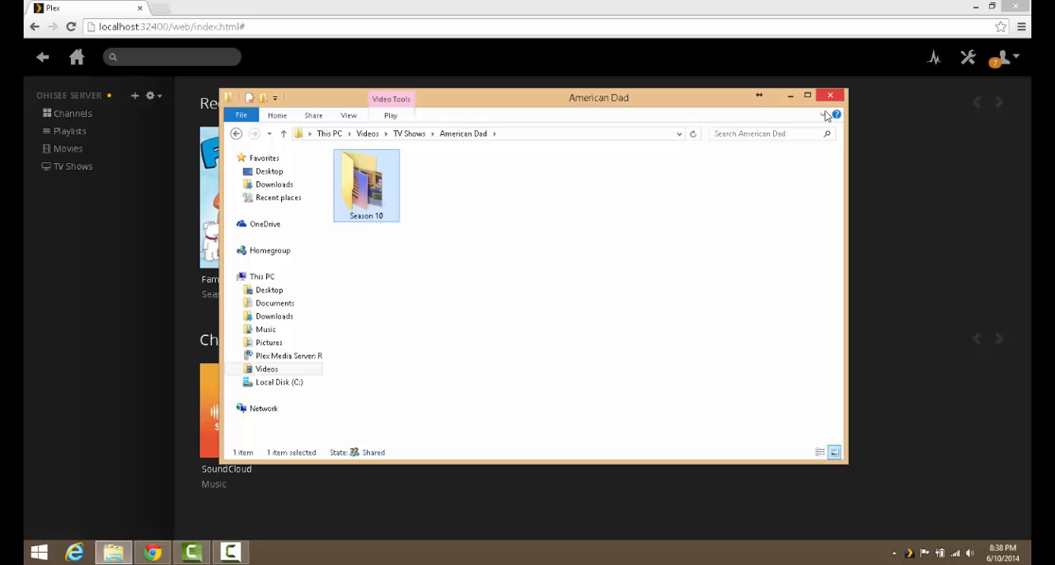
left_click(831, 95)
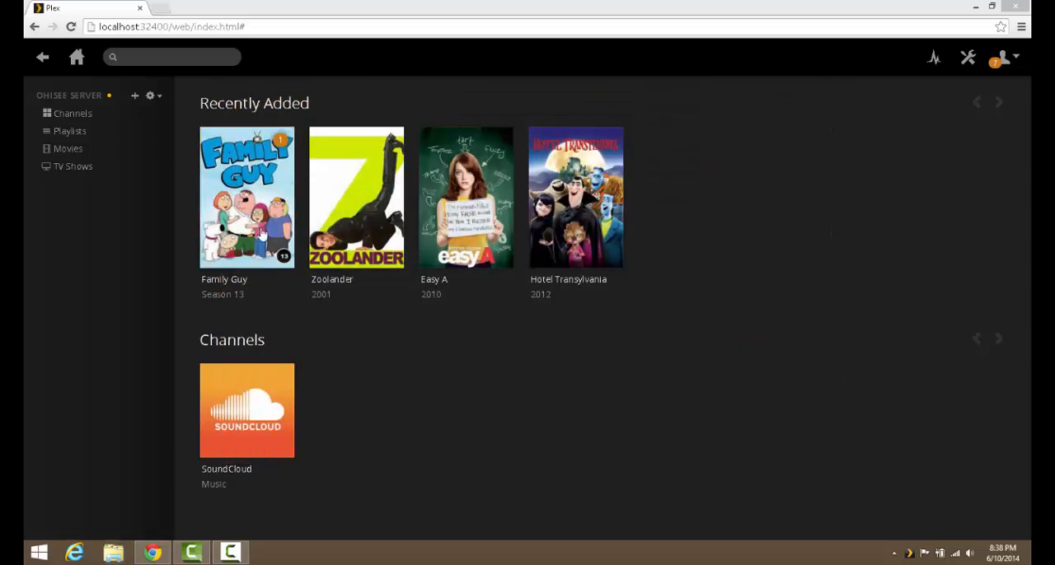
mouse_move(460, 513)
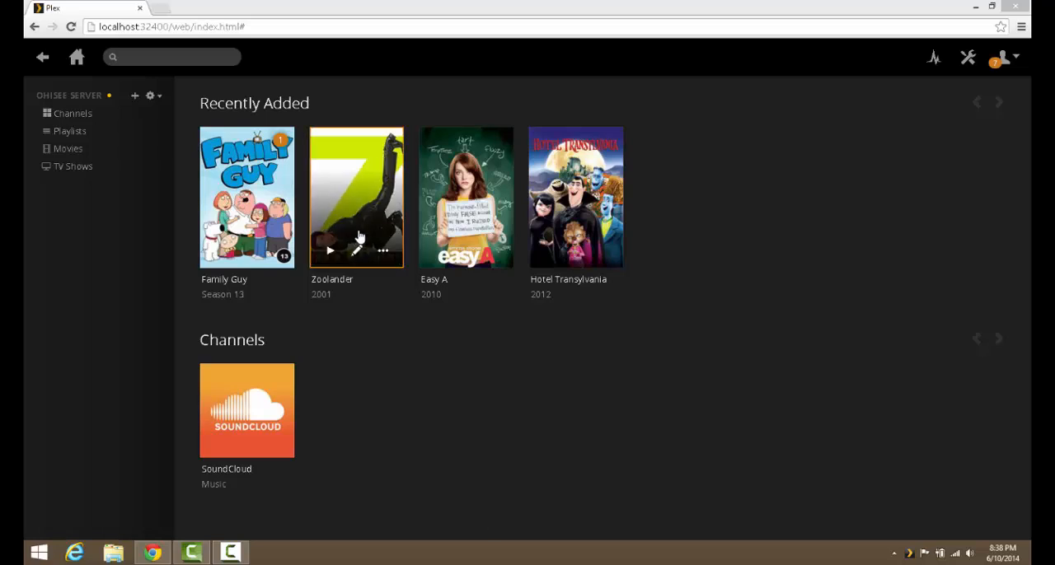
mouse_move(975, 104)
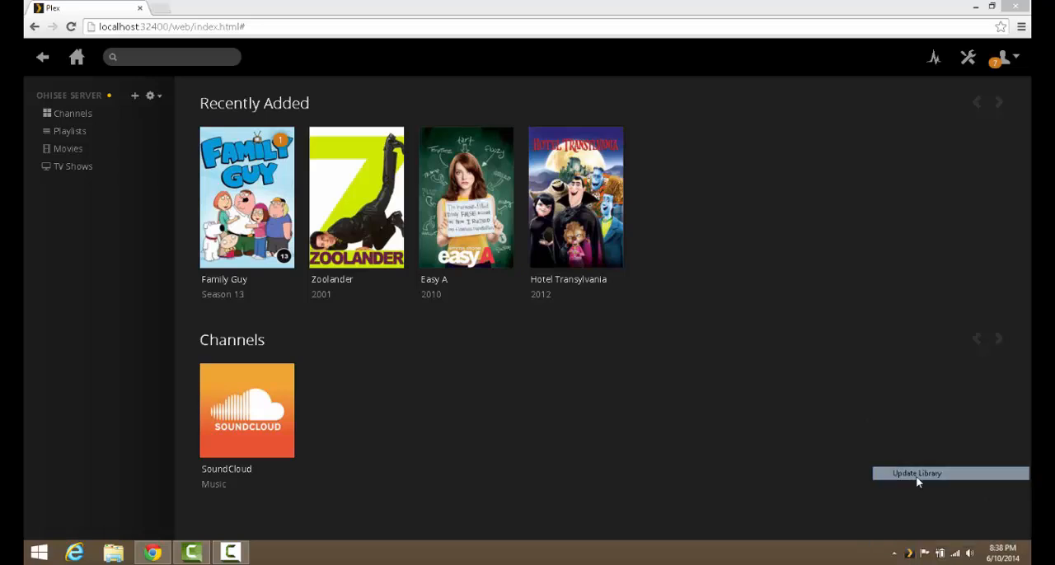
Step: Run Update Library from the tray menu so TV Shows lists American Dad! (2005) beside Family Guy
left_click(917, 473)
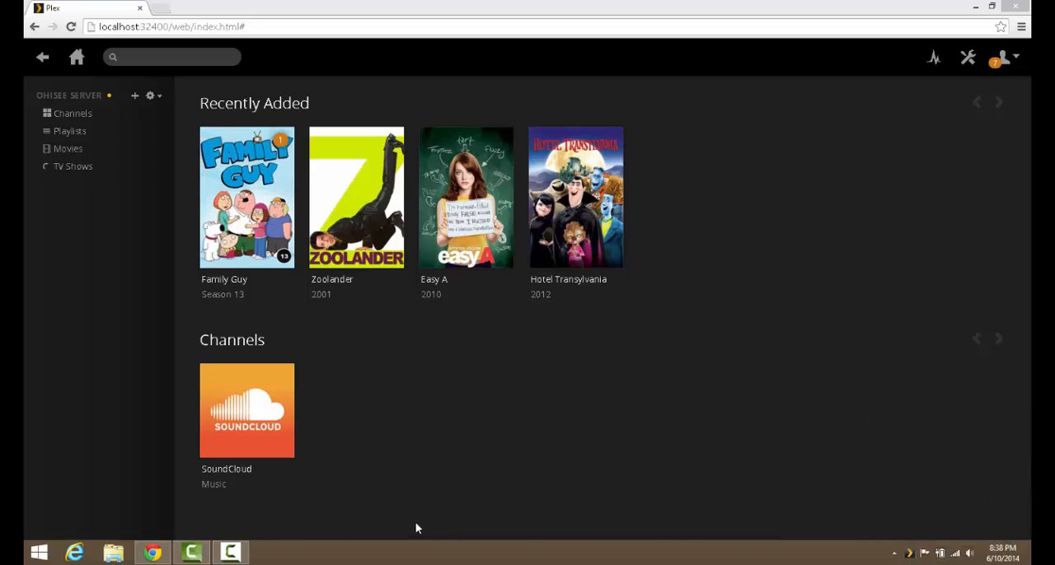
mouse_move(272, 234)
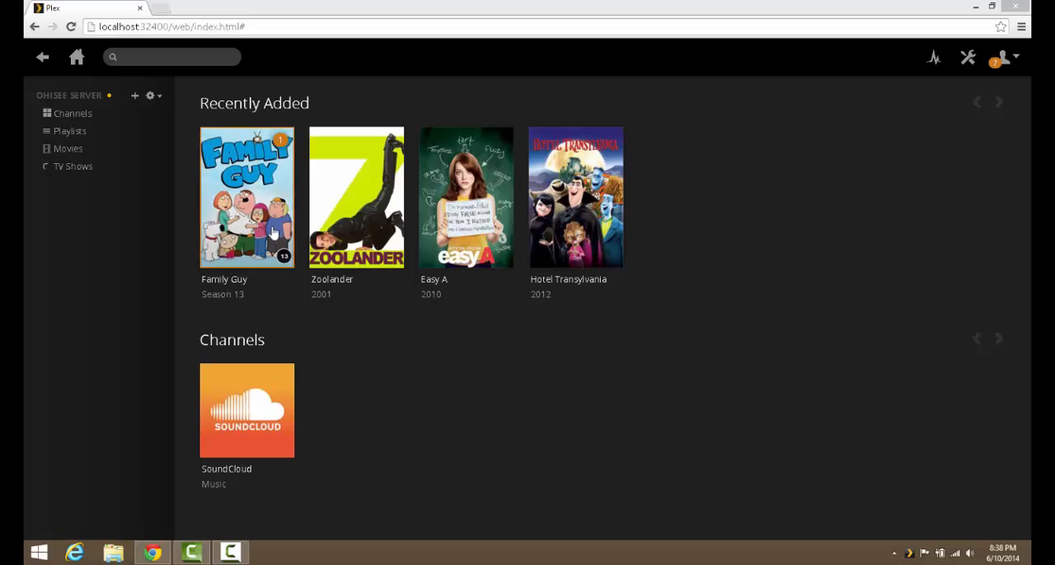
mouse_move(72, 165)
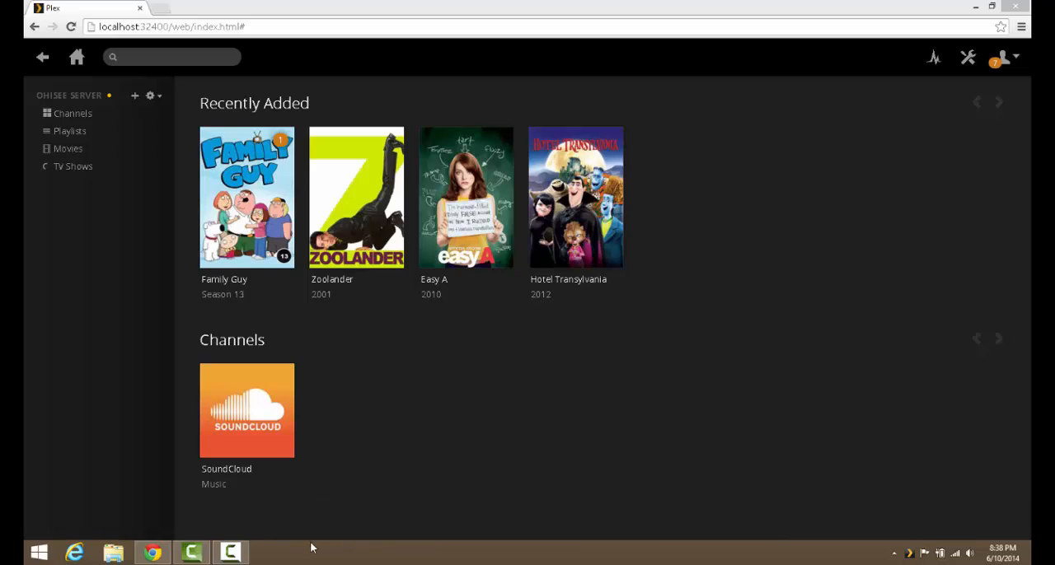
left_click(73, 166)
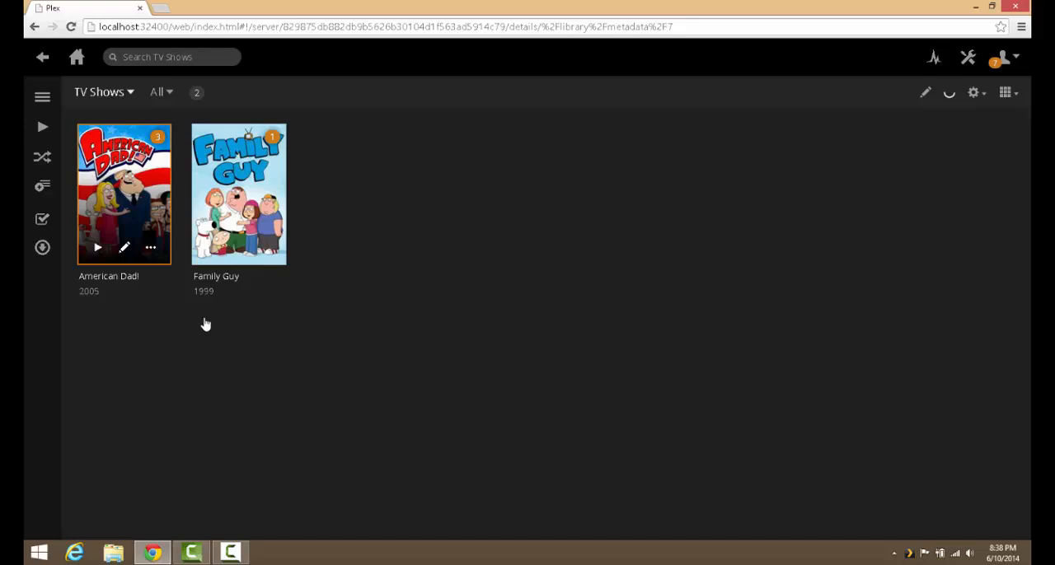
Step: View American Dad's Season 10 episodes, then return home where it leads Recently Added
left_click(124, 194)
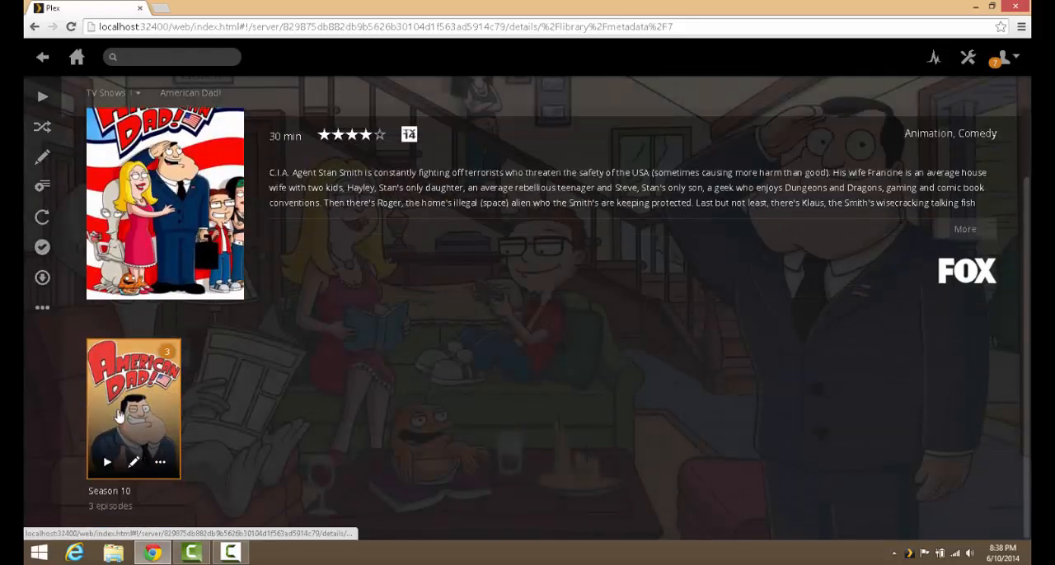
left_click(134, 409)
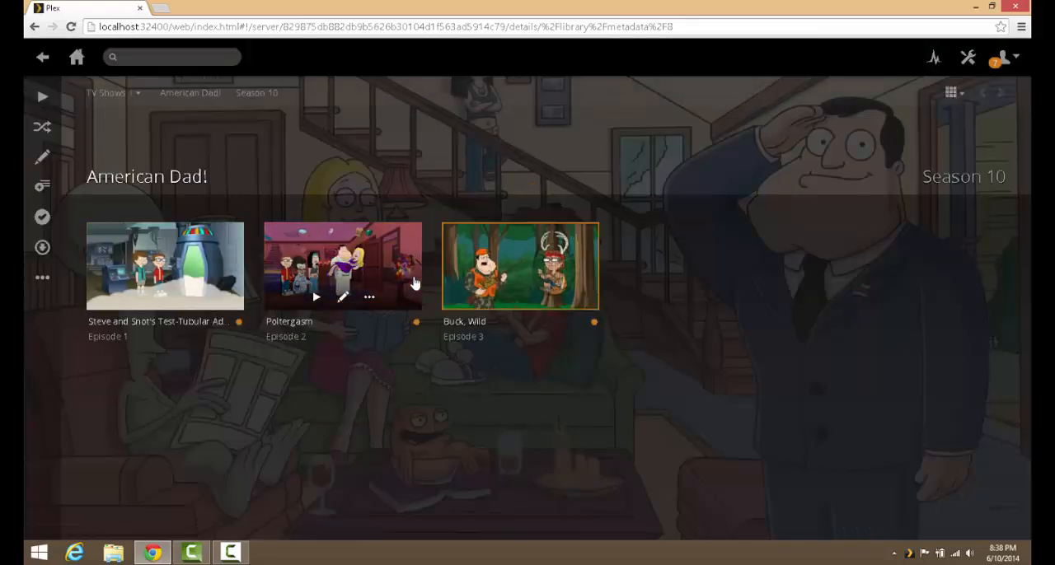
mouse_move(227, 322)
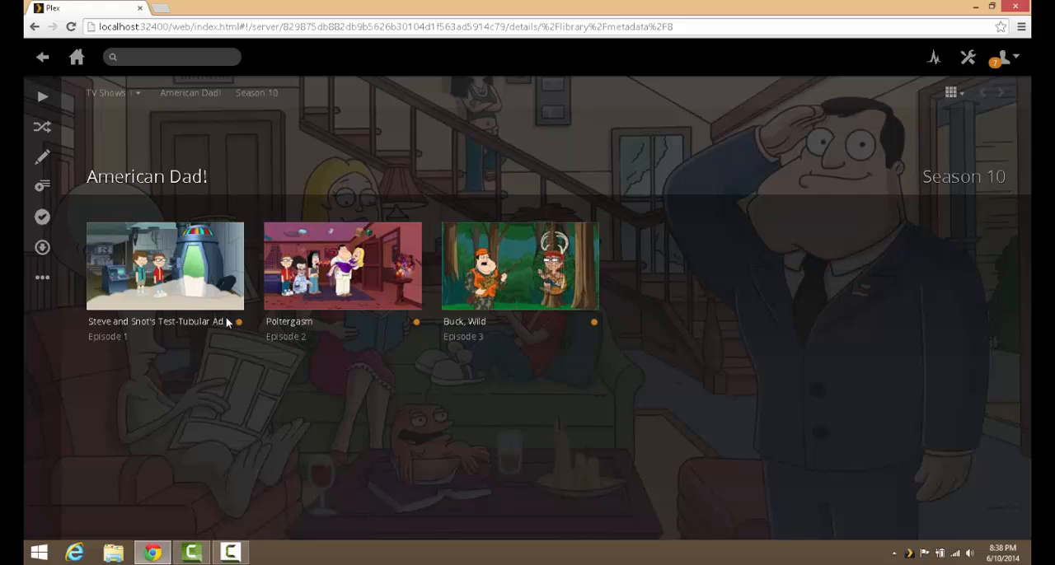
left_click(76, 56)
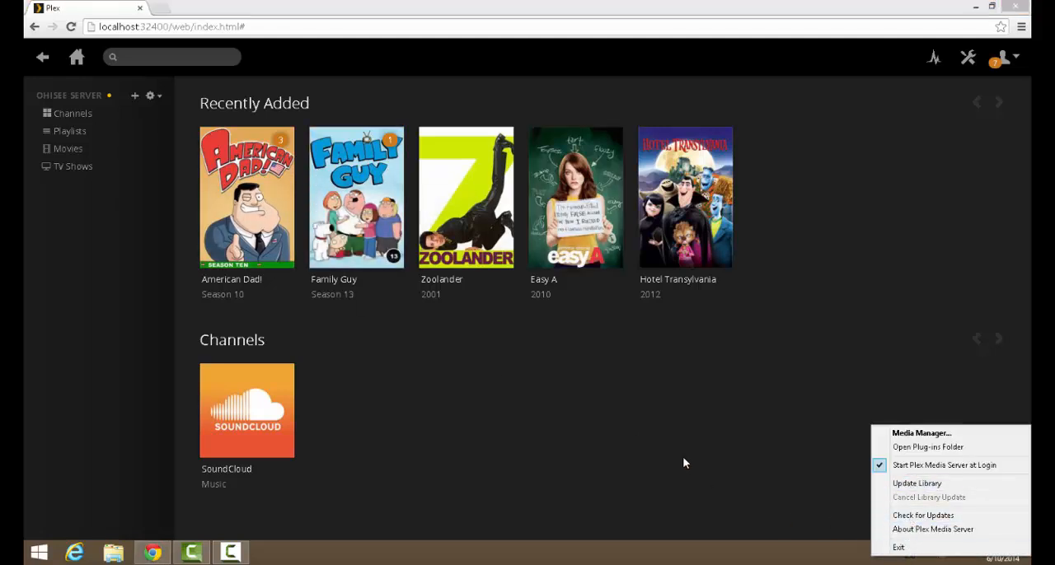
left_click(369, 448)
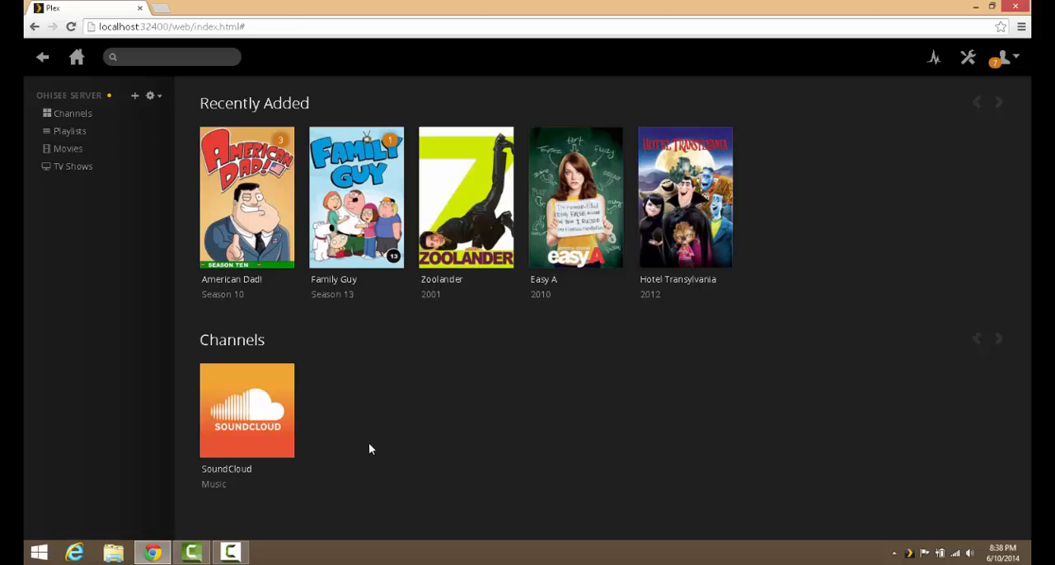
mouse_move(406, 450)
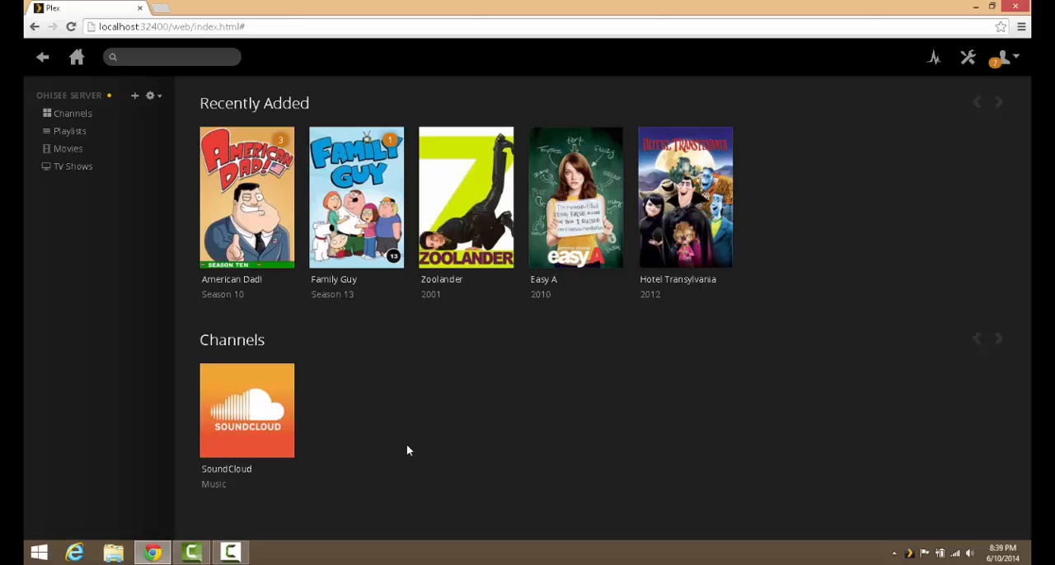
mouse_move(379, 437)
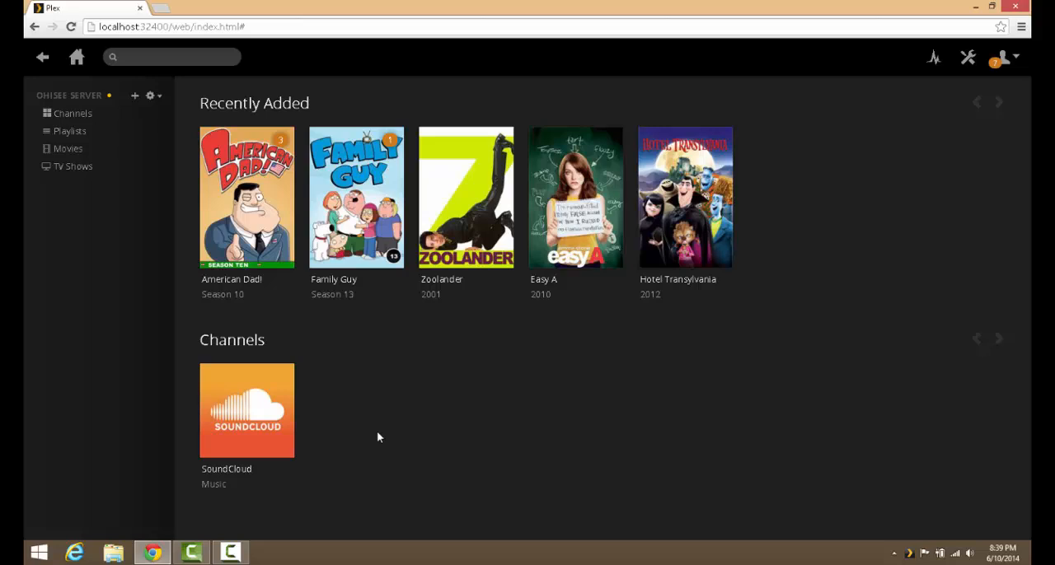
mouse_move(966, 57)
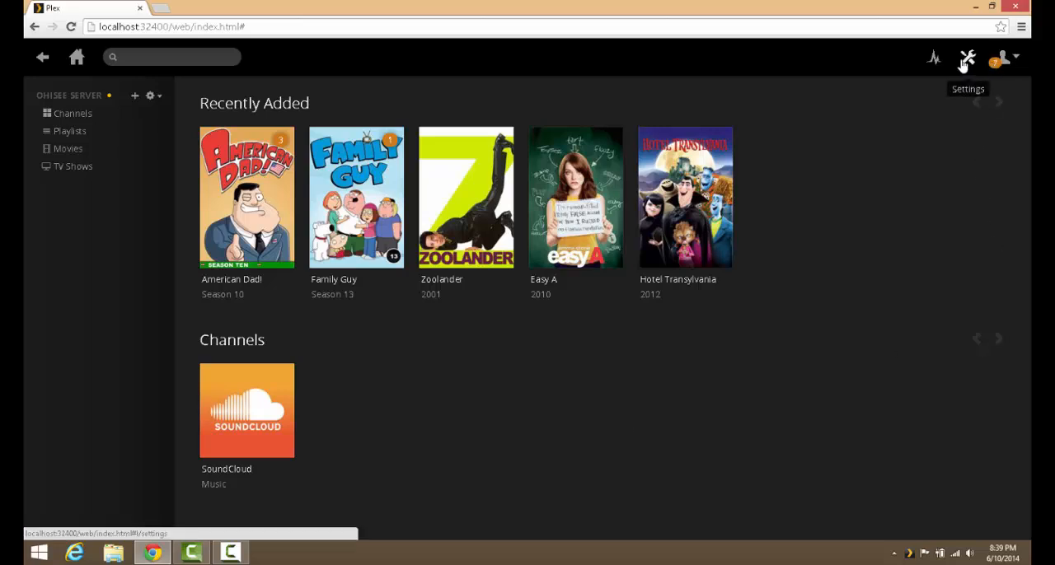
mouse_move(804, 260)
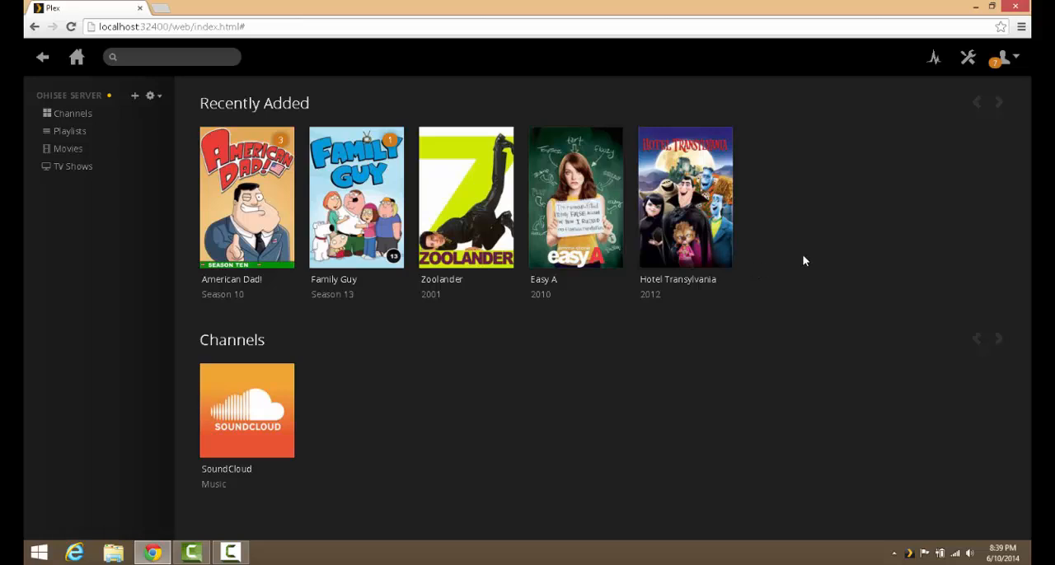